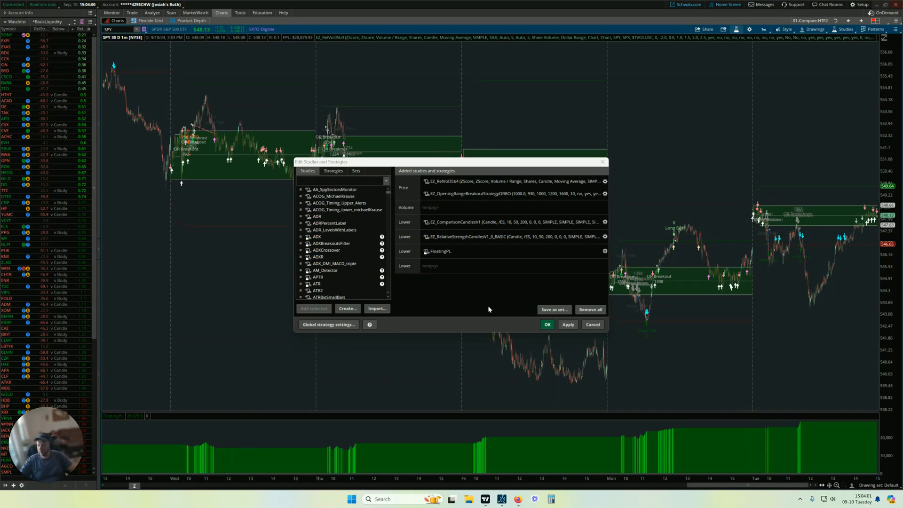
mouse_move(357, 281)
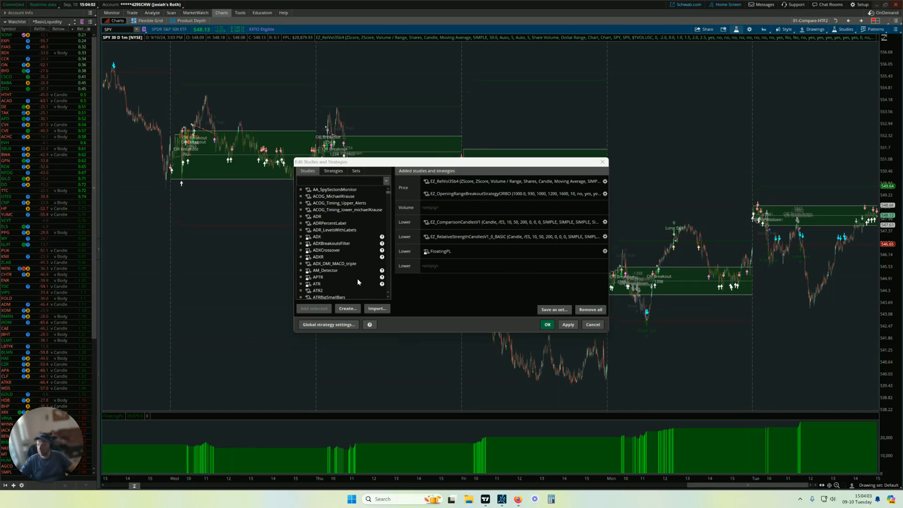
Select the opening range breakout strategy in the studies list, then close the dialog.
click(512, 193)
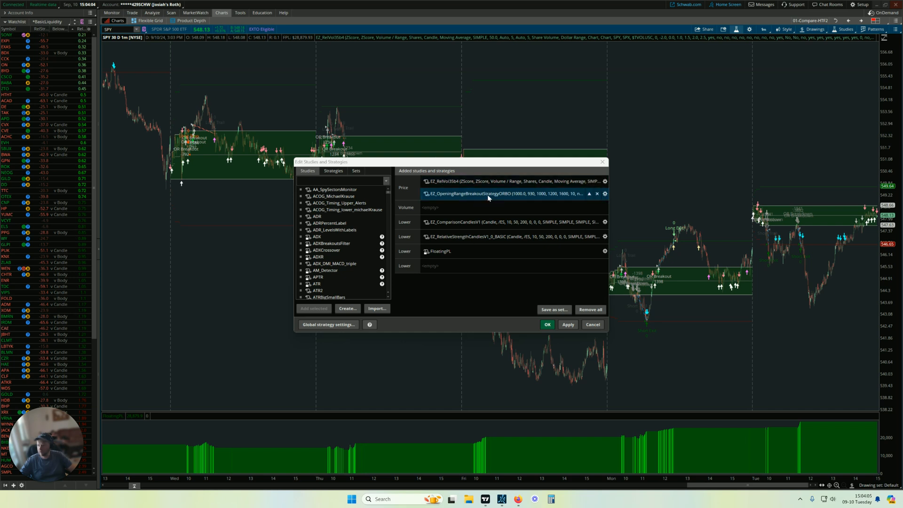
click(507, 180)
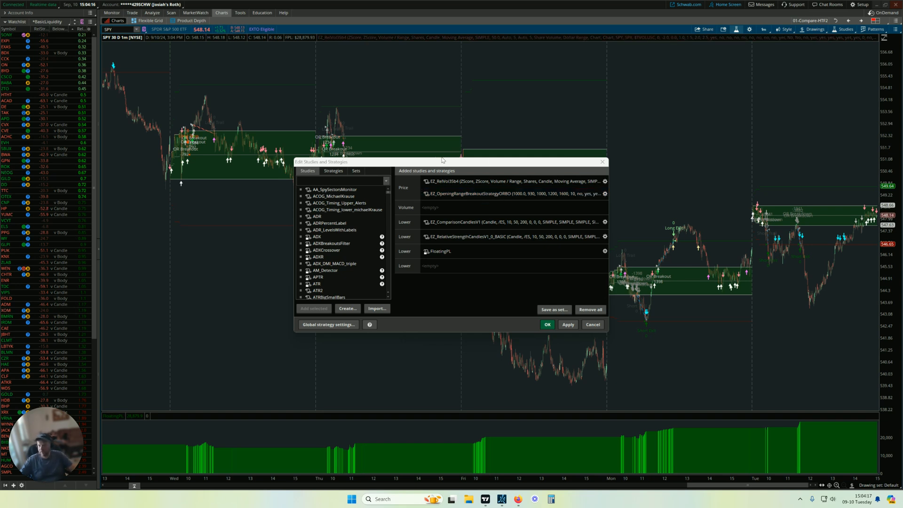
click(501, 193)
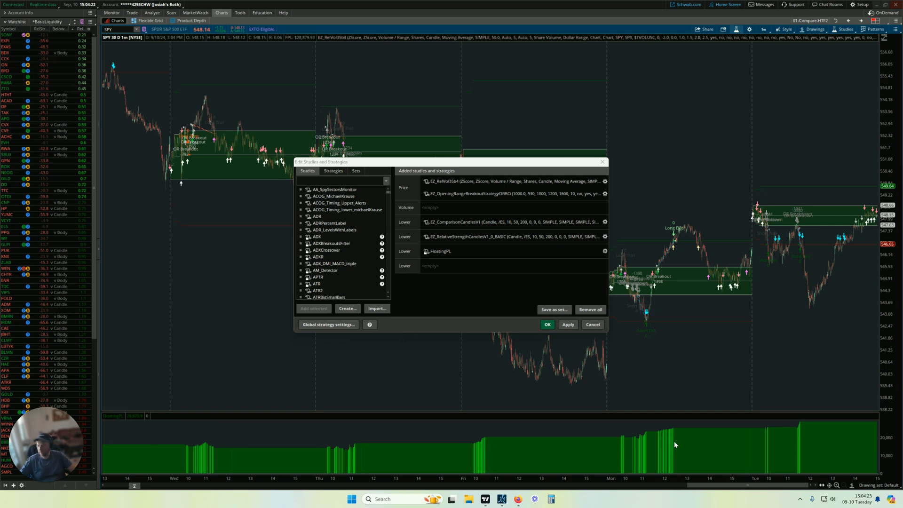
mouse_move(654, 436)
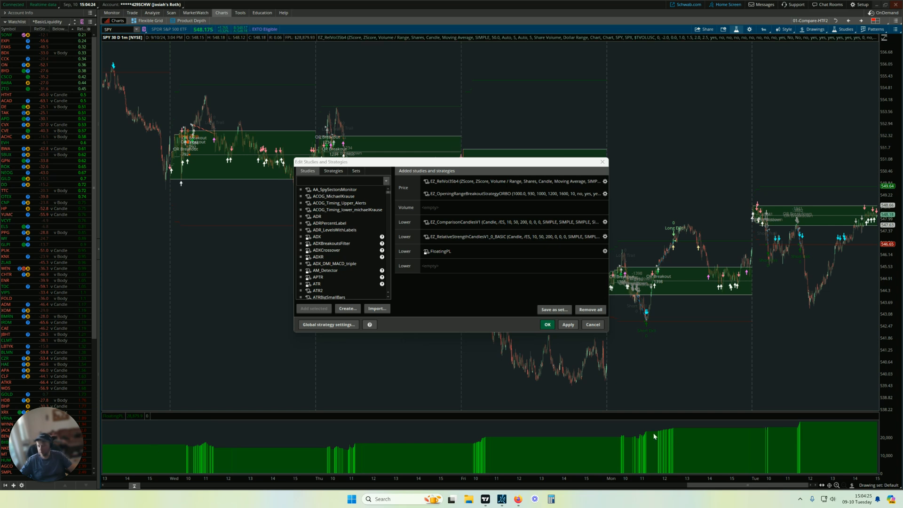
mouse_move(449, 289)
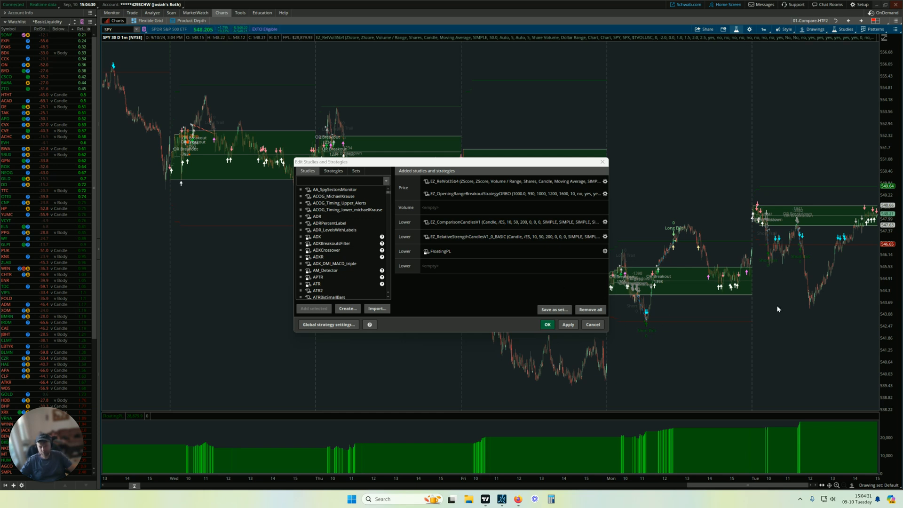
click(507, 194)
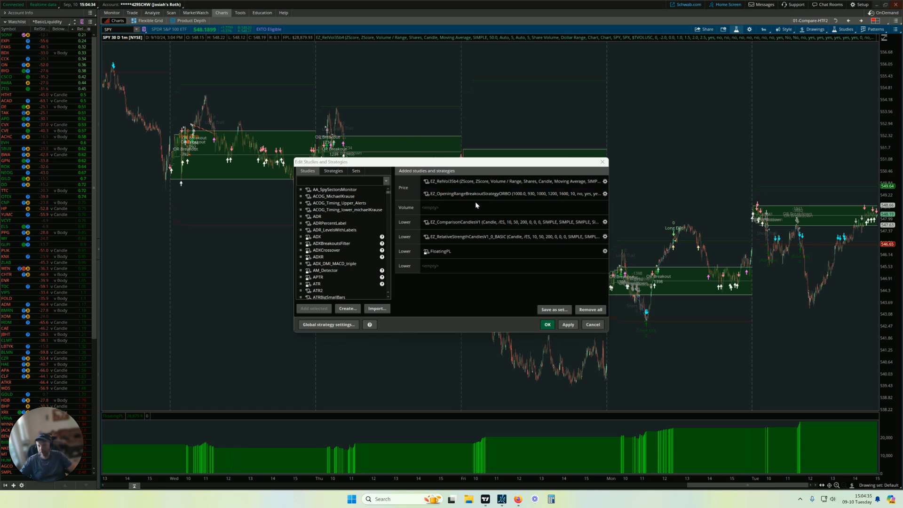
click(513, 194)
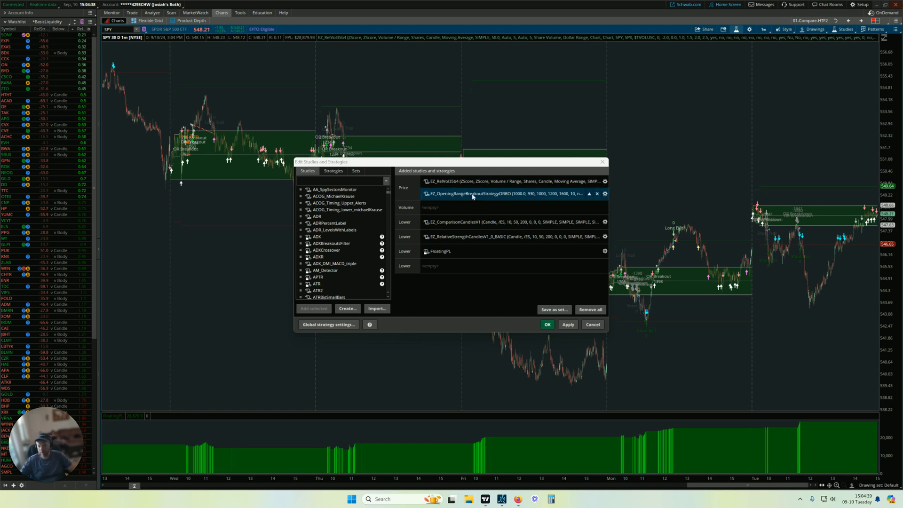
mouse_move(434, 209)
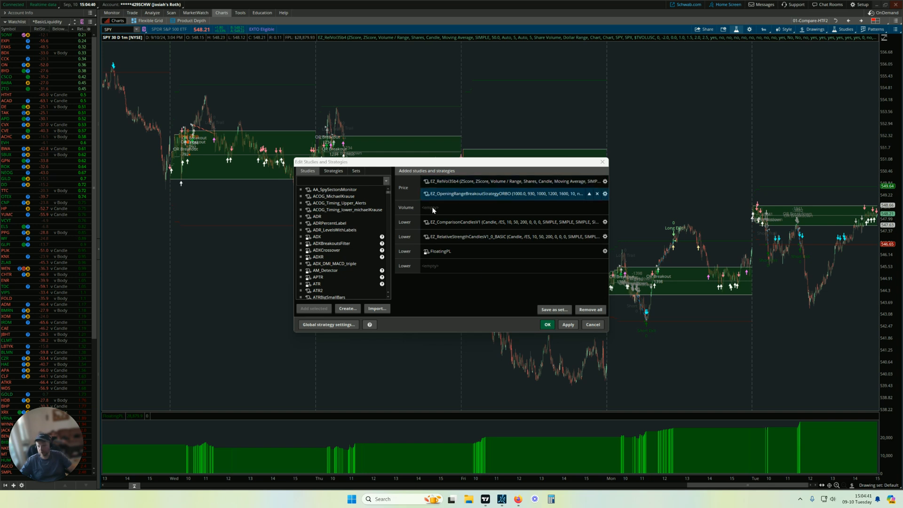
click(547, 323)
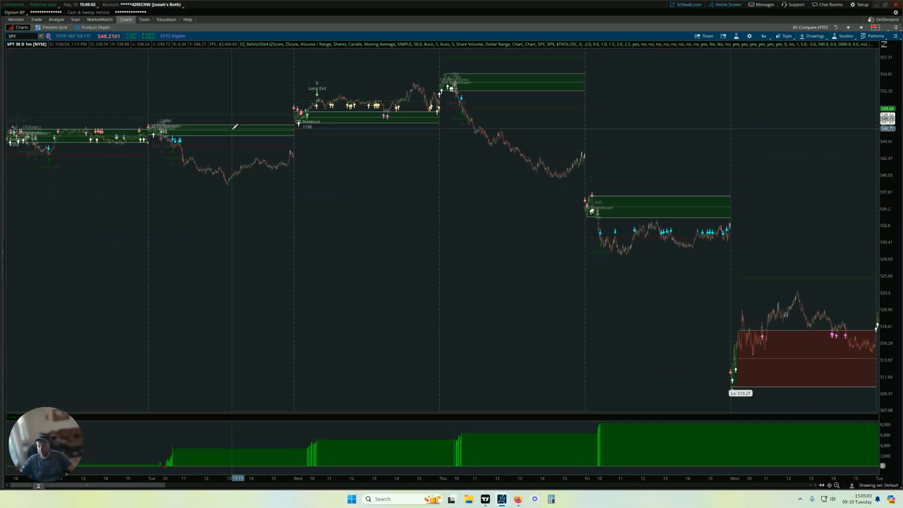
mouse_move(631, 200)
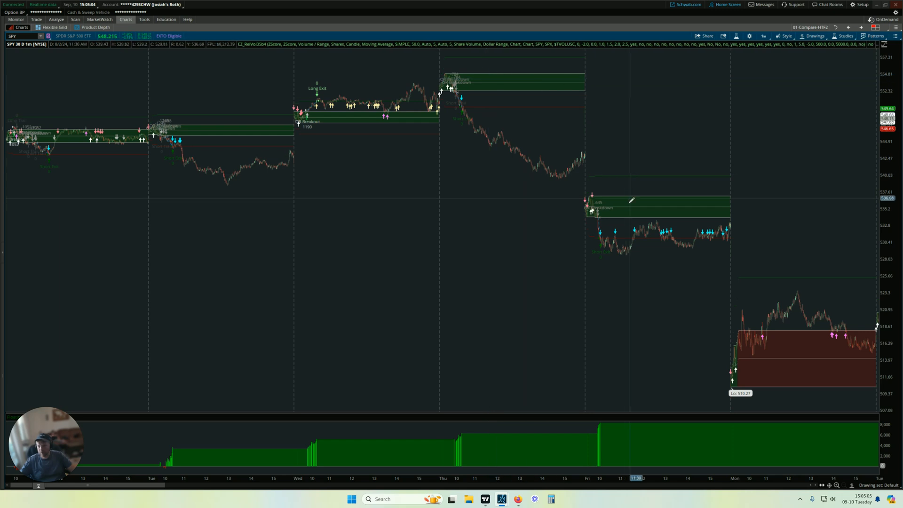
mouse_move(794, 341)
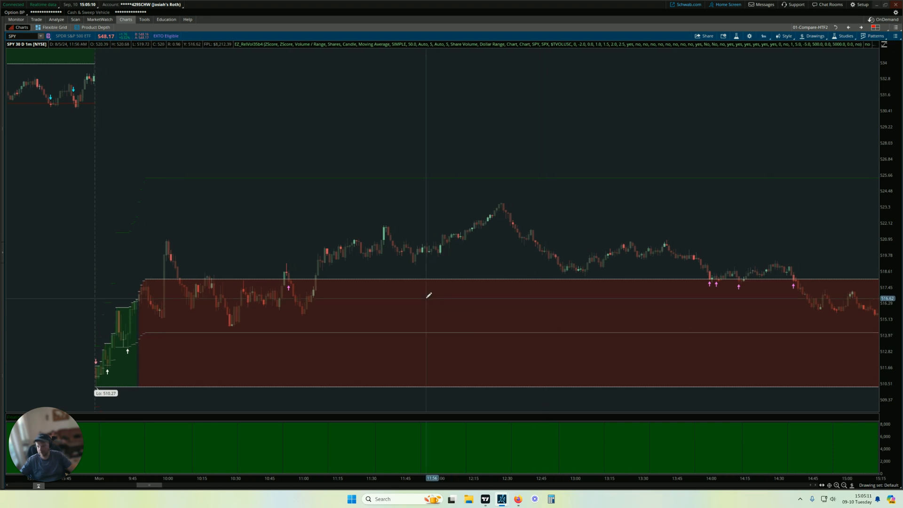
mouse_move(436, 305)
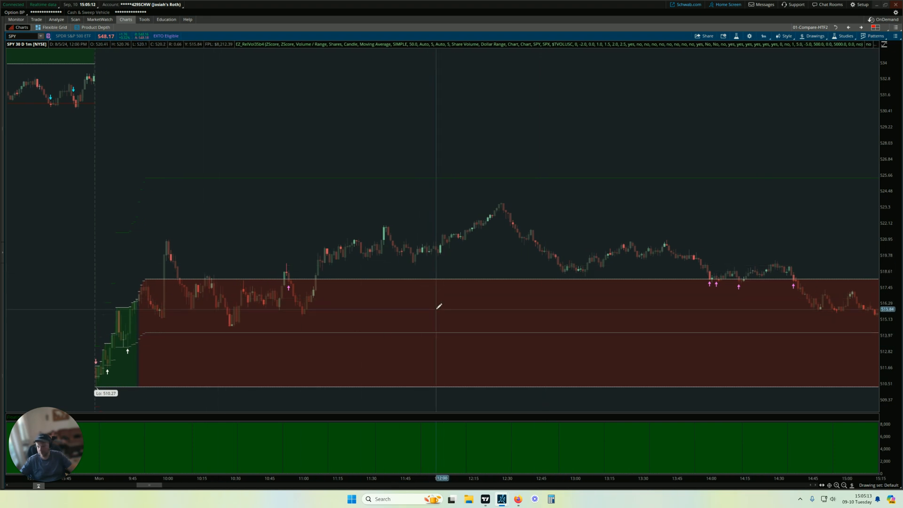
mouse_move(395, 289)
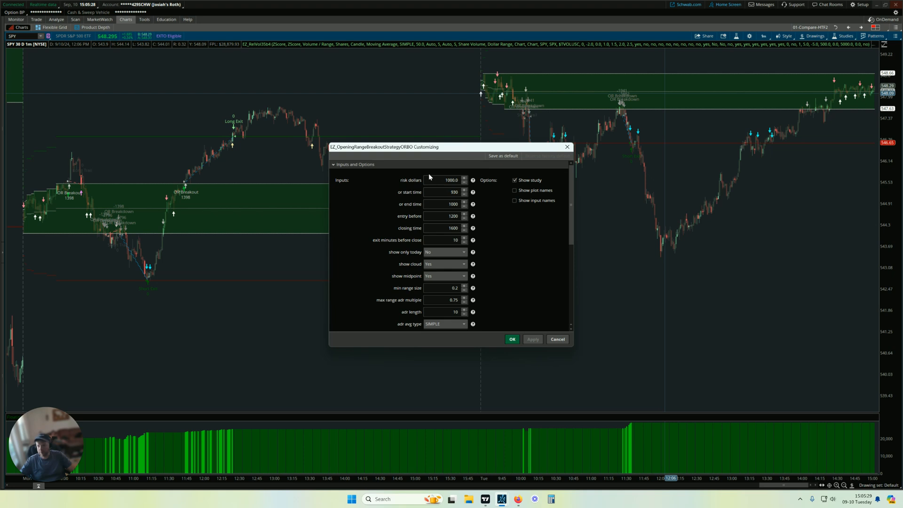
mouse_move(695, 80)
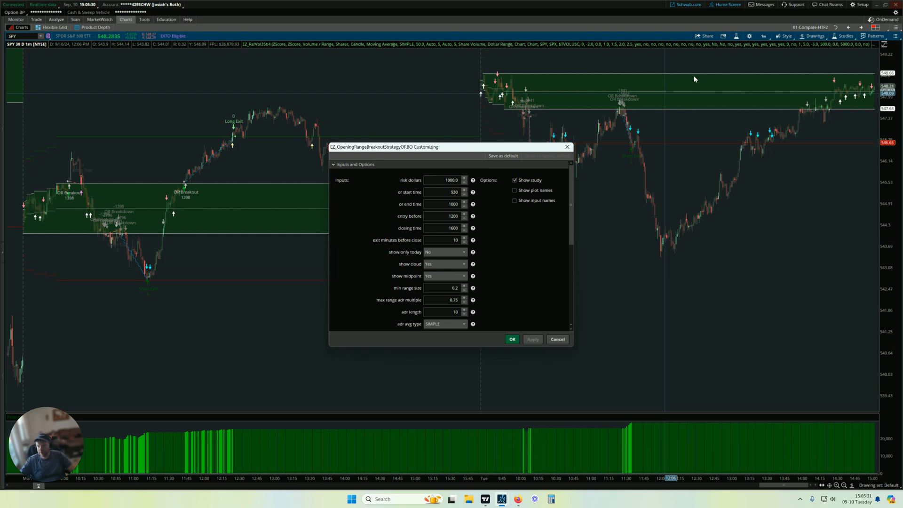
mouse_move(665, 94)
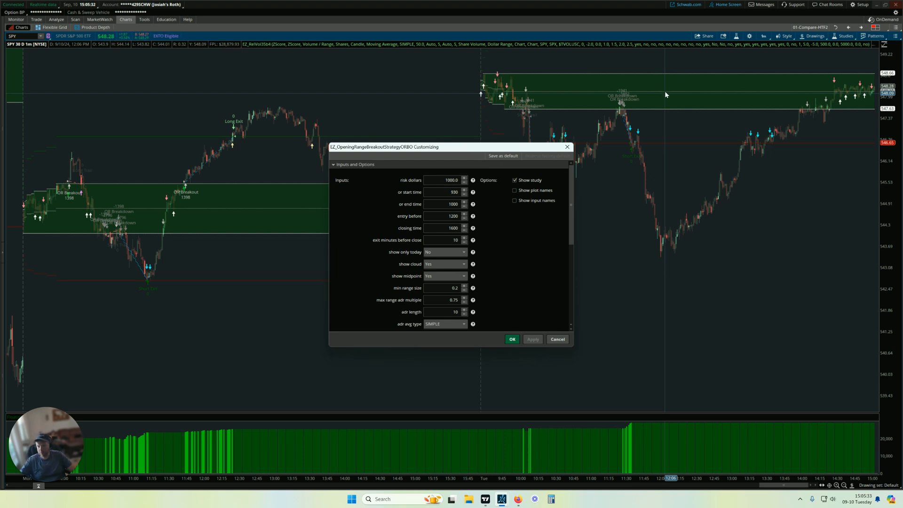
mouse_move(572, 73)
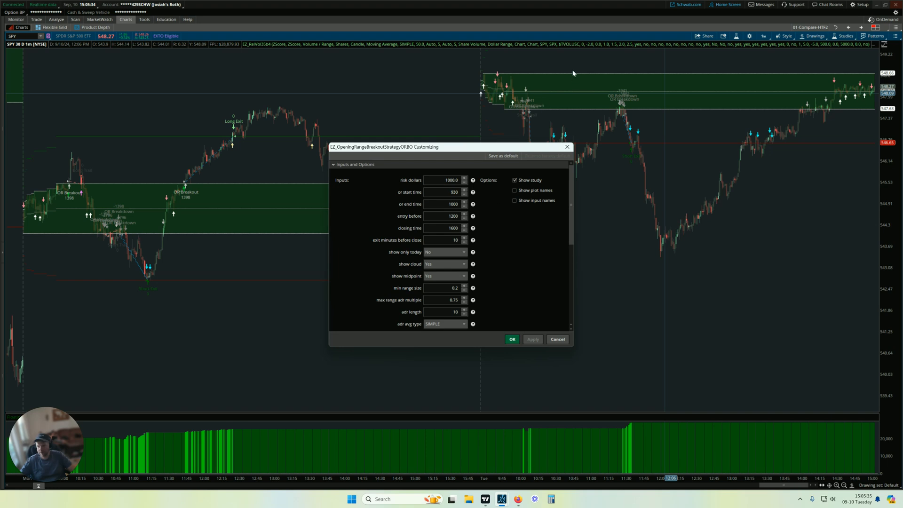
mouse_move(591, 86)
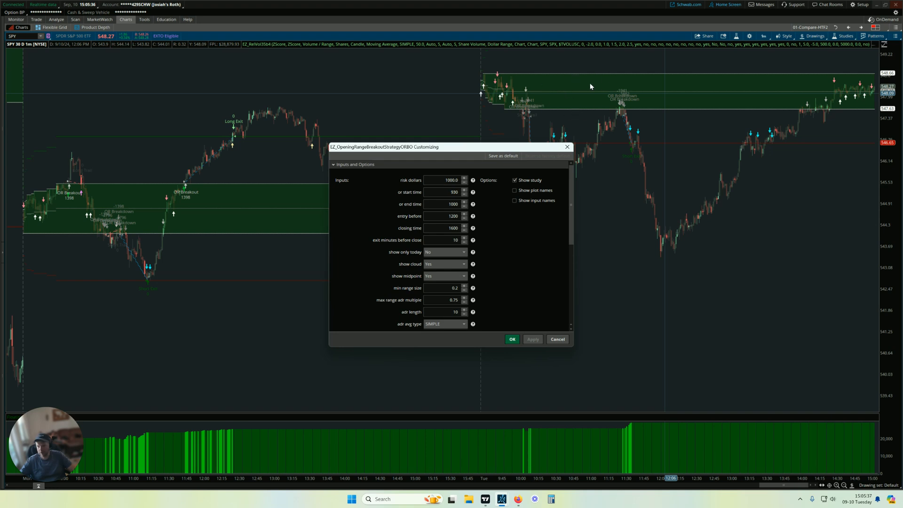
mouse_move(497, 205)
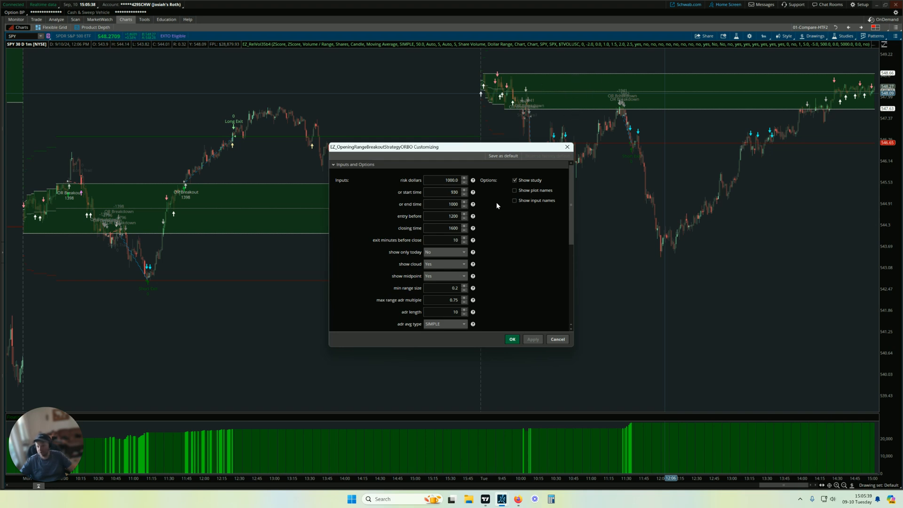
mouse_move(551, 61)
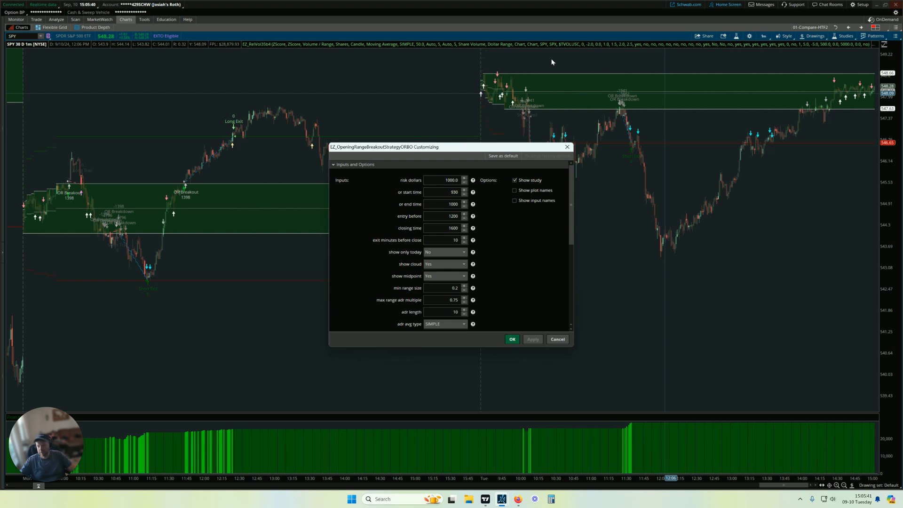
mouse_move(582, 87)
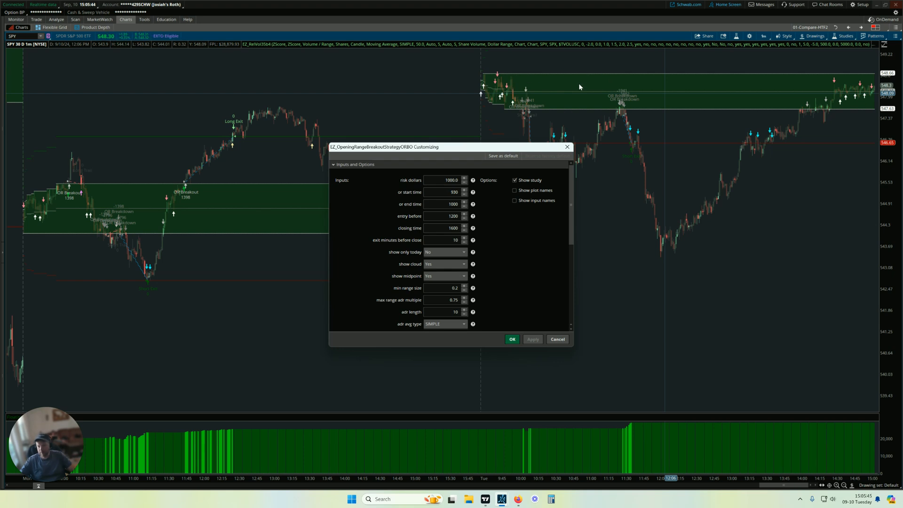
mouse_move(570, 79)
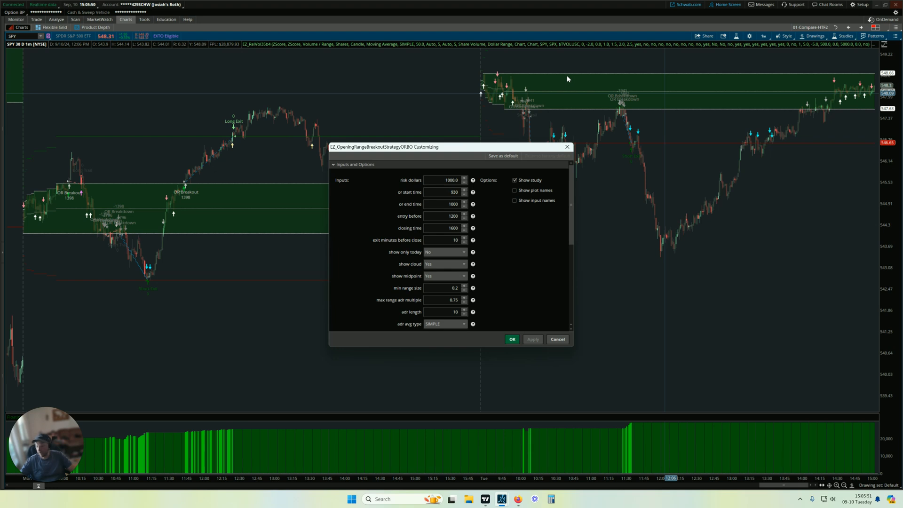
mouse_move(541, 129)
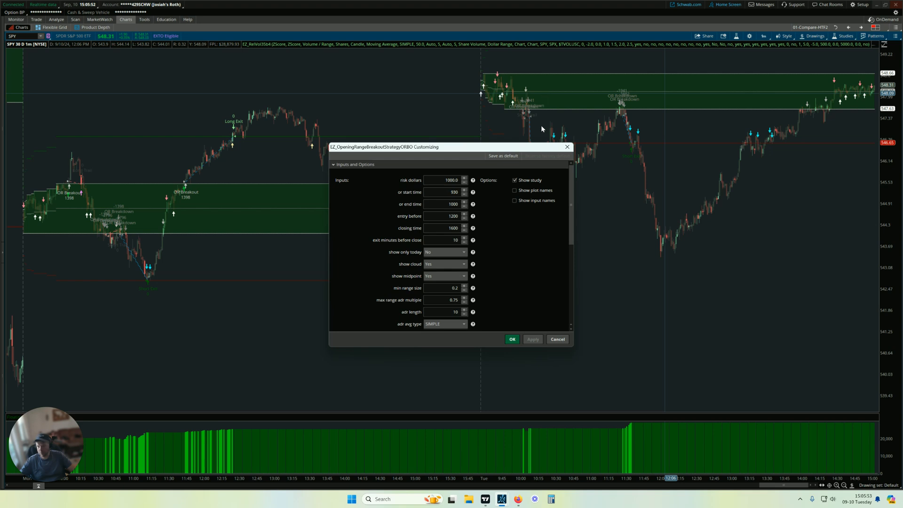
mouse_move(526, 252)
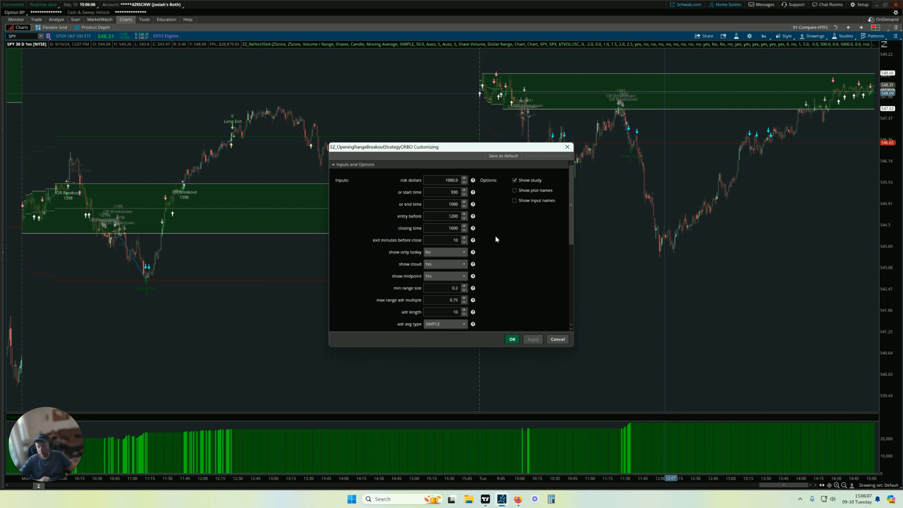
mouse_move(491, 269)
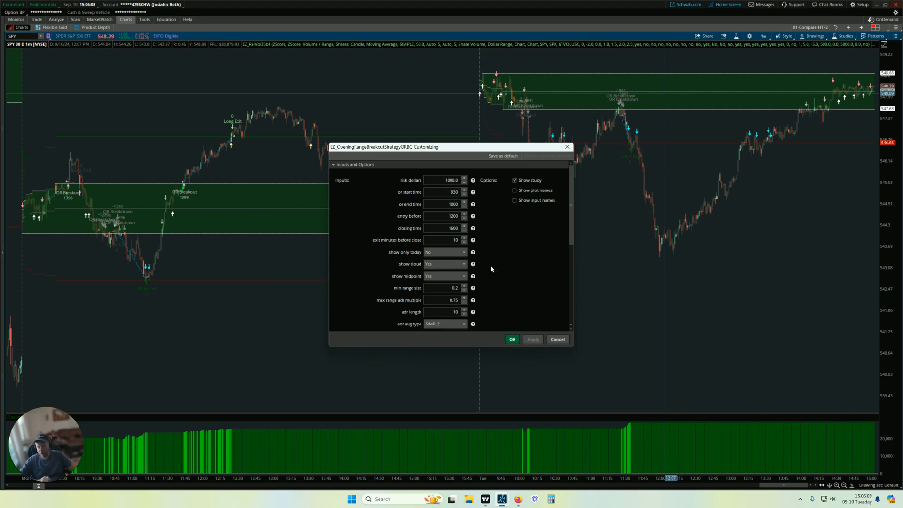
mouse_move(508, 255)
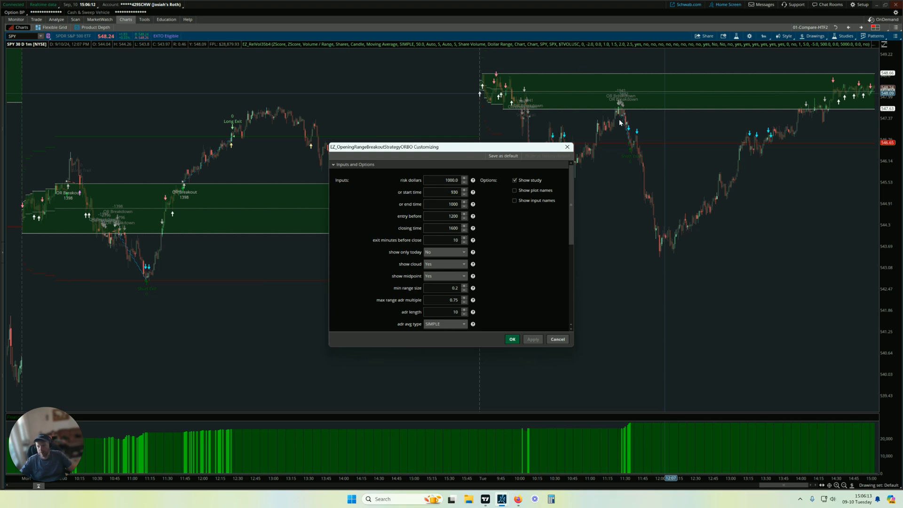
mouse_move(660, 85)
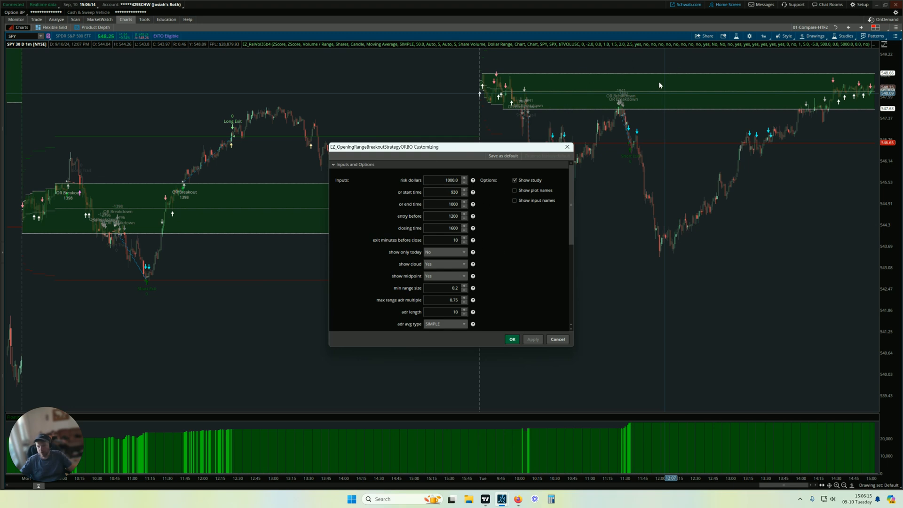
mouse_move(660, 85)
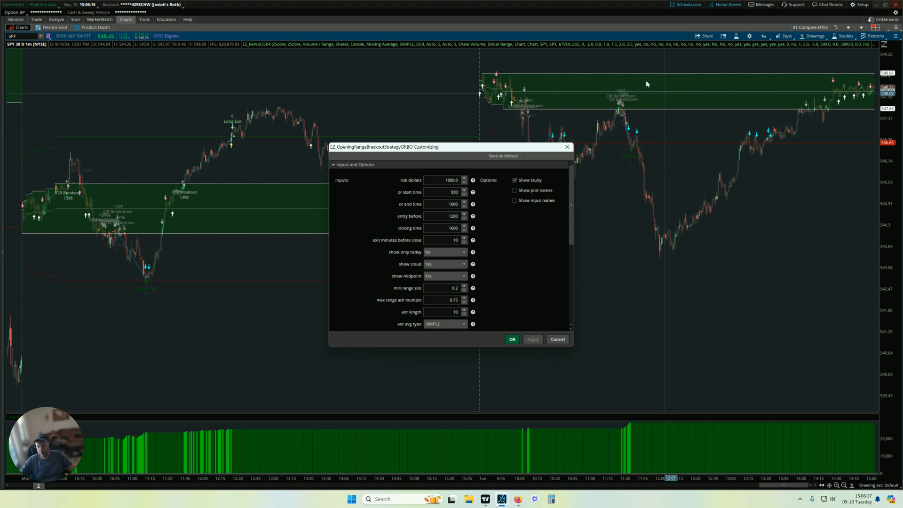
mouse_move(609, 84)
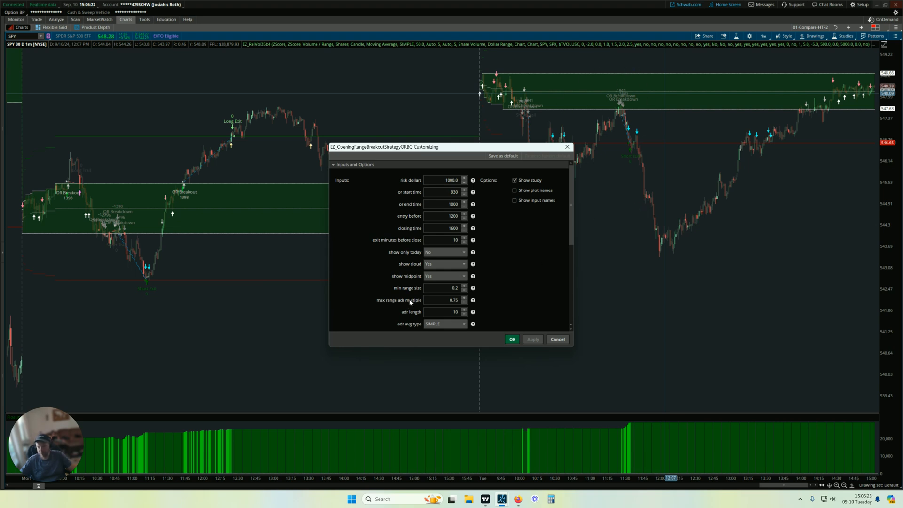
scroll(down, 3)
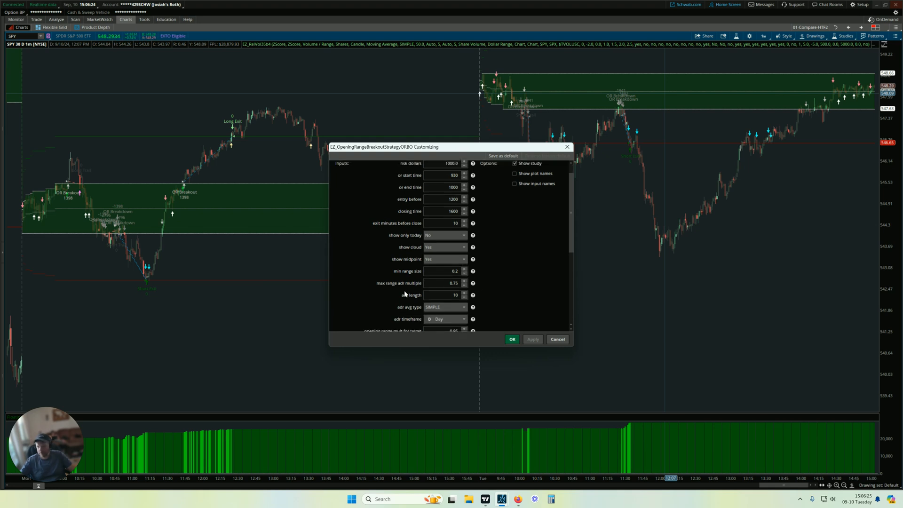
mouse_move(433, 307)
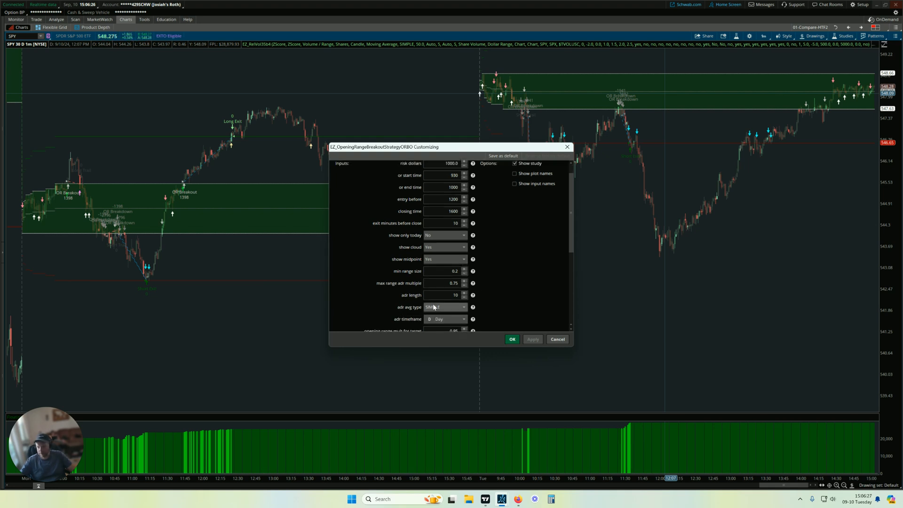
click(443, 295)
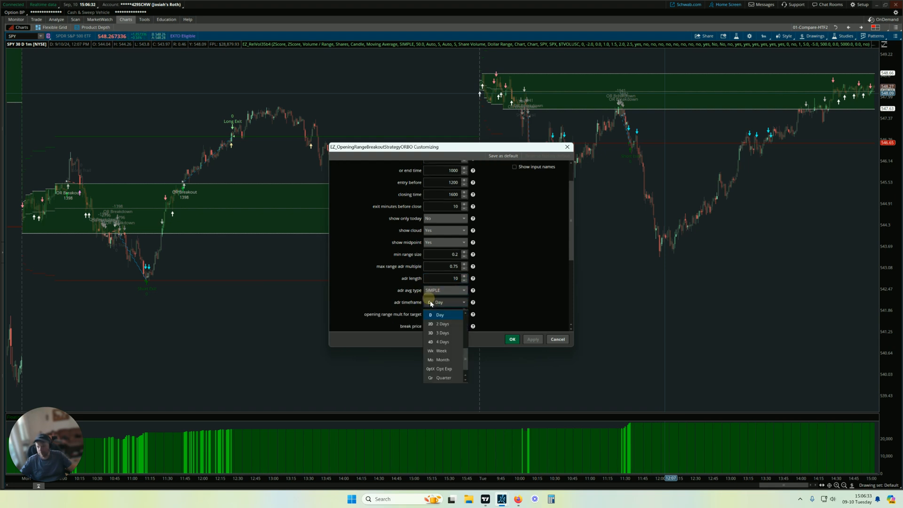
click(439, 315)
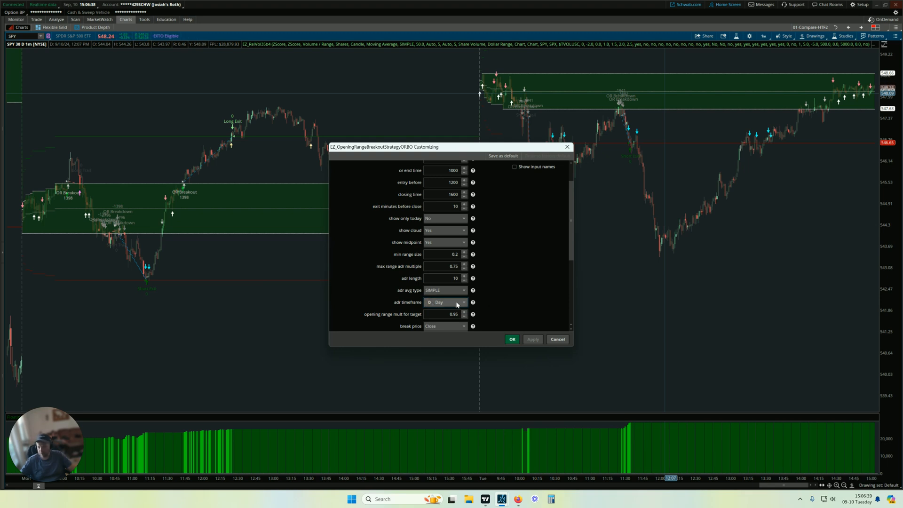
click(445, 302)
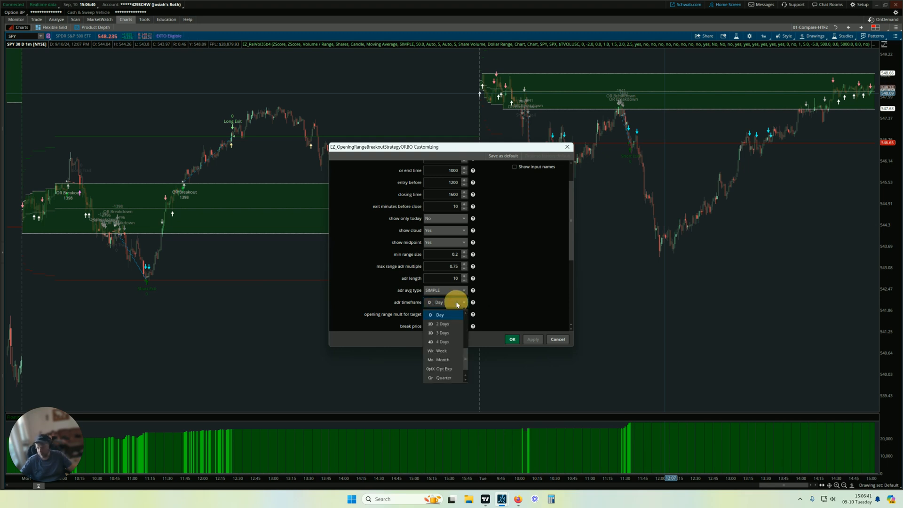
click(440, 315)
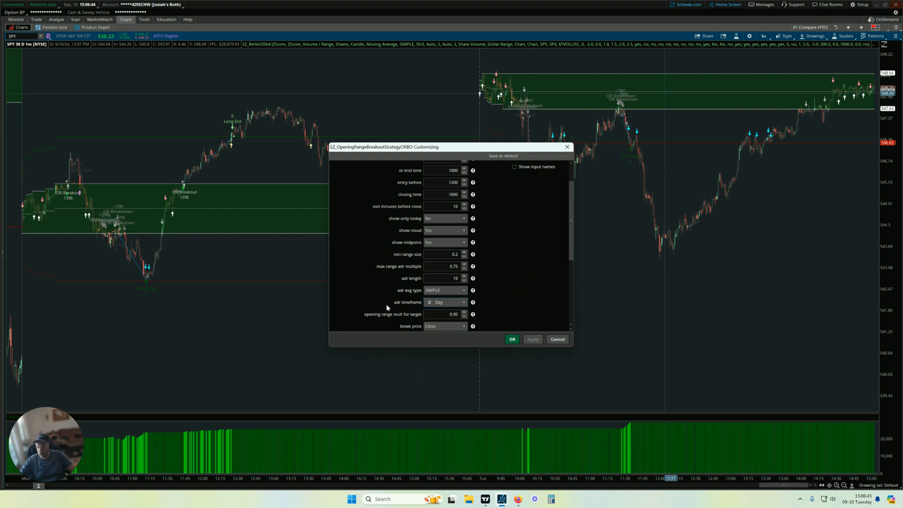
mouse_move(362, 279)
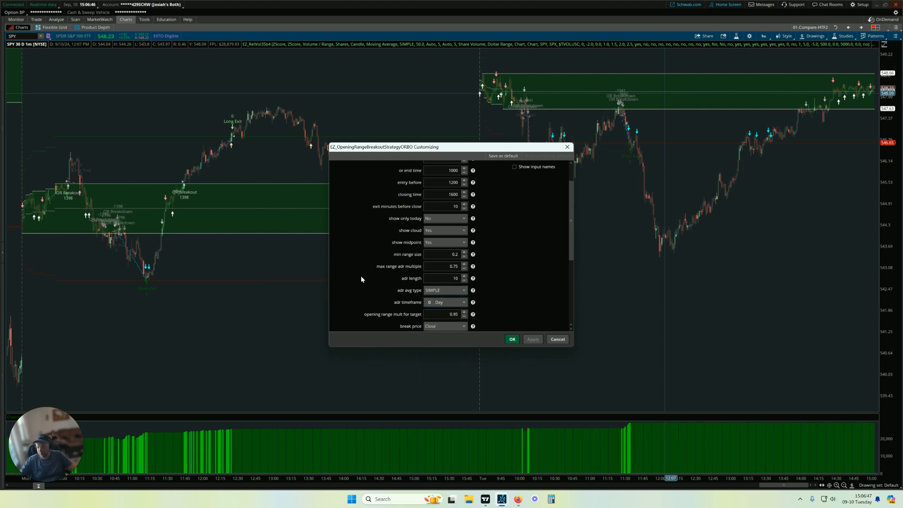
mouse_move(413, 270)
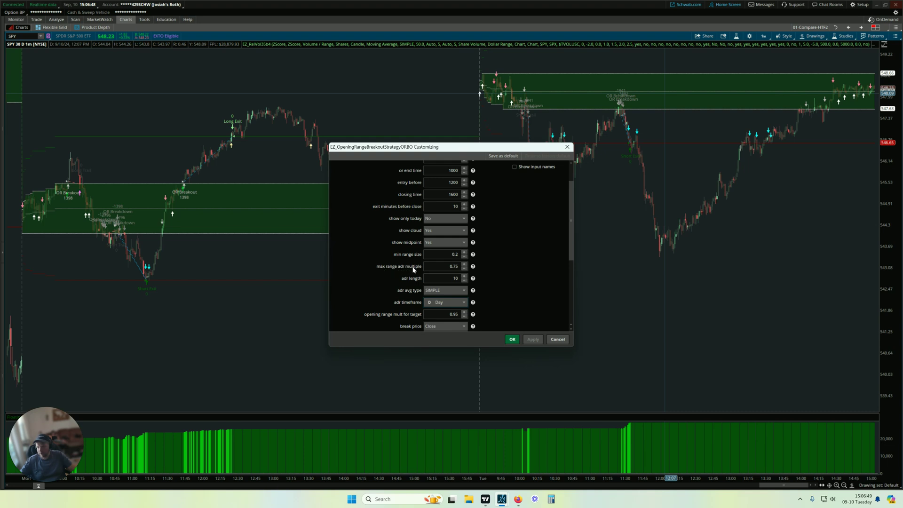
triple_click(446, 265)
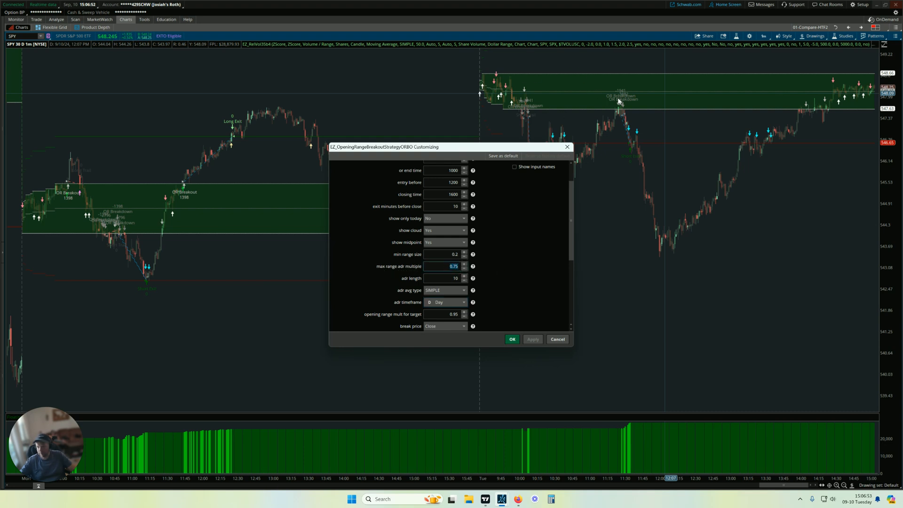
mouse_move(547, 99)
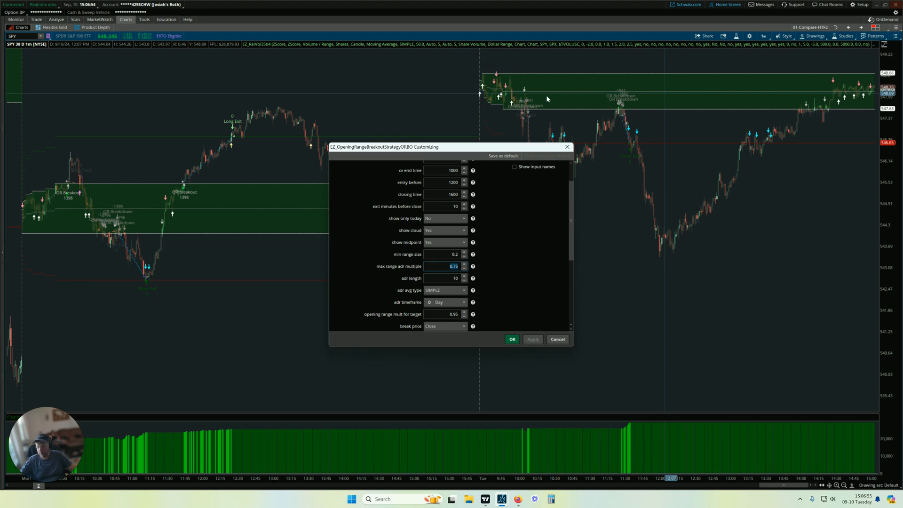
mouse_move(479, 282)
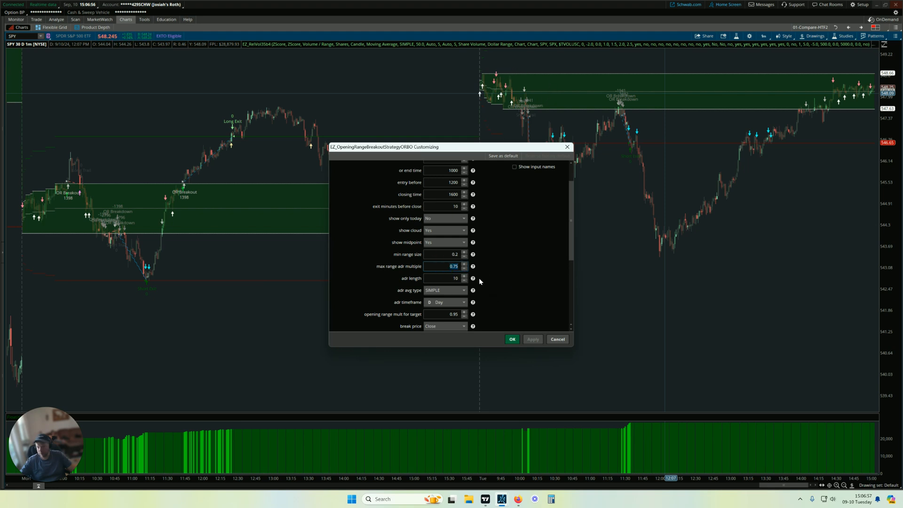
mouse_move(619, 114)
text(0.5)
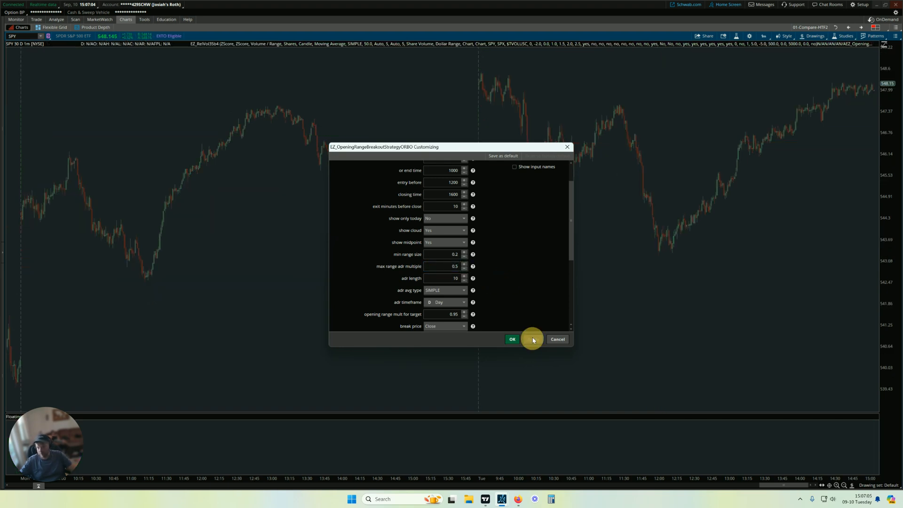
Apply the 0.5 max range ADR multiple to the SPY chart and close the Customizing dialog.
click(511, 339)
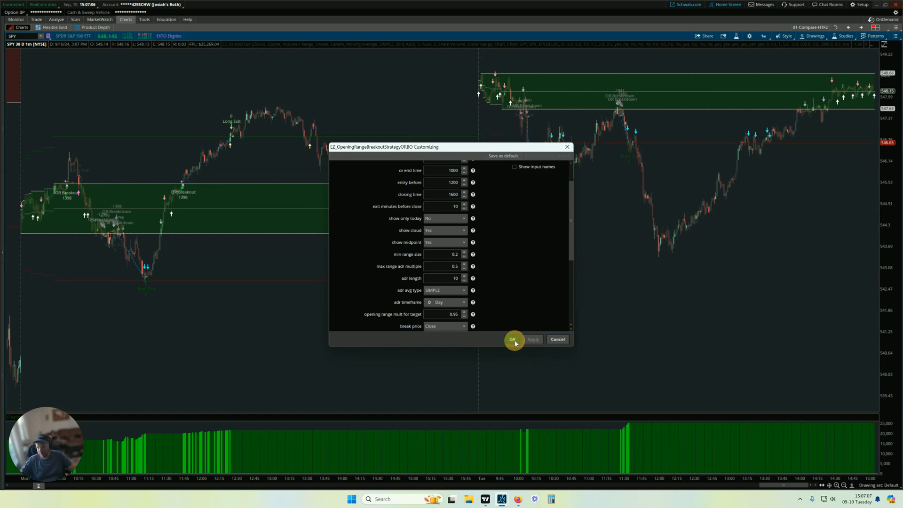
click(513, 338)
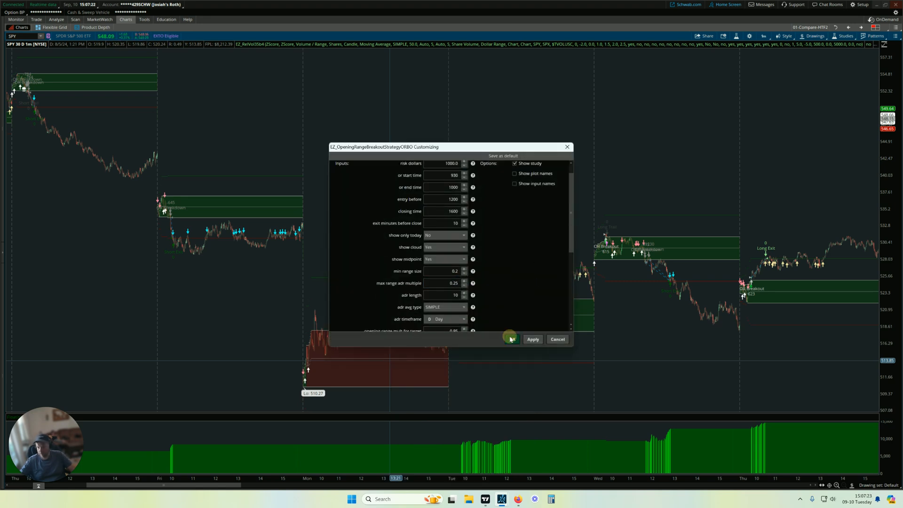
click(532, 339)
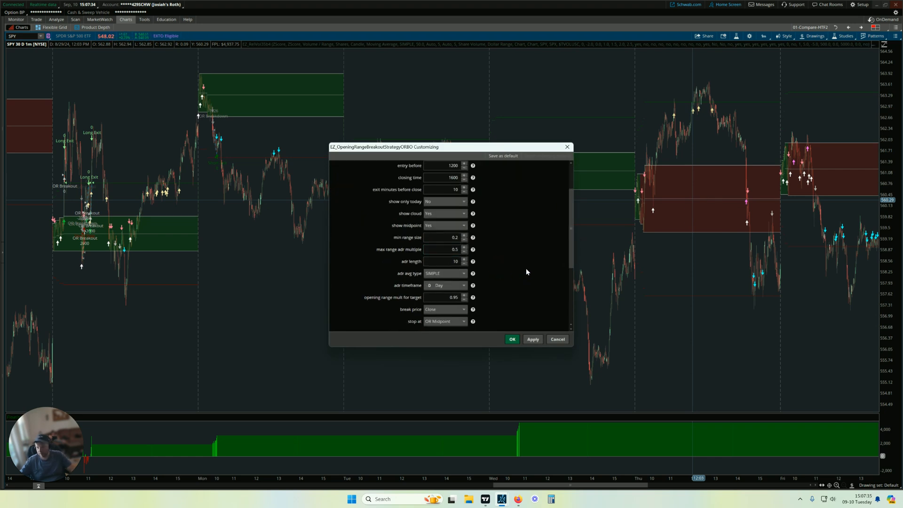
click(511, 339)
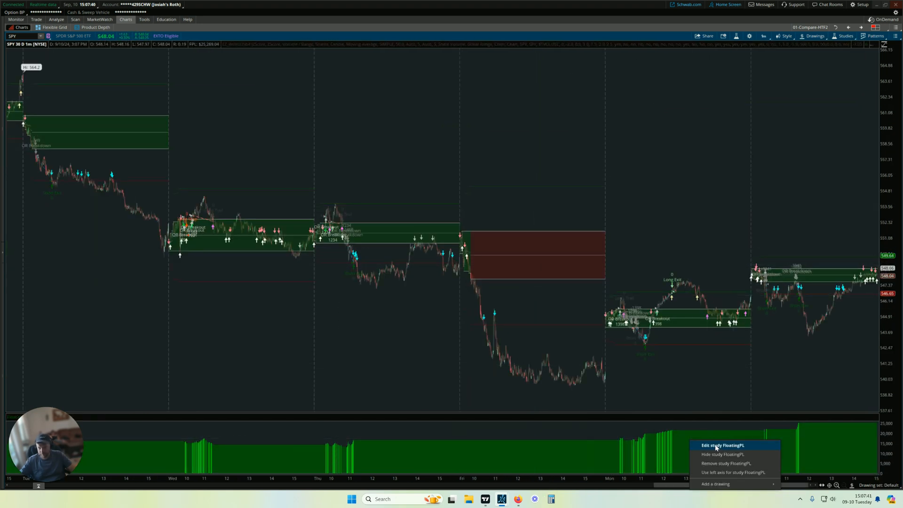
Reopen EZ_OpeningRangeBreakoutStrategyORBO settings from the chart and focus the 1000 risk dollars field.
right_click(518, 242)
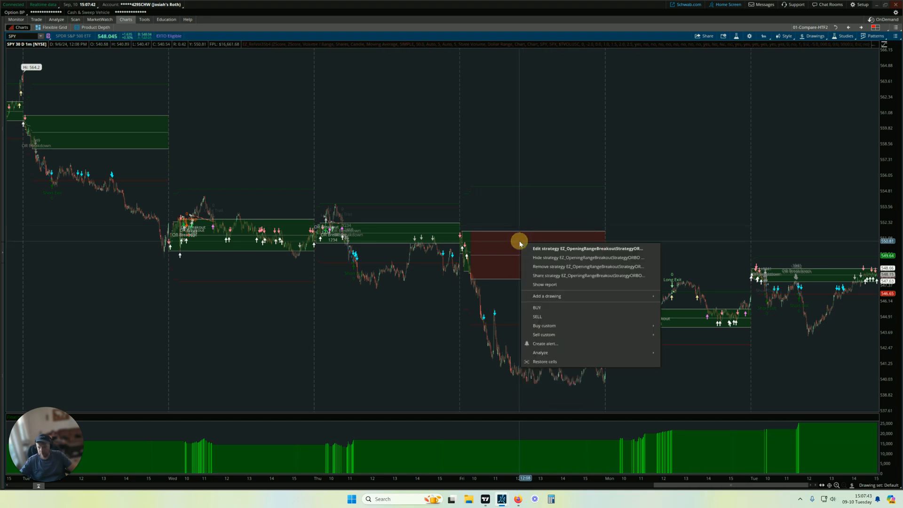
click(576, 248)
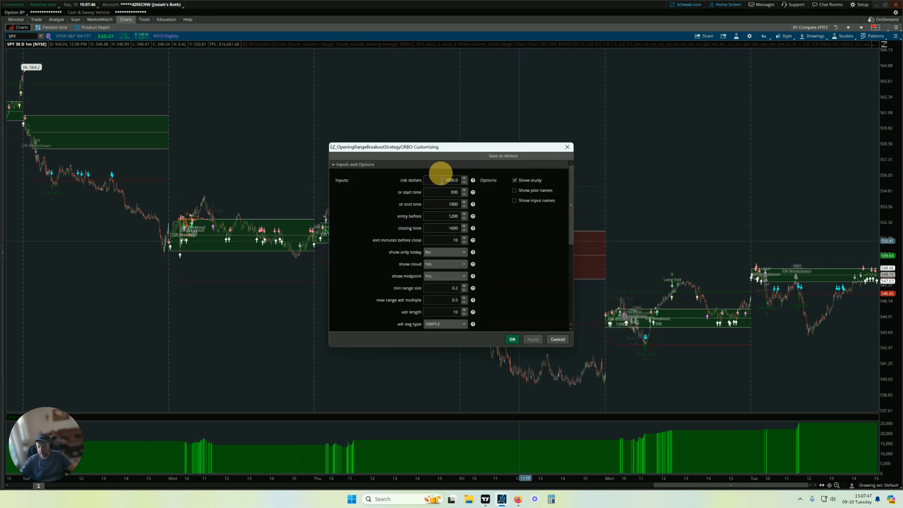
click(447, 180)
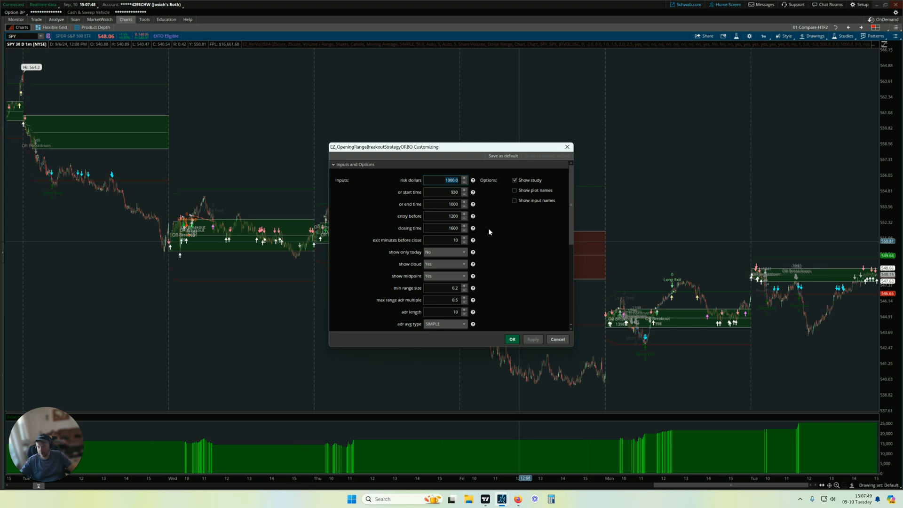
mouse_move(495, 224)
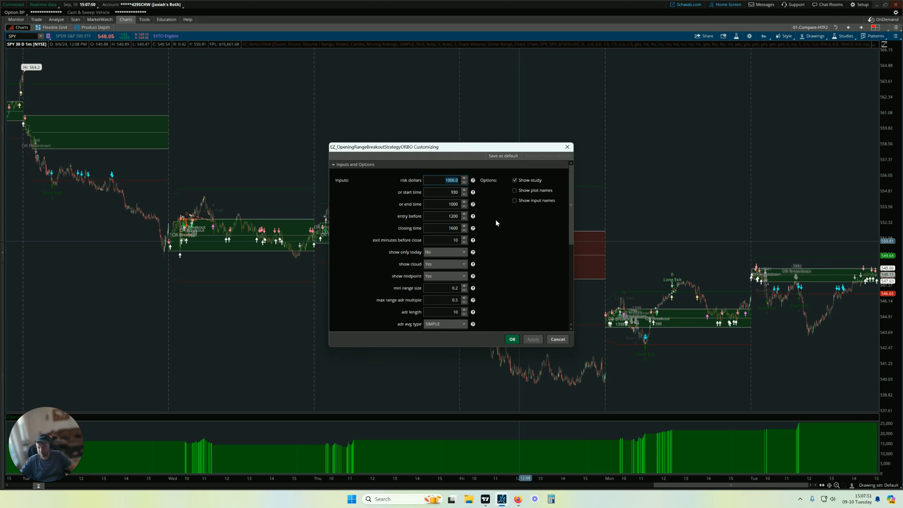
mouse_move(547, 262)
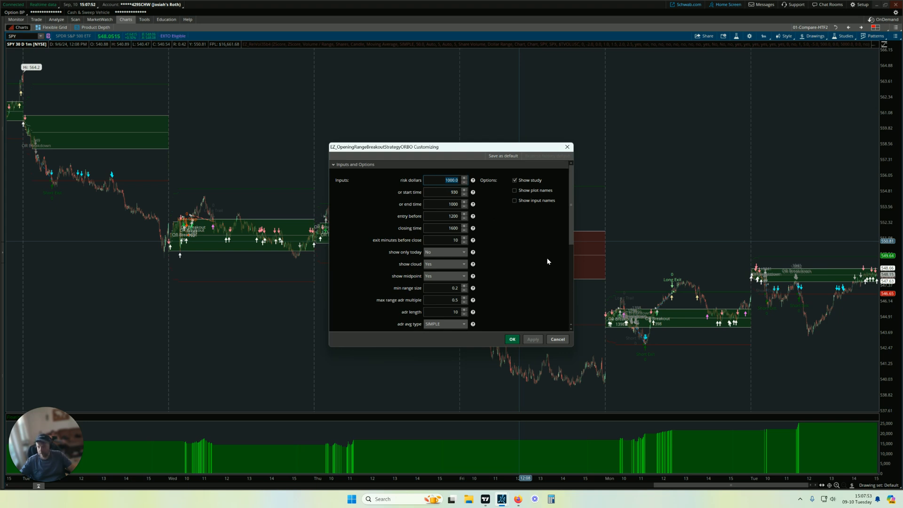
mouse_move(632, 329)
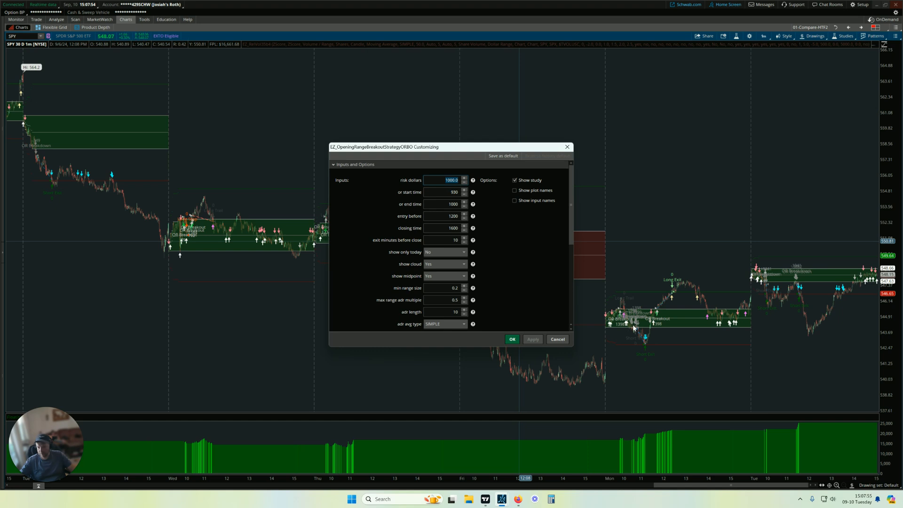
mouse_move(500, 243)
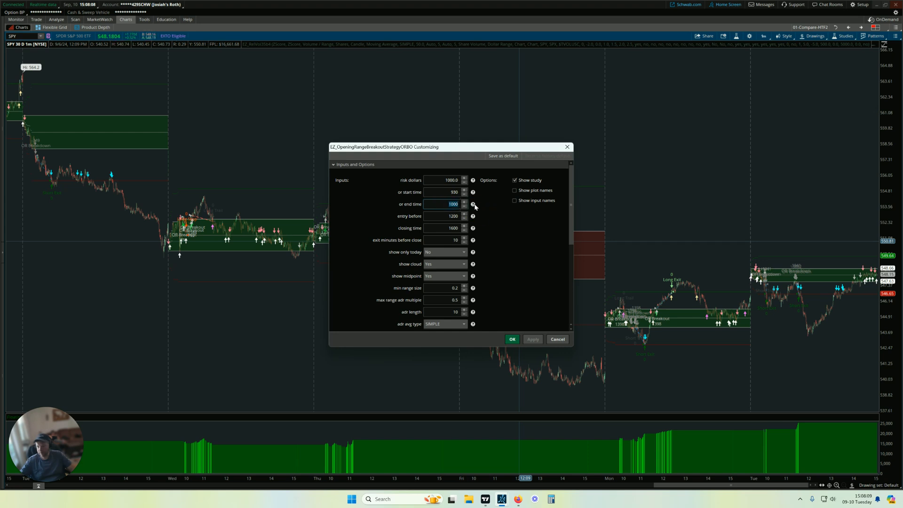
mouse_move(472, 204)
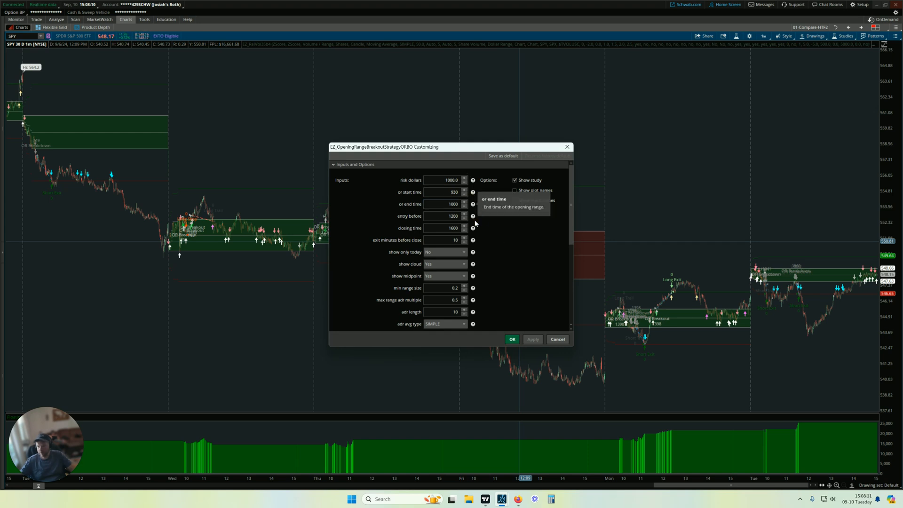
mouse_move(472, 240)
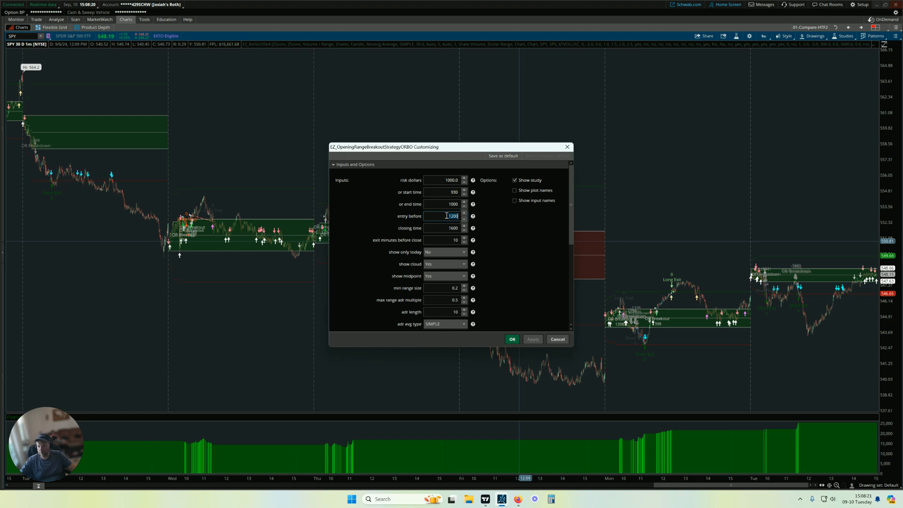
mouse_move(546, 217)
text(1600)
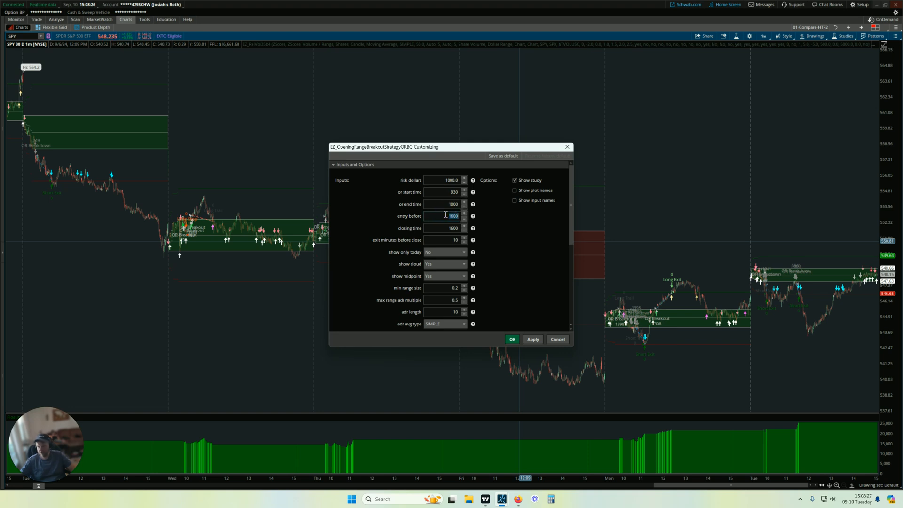
mouse_move(516, 238)
text(1200)
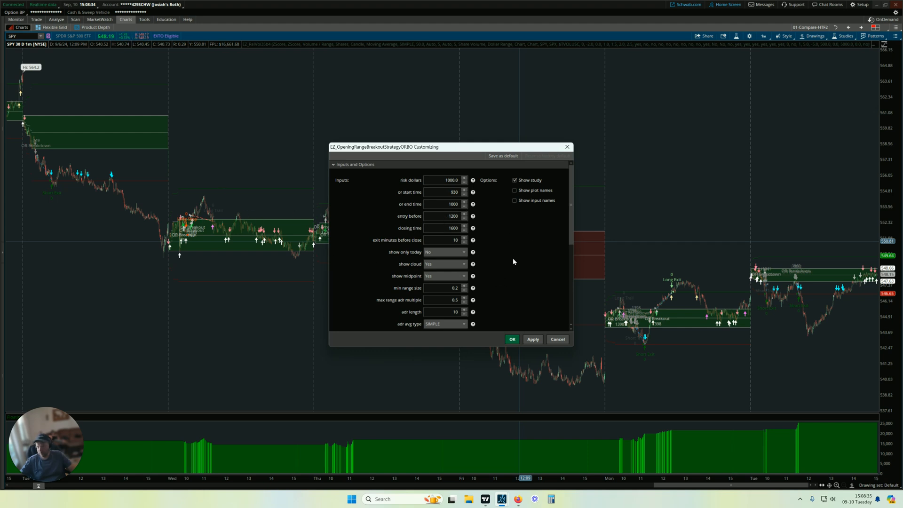
mouse_move(509, 259)
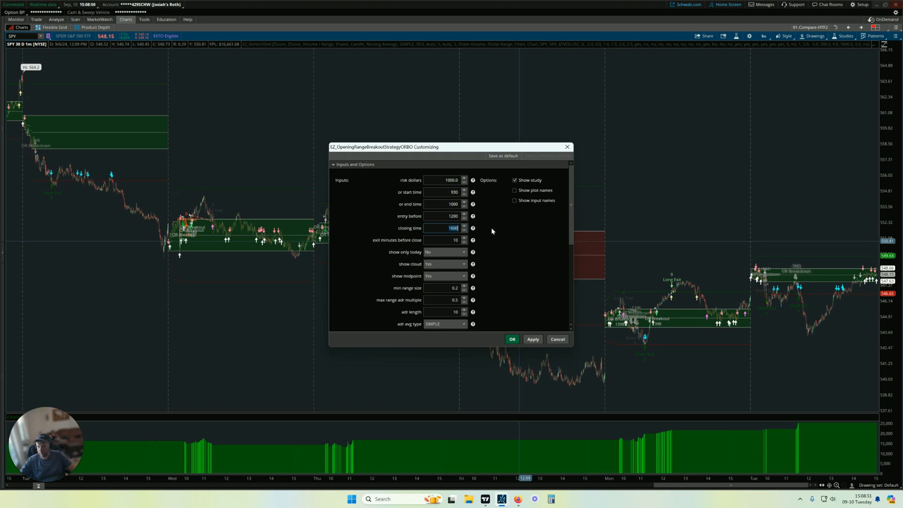
mouse_move(498, 233)
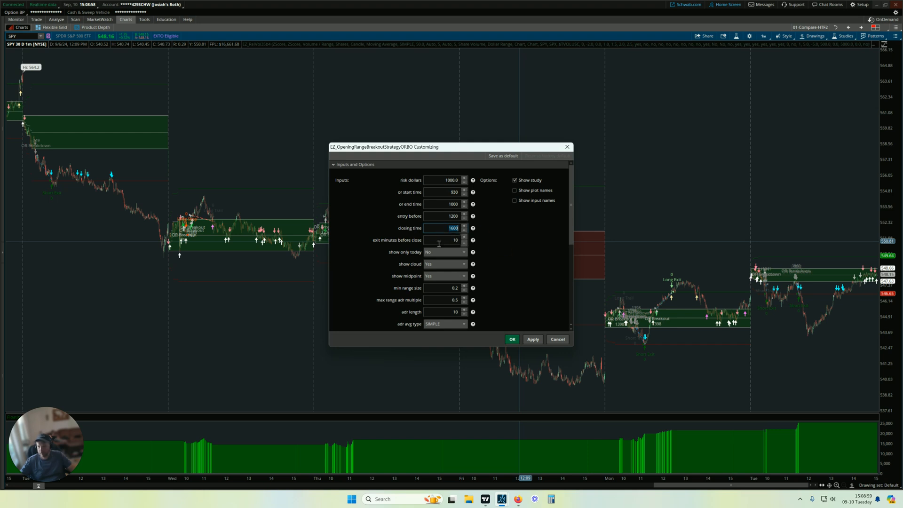
click(446, 239)
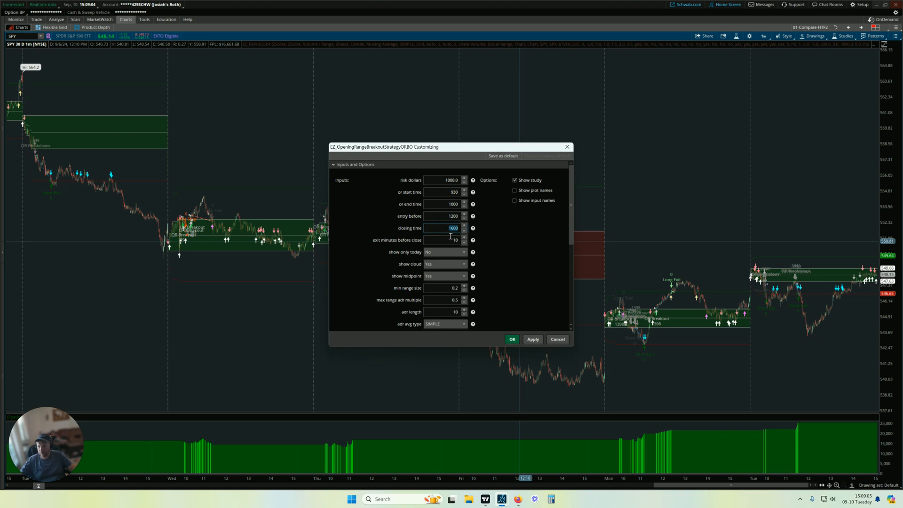
click(444, 239)
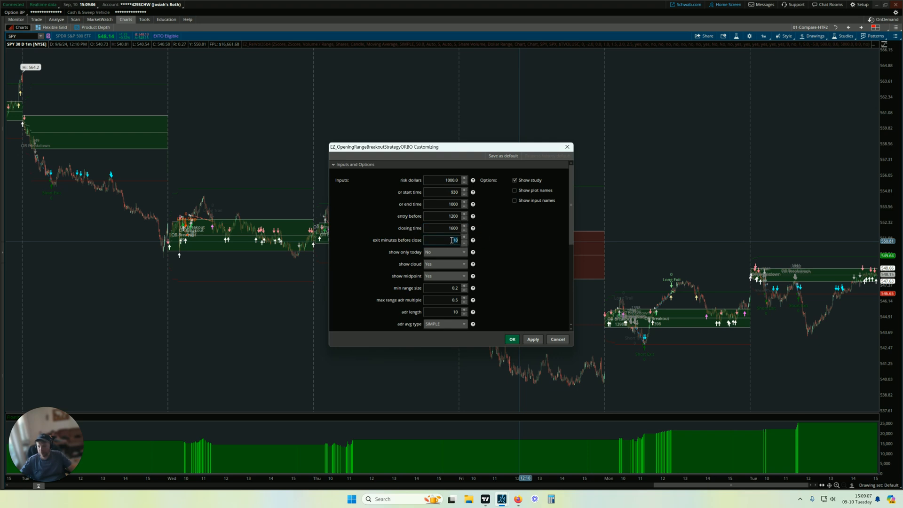
click(444, 228)
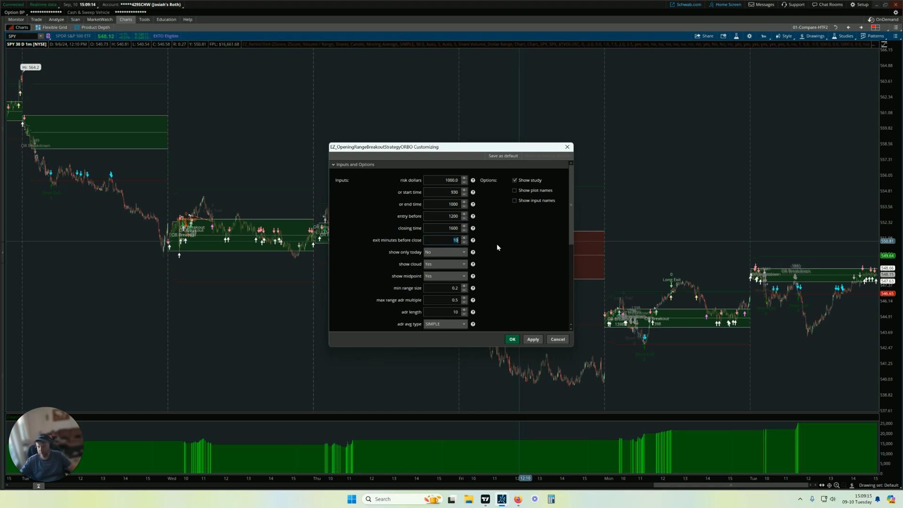
Scroll to the lower strategy inputs and set show cloud to Yes.
scroll(down, 3)
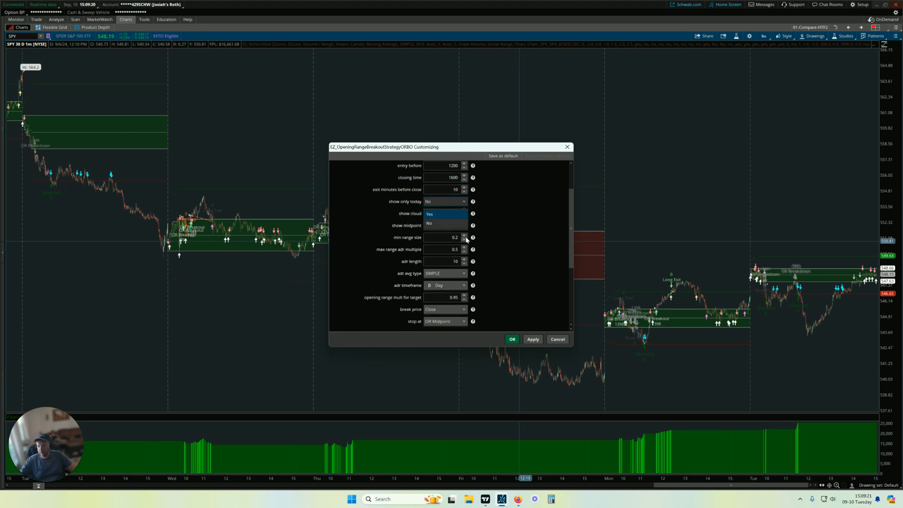
click(429, 223)
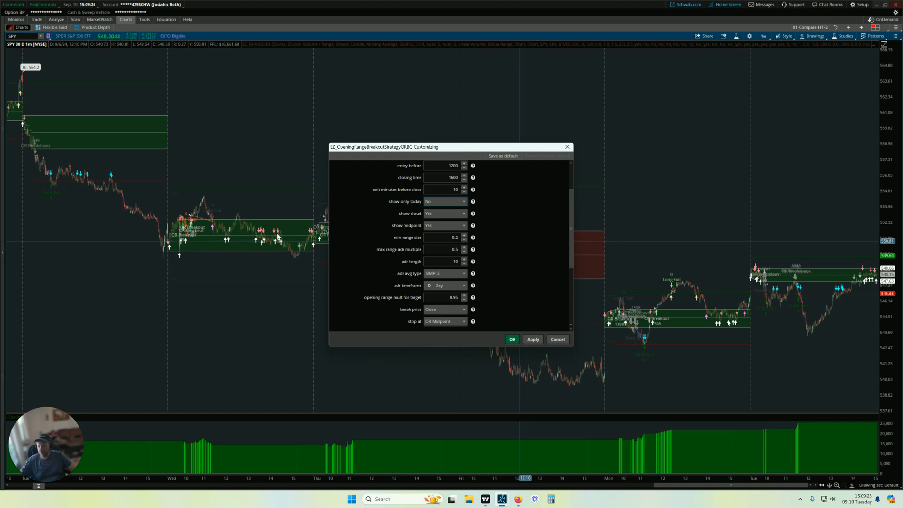
mouse_move(505, 224)
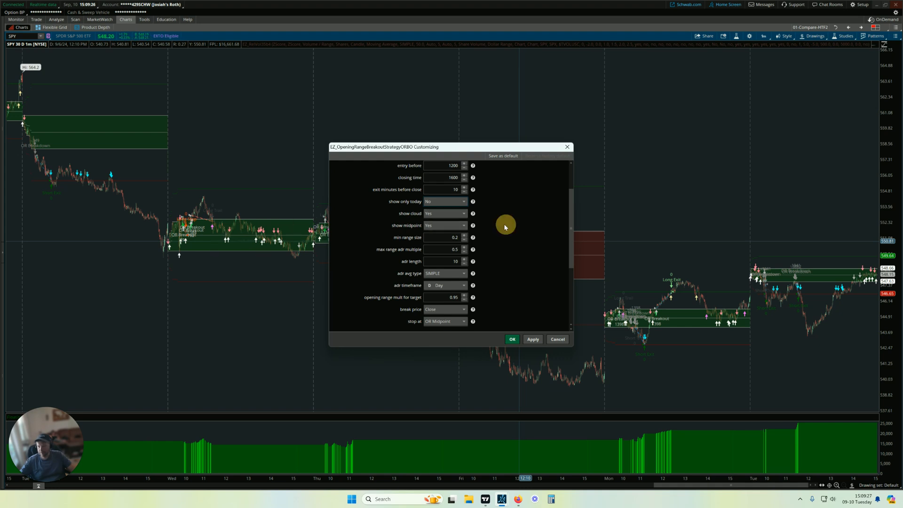
mouse_move(443, 225)
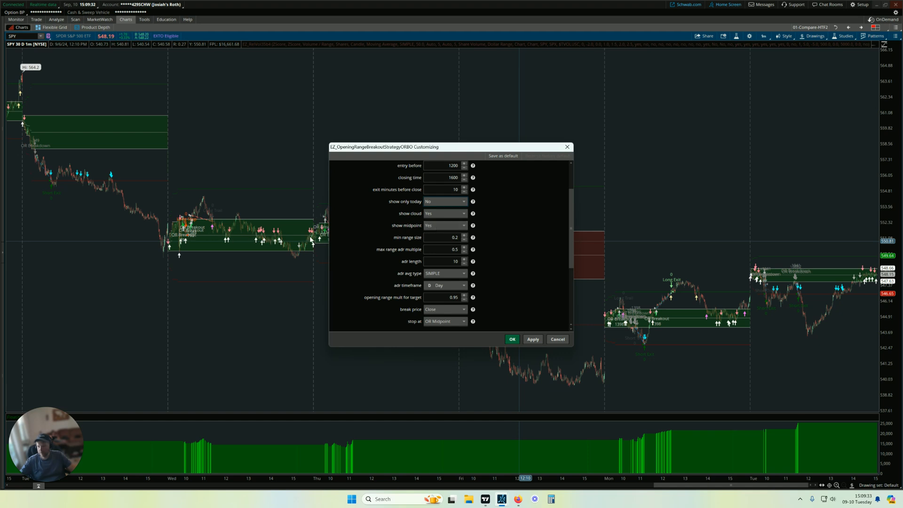
mouse_move(225, 262)
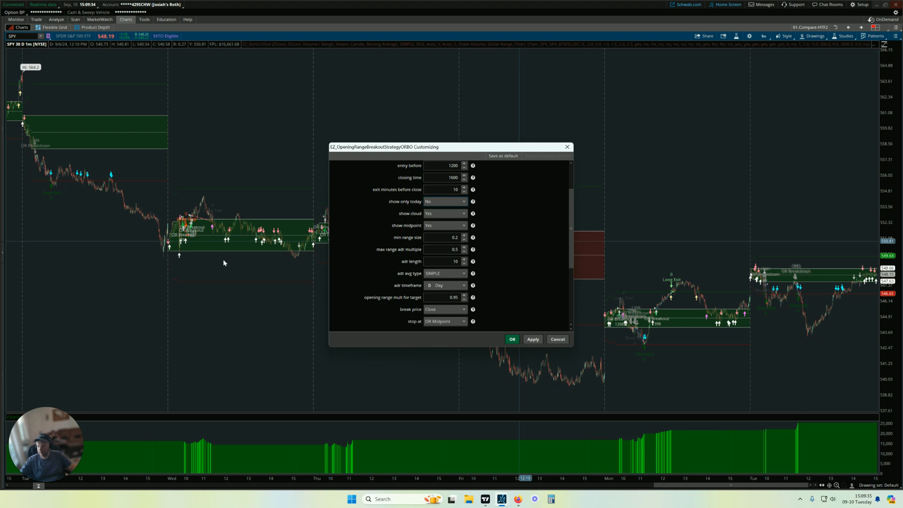
mouse_move(201, 206)
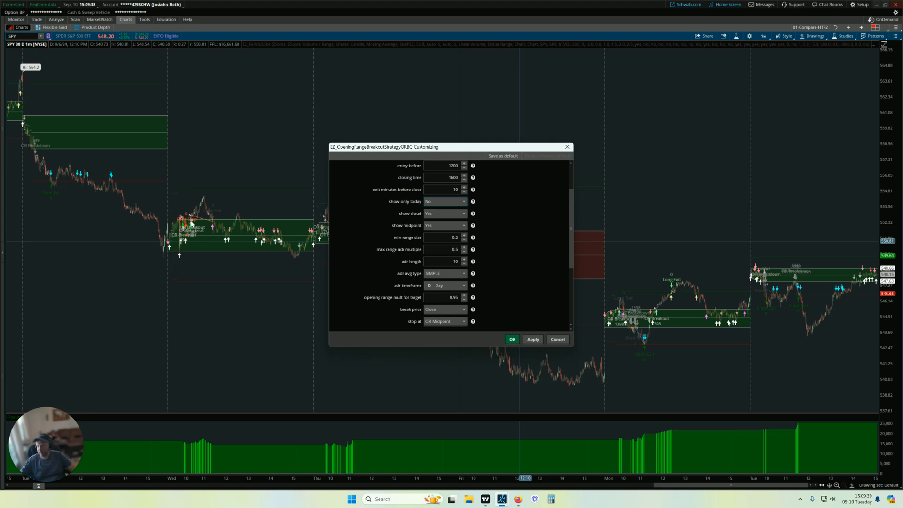
mouse_move(197, 242)
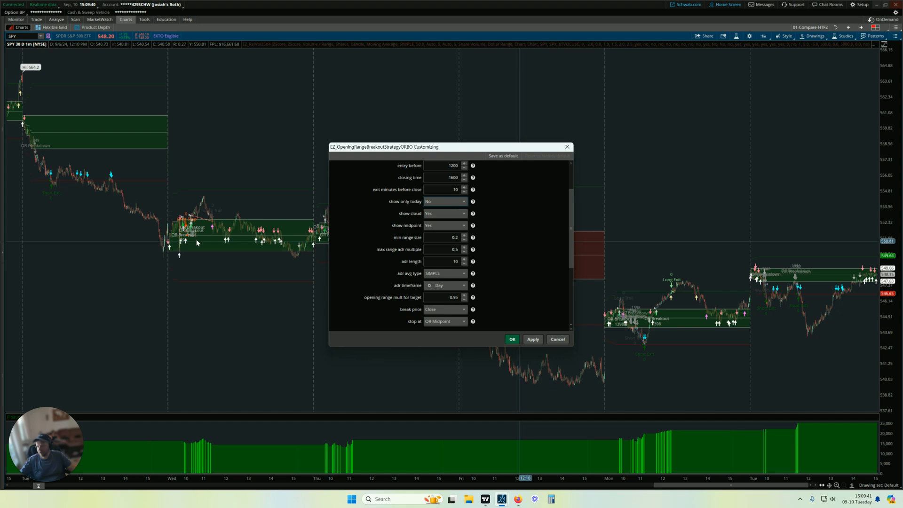
mouse_move(188, 254)
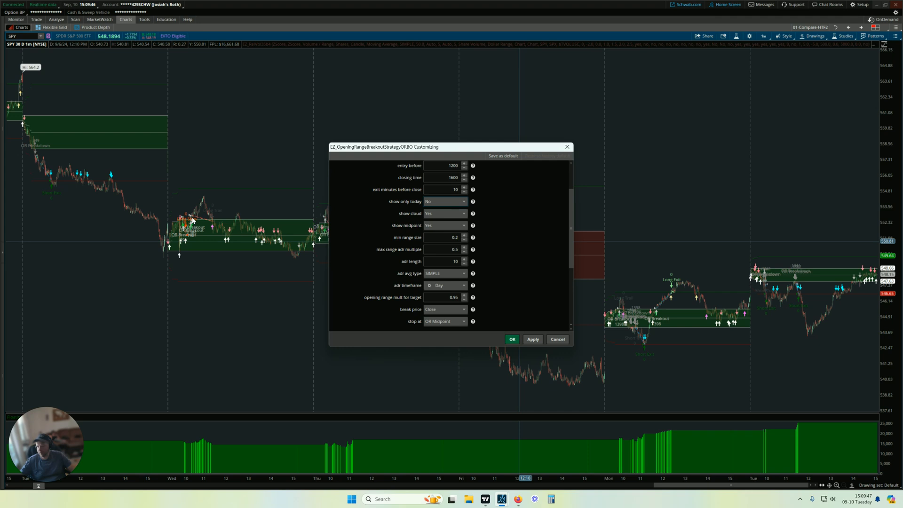
mouse_move(185, 253)
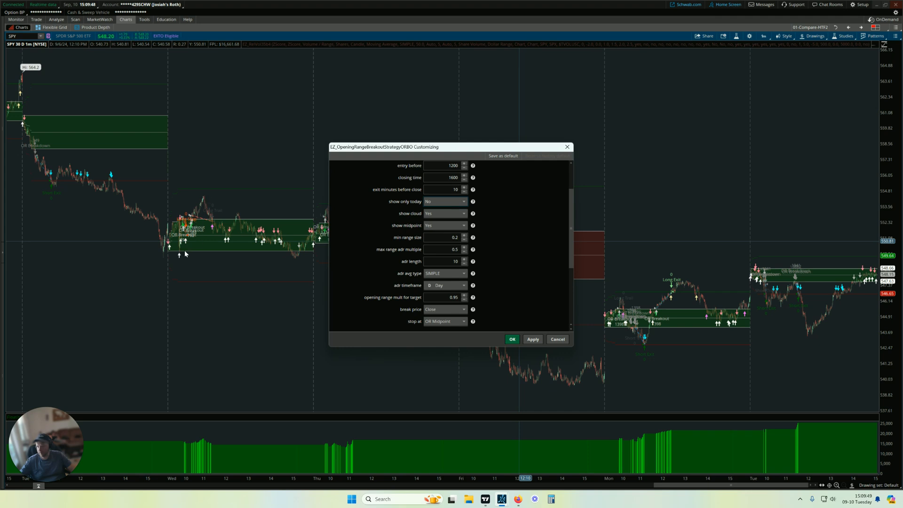
mouse_move(198, 222)
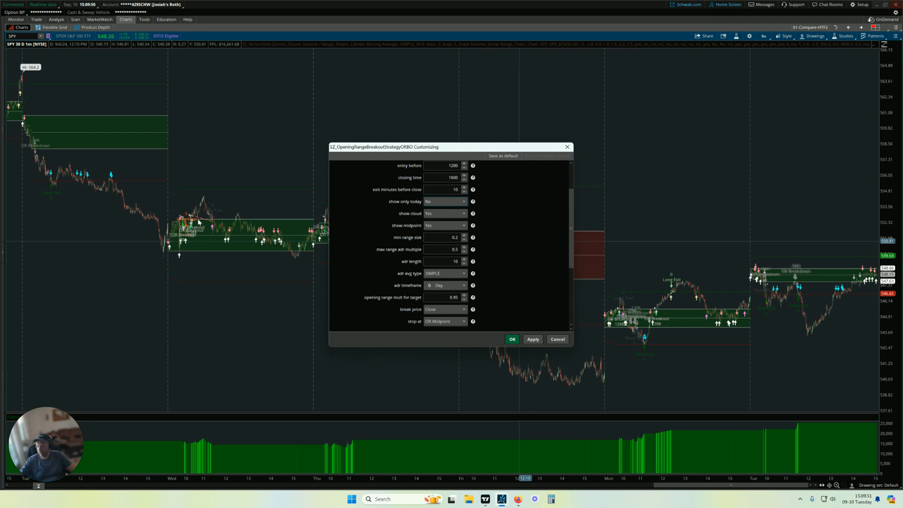
mouse_move(212, 224)
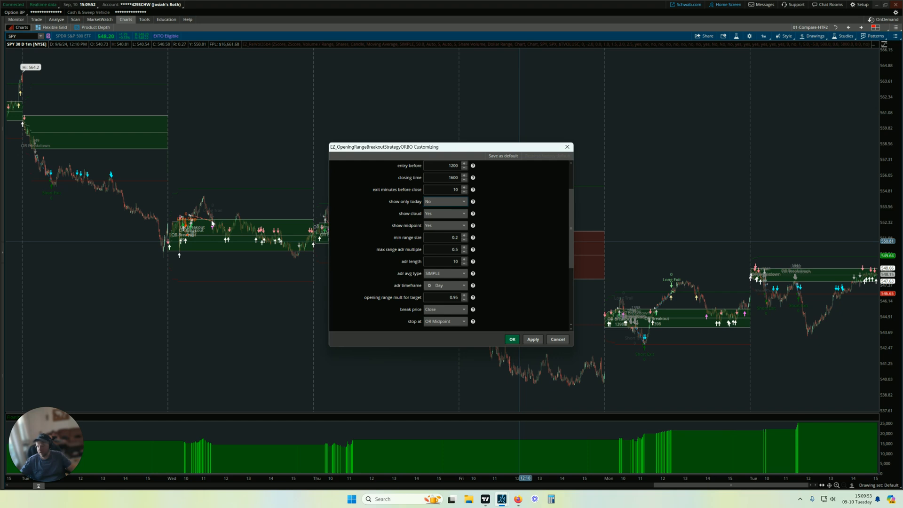
scroll(down, 3)
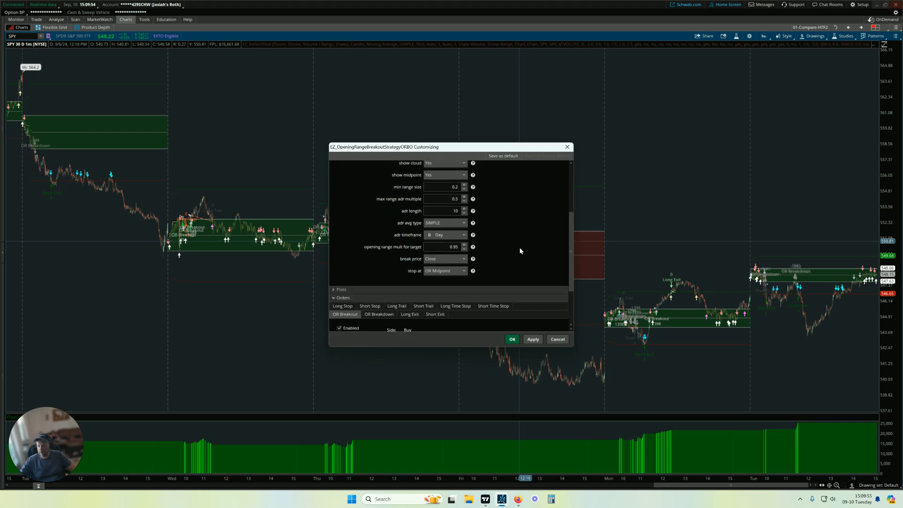
click(444, 271)
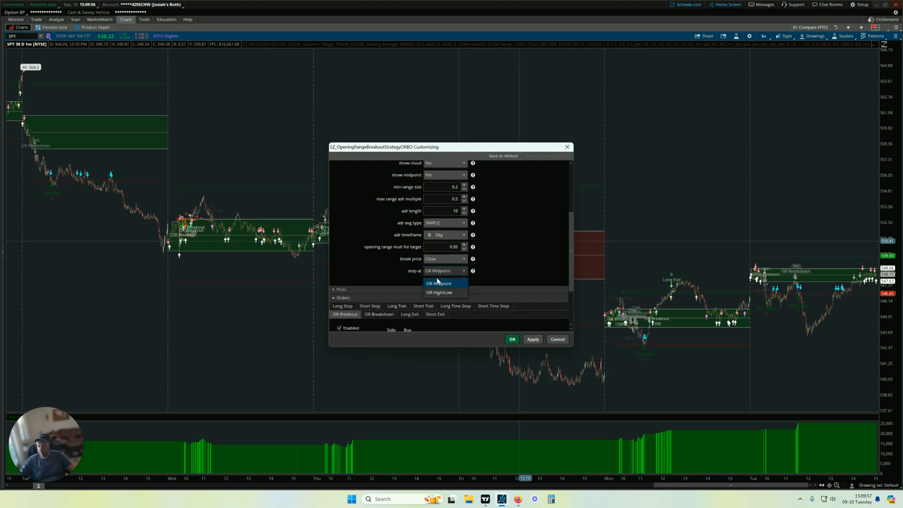
mouse_move(479, 271)
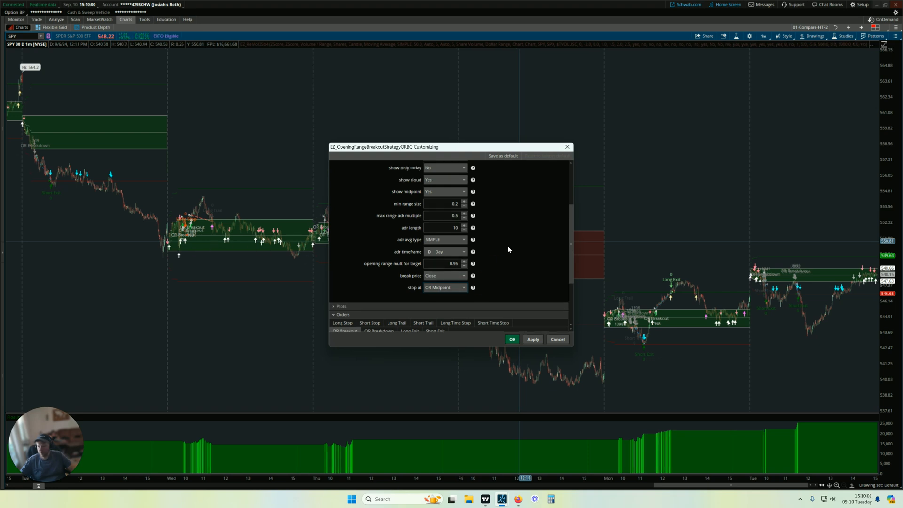
click(444, 208)
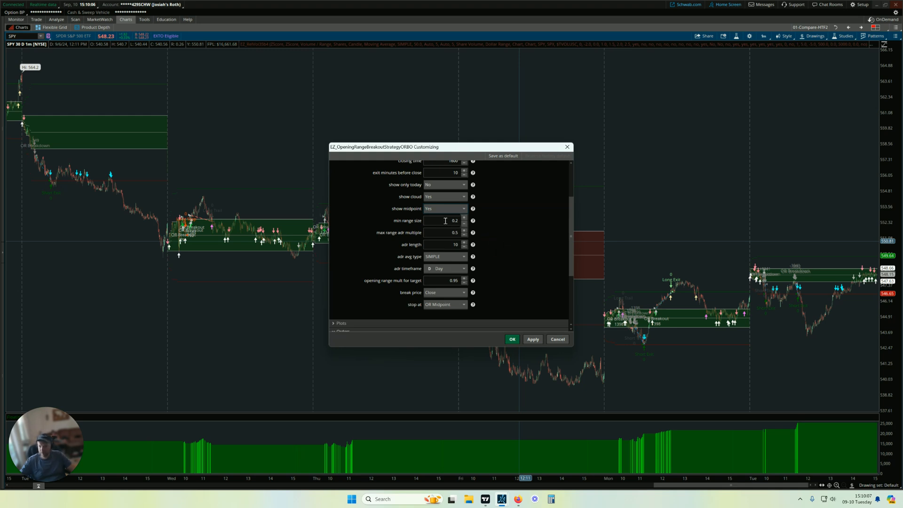
triple_click(454, 221)
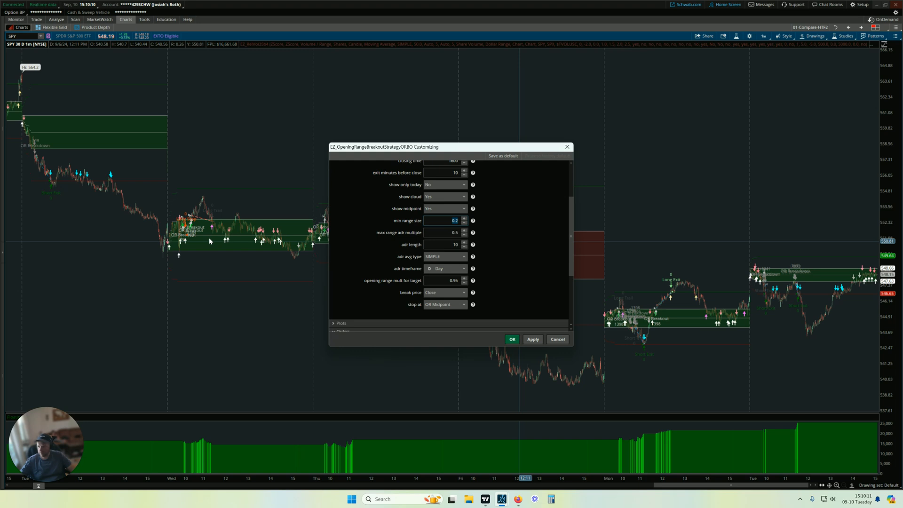
mouse_move(236, 239)
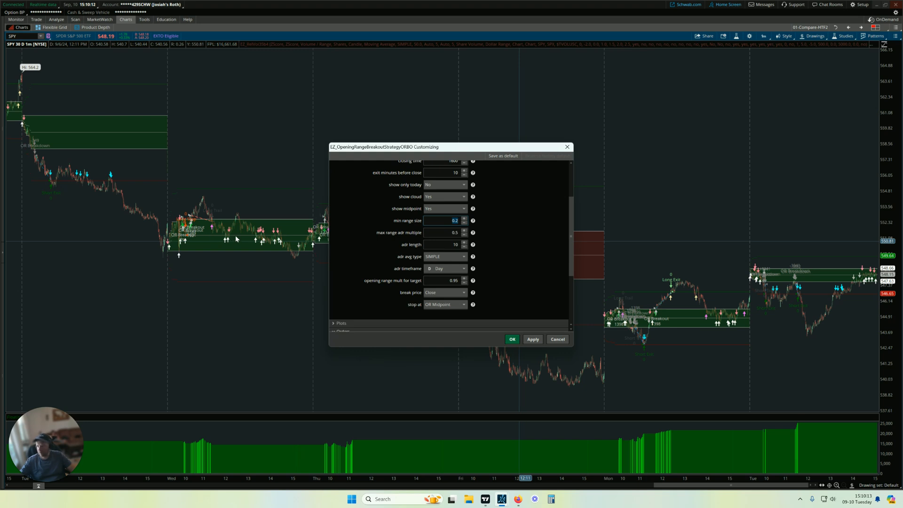
mouse_move(242, 241)
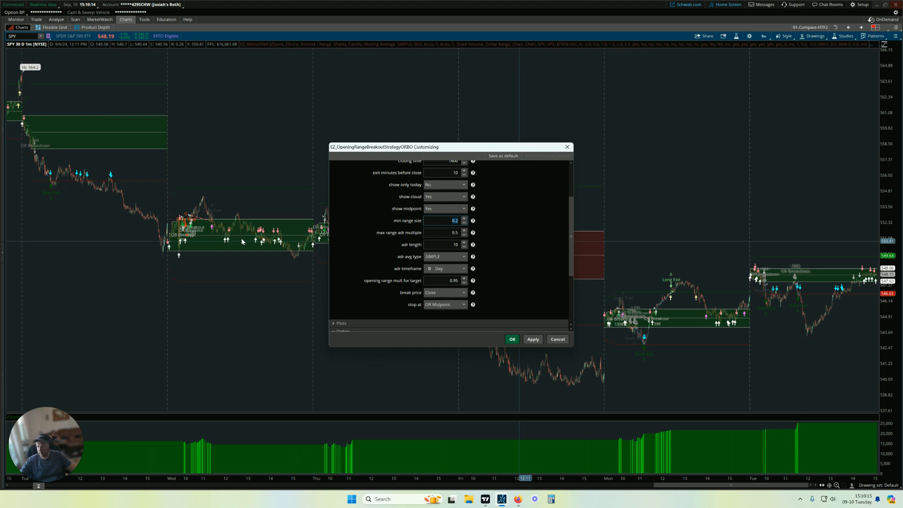
mouse_move(501, 239)
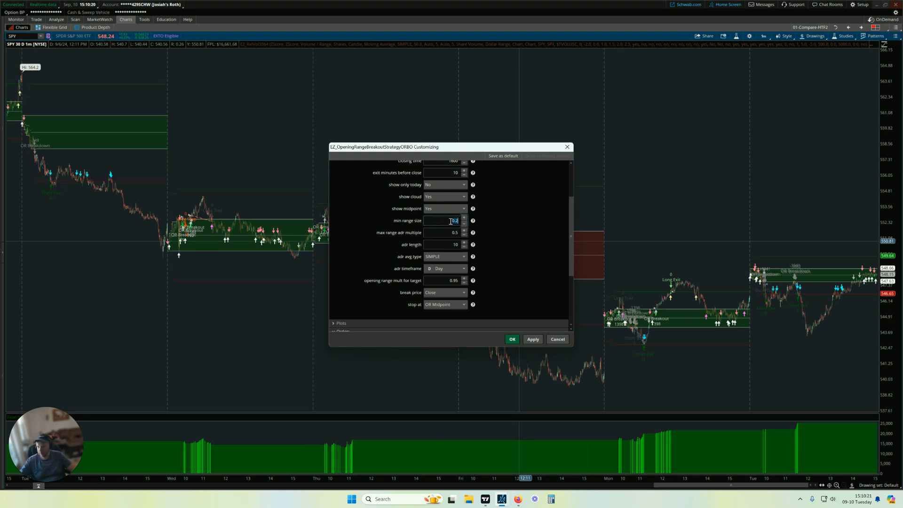
mouse_move(439, 226)
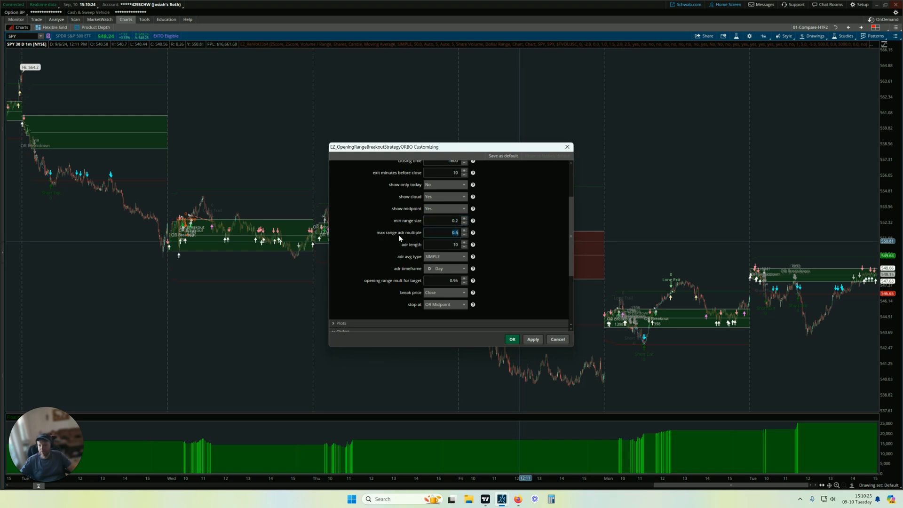
mouse_move(424, 238)
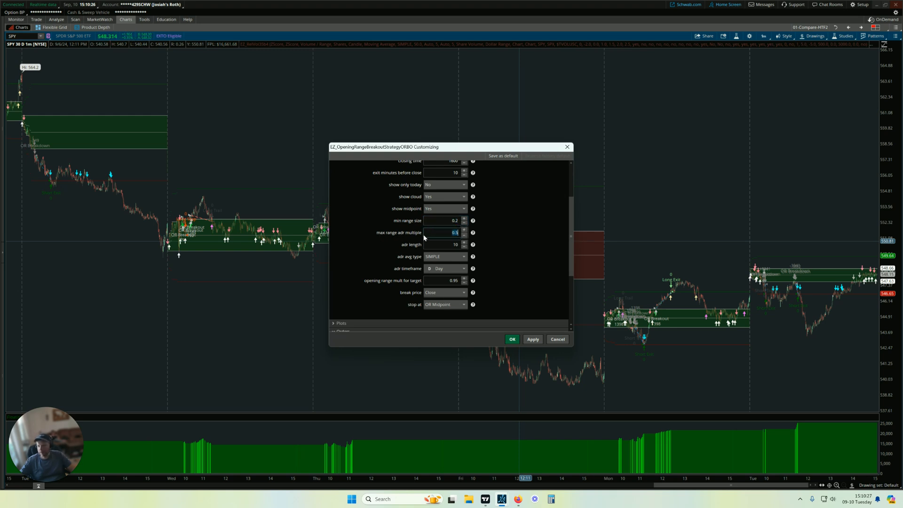
mouse_move(305, 264)
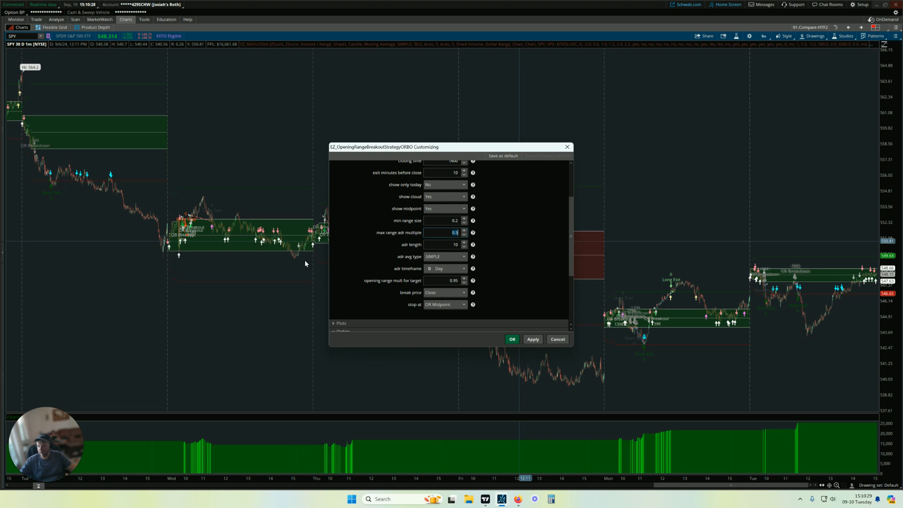
mouse_move(295, 325)
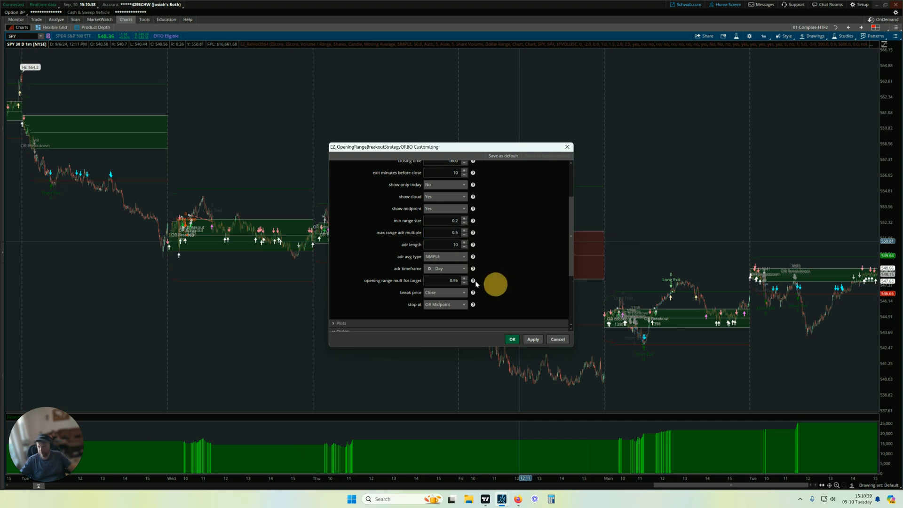
mouse_move(406, 284)
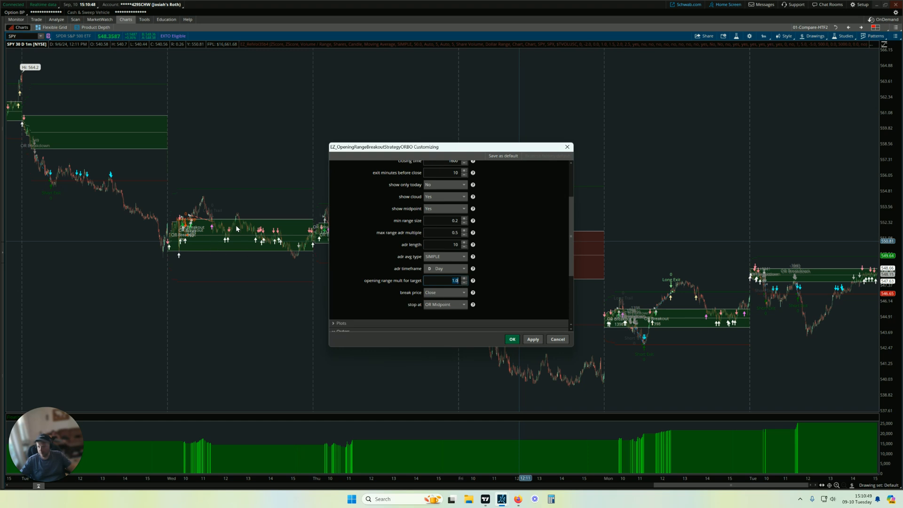
mouse_move(249, 223)
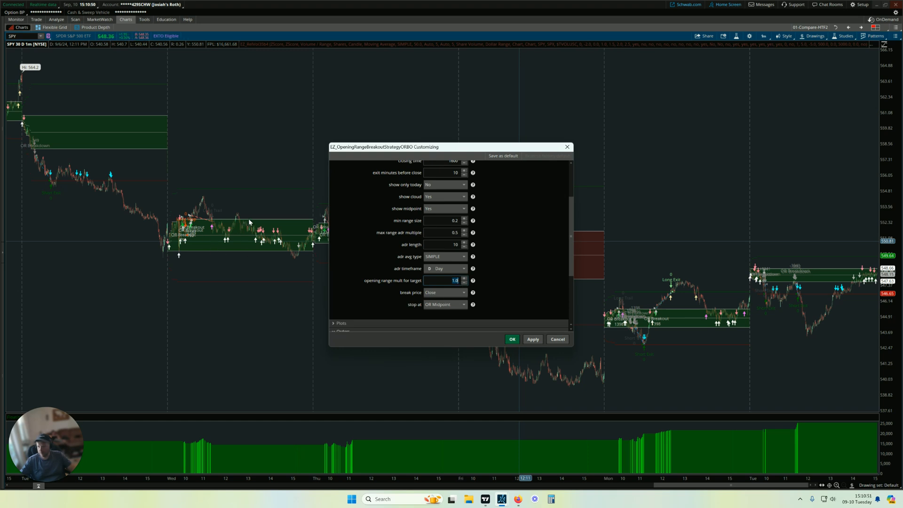
mouse_move(203, 208)
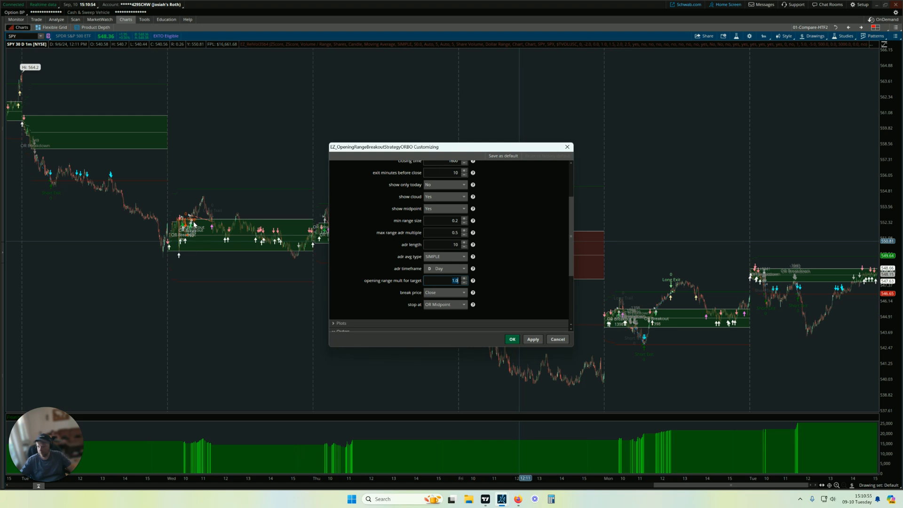
mouse_move(223, 187)
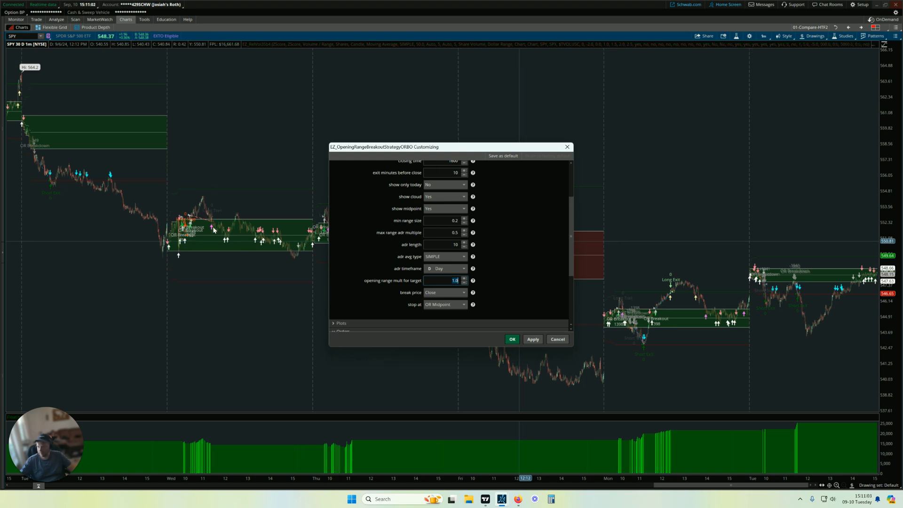
mouse_move(236, 285)
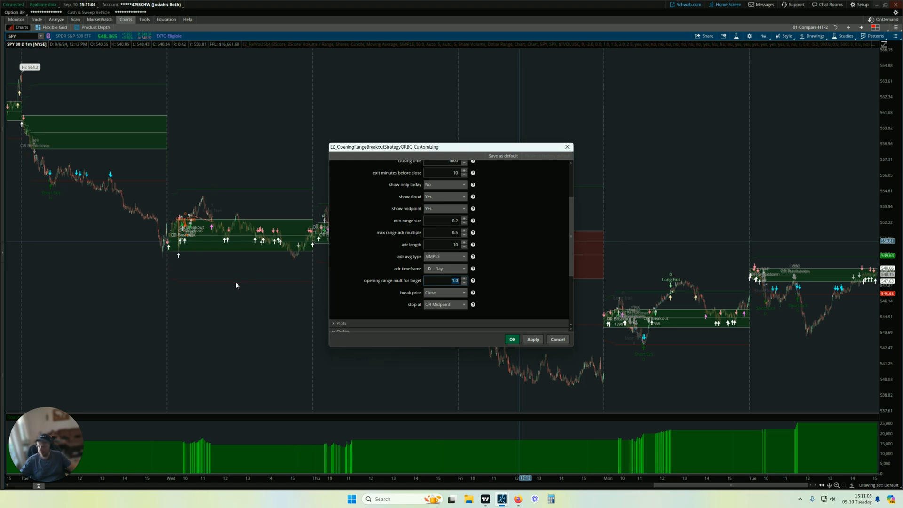
mouse_move(214, 255)
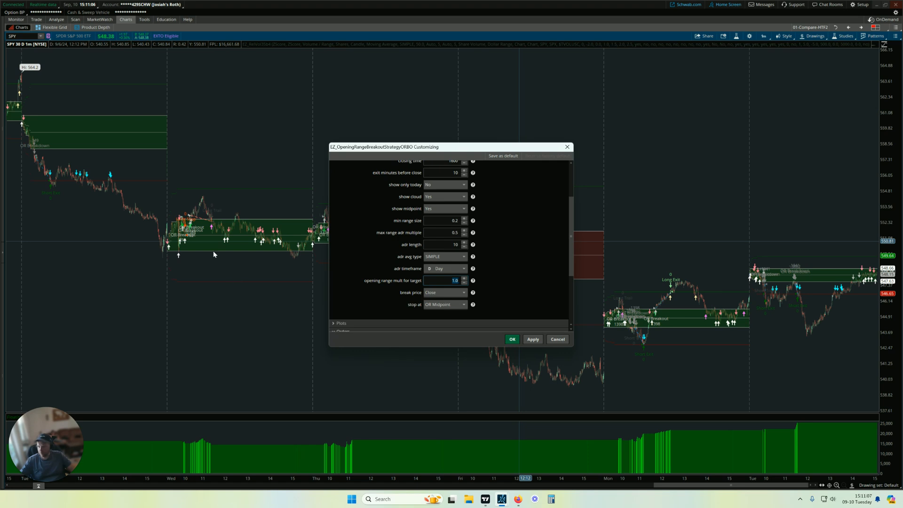
mouse_move(229, 261)
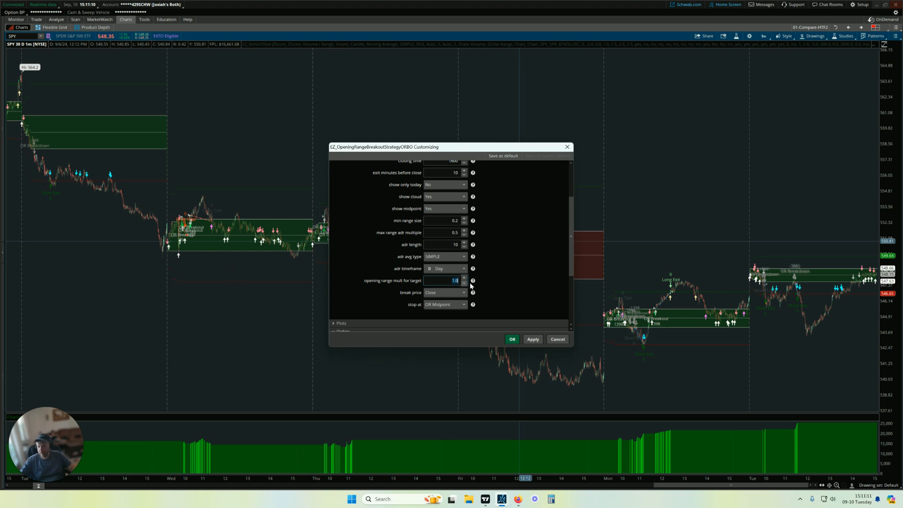
Edit the 'opening range mult for target' field so it reads 0.95.
click(464, 282)
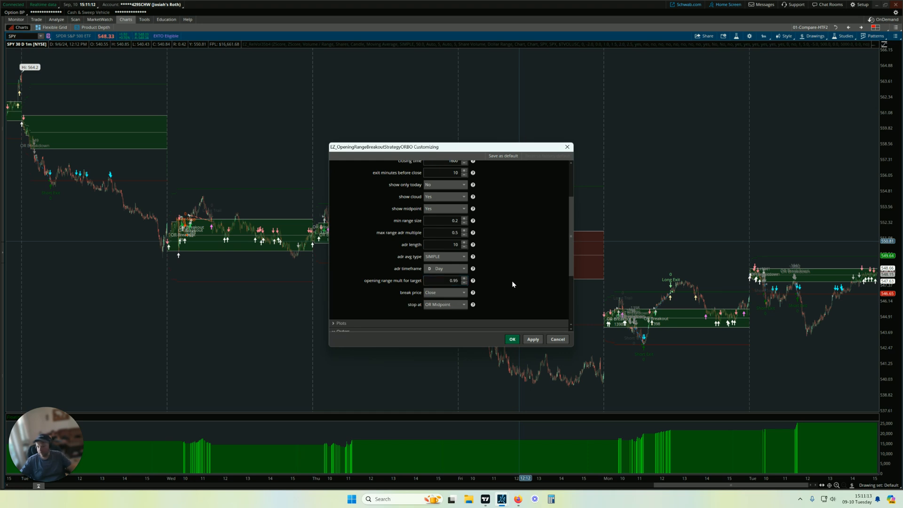
mouse_move(437, 277)
text(2)
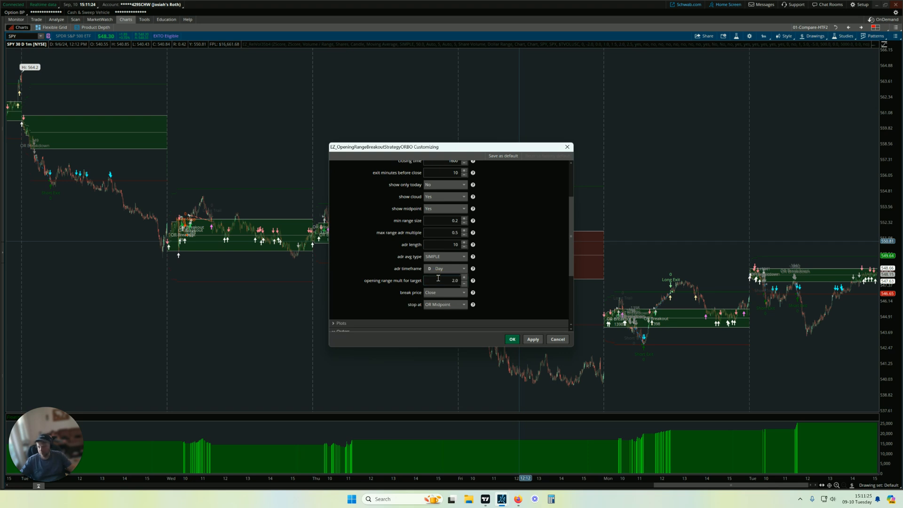
click(464, 277)
text(0.95)
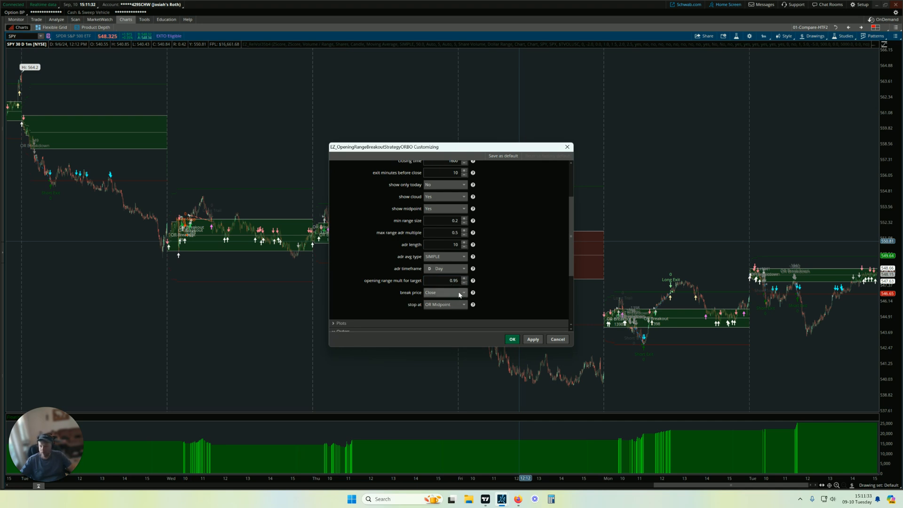
mouse_move(524, 292)
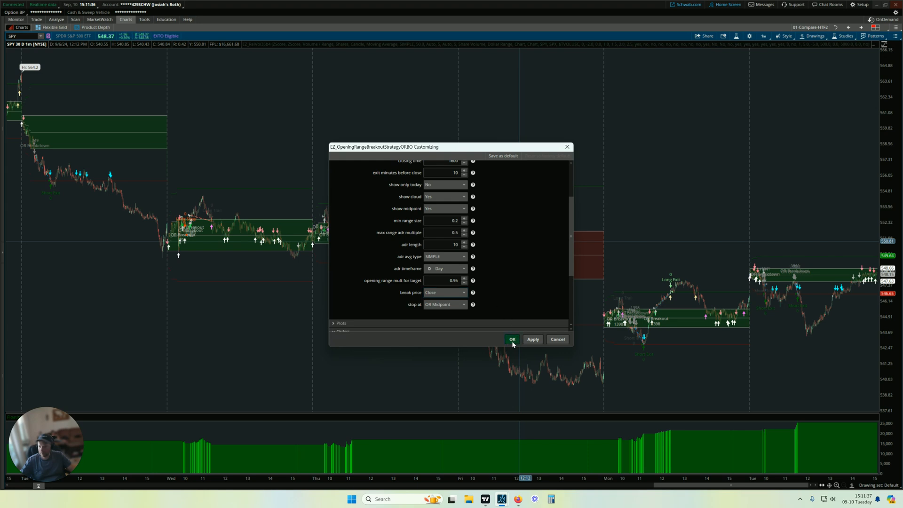
Confirm the 0.95 target multiple, then leave break price on Close in the reopened settings.
click(511, 339)
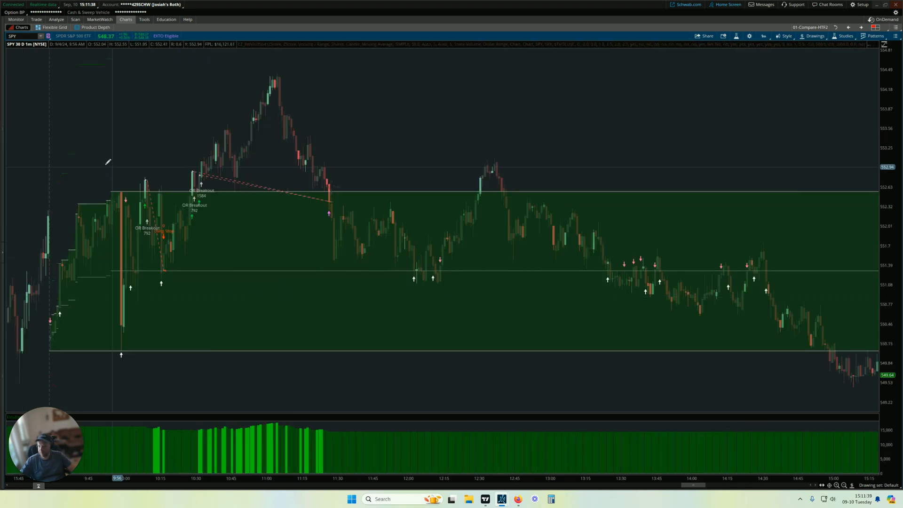
mouse_move(141, 184)
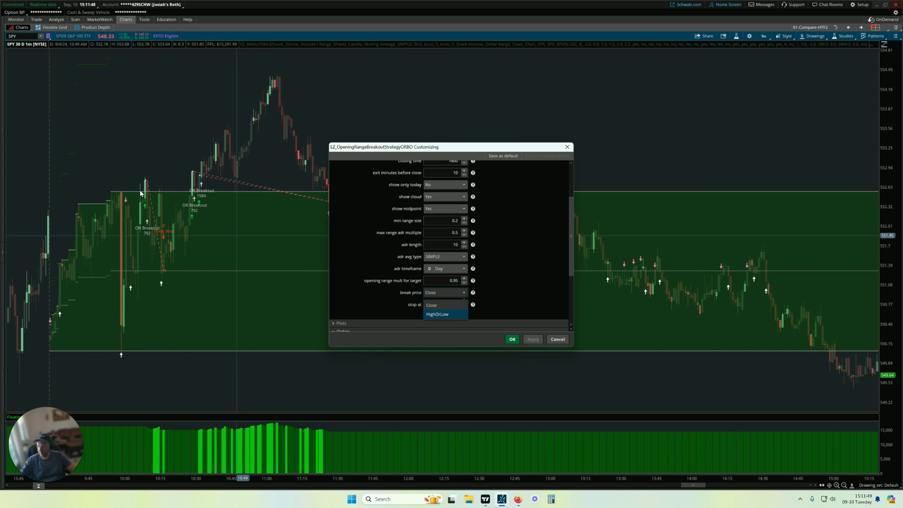
mouse_move(133, 180)
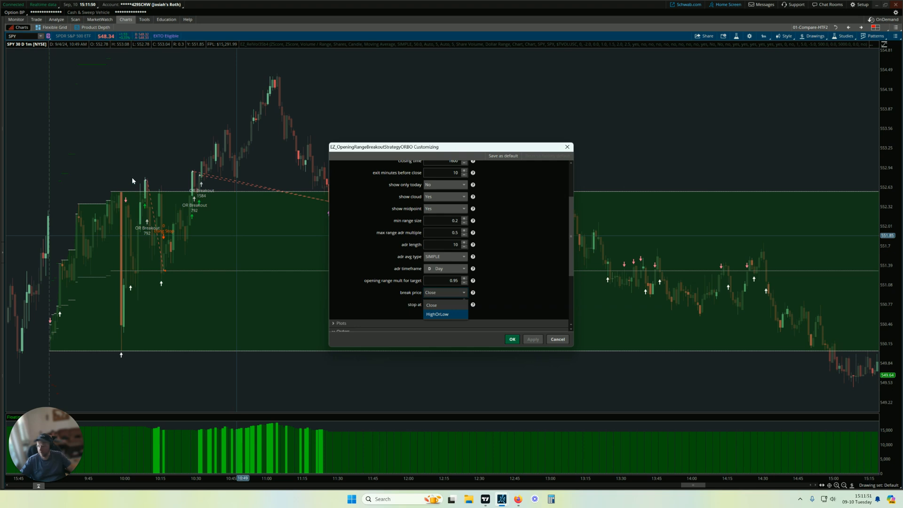
mouse_move(347, 235)
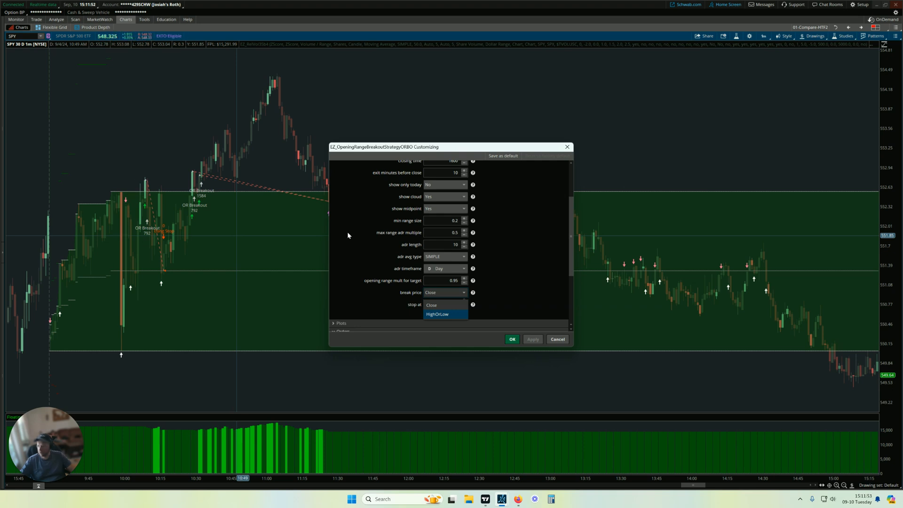
click(438, 304)
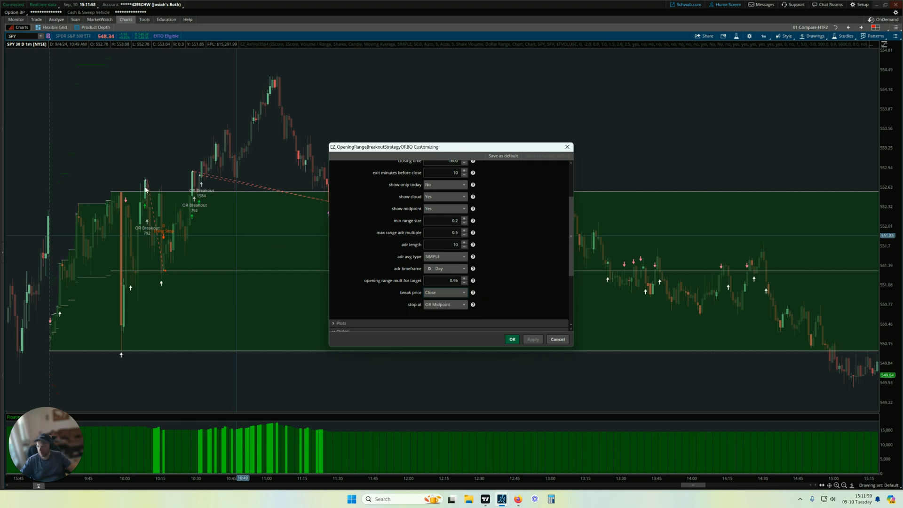
mouse_move(148, 195)
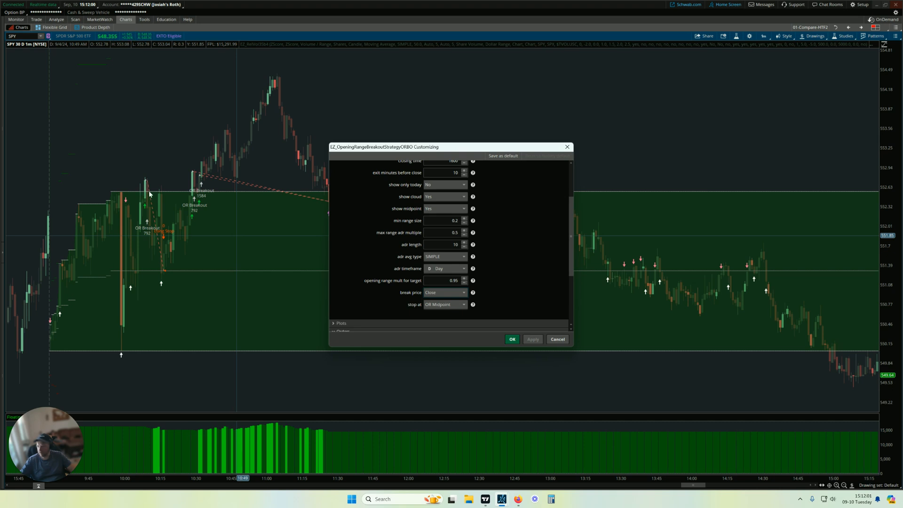
mouse_move(209, 234)
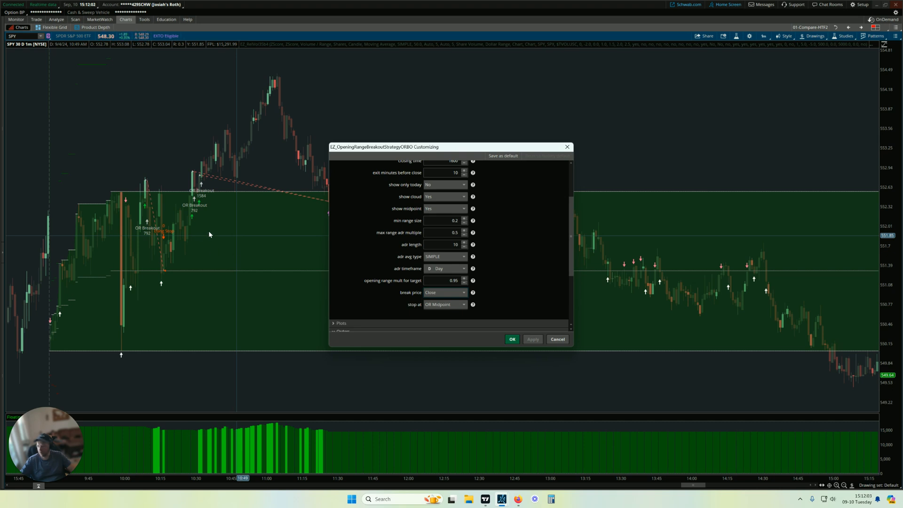
mouse_move(147, 250)
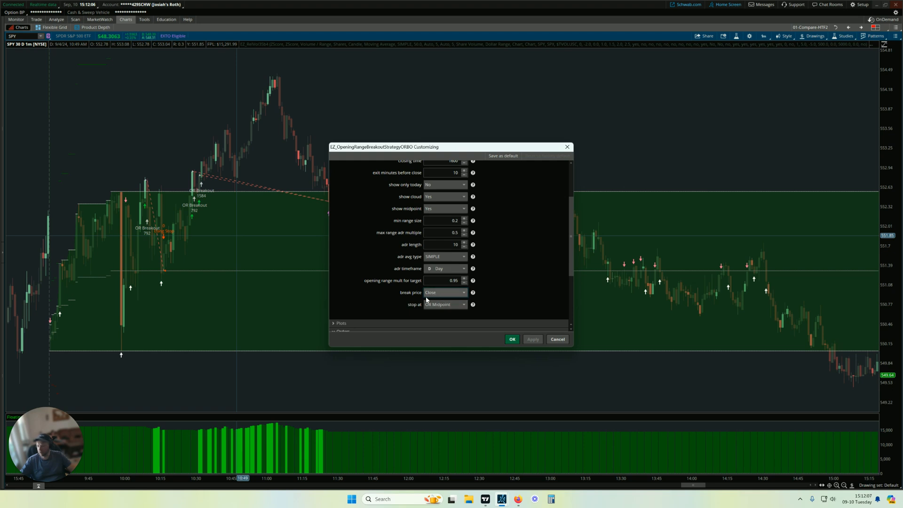
mouse_move(500, 305)
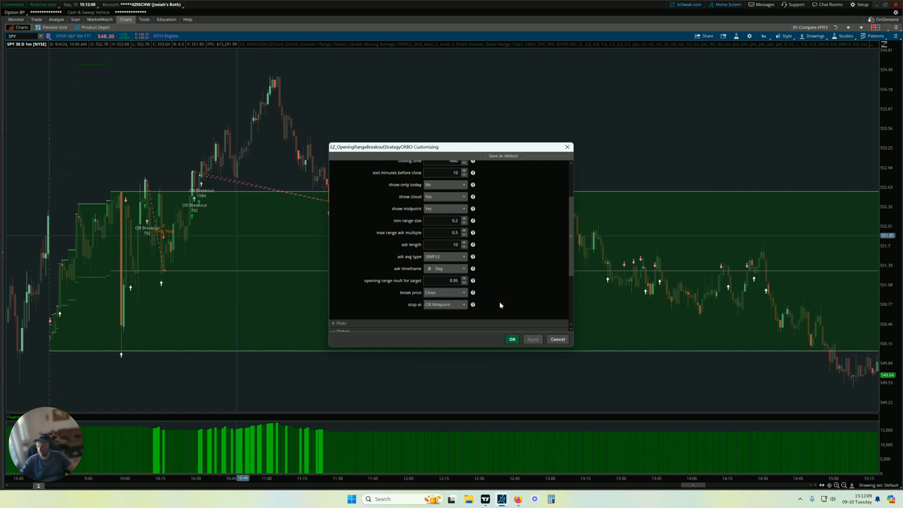
Expand Orders to review the OR Breakout buy-to-open order and list the stop-at choices.
click(341, 232)
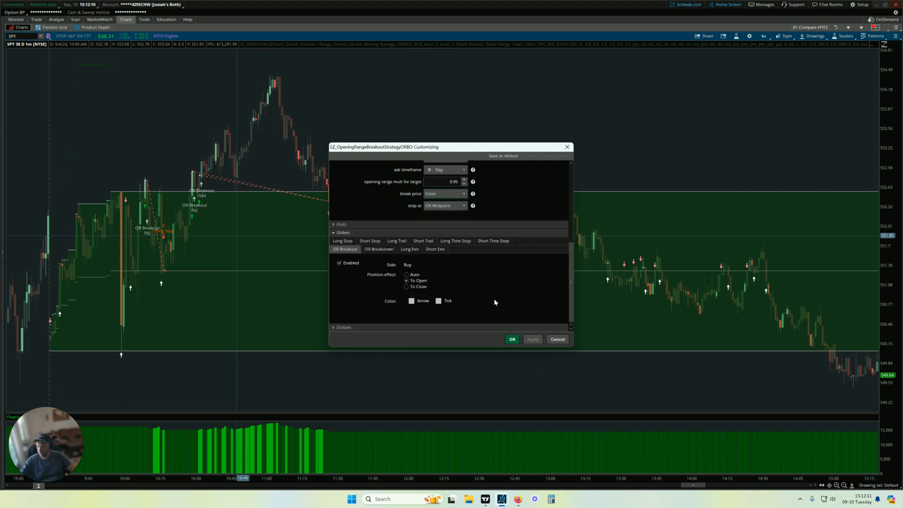
mouse_move(142, 187)
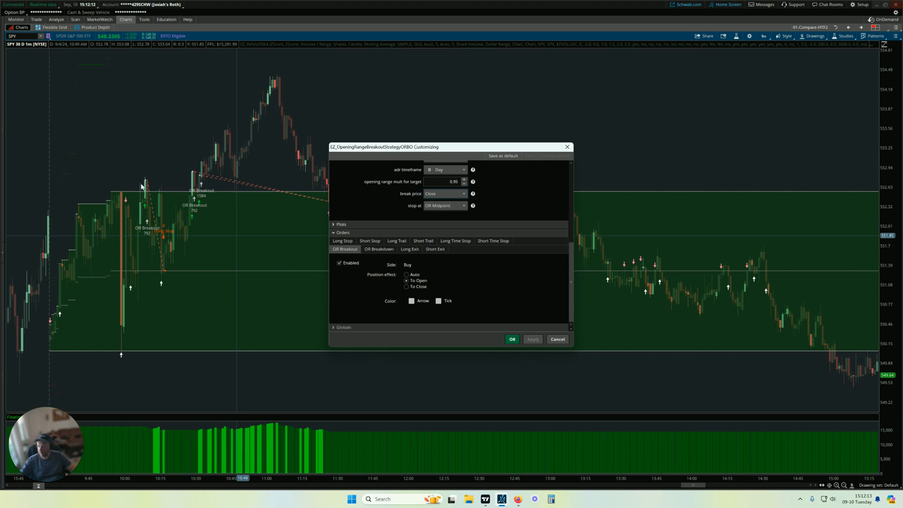
mouse_move(163, 275)
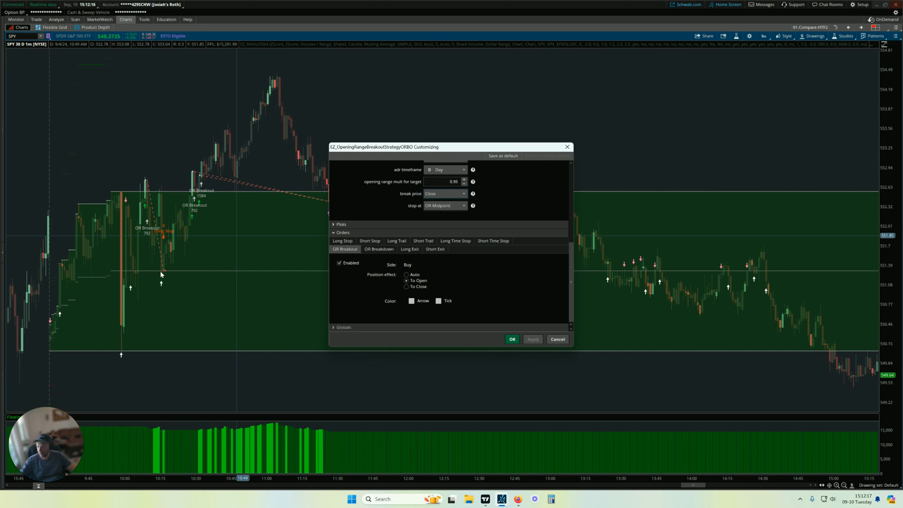
mouse_move(177, 335)
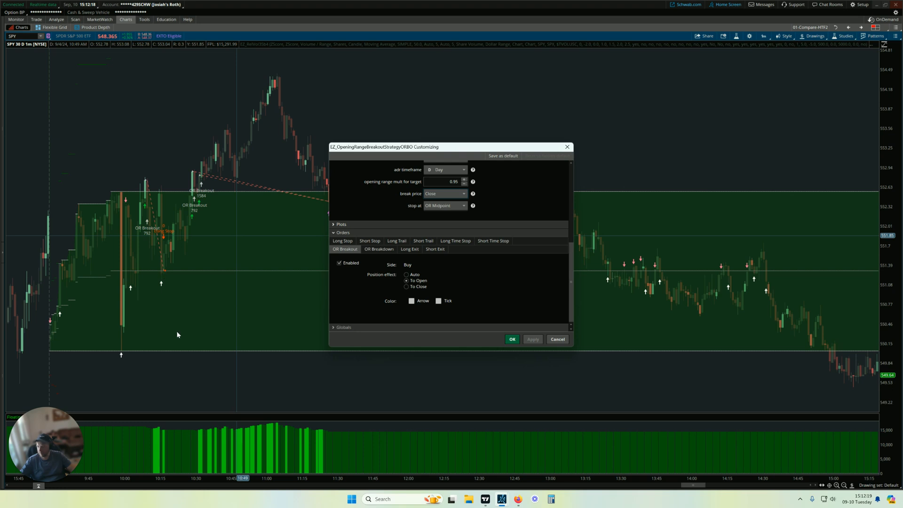
click(445, 205)
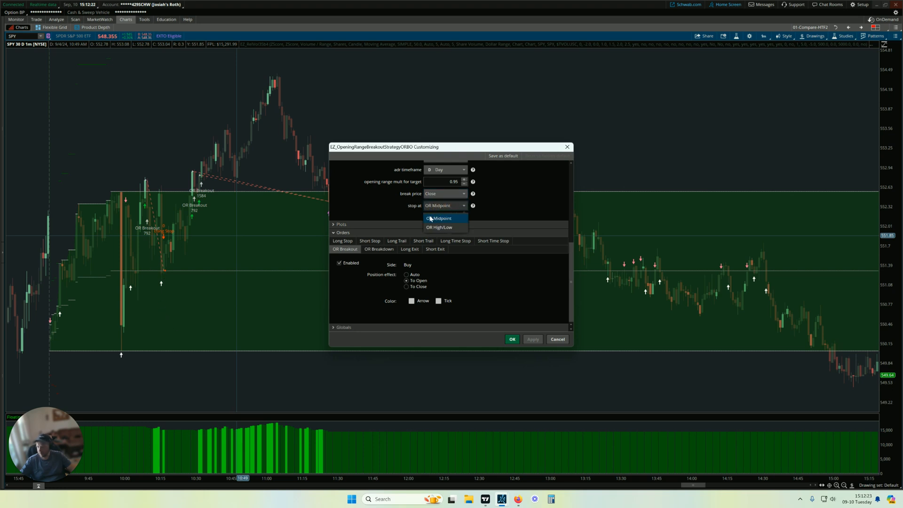
Keep the stop at OR Midpoint and confirm the strategy inputs.
click(440, 218)
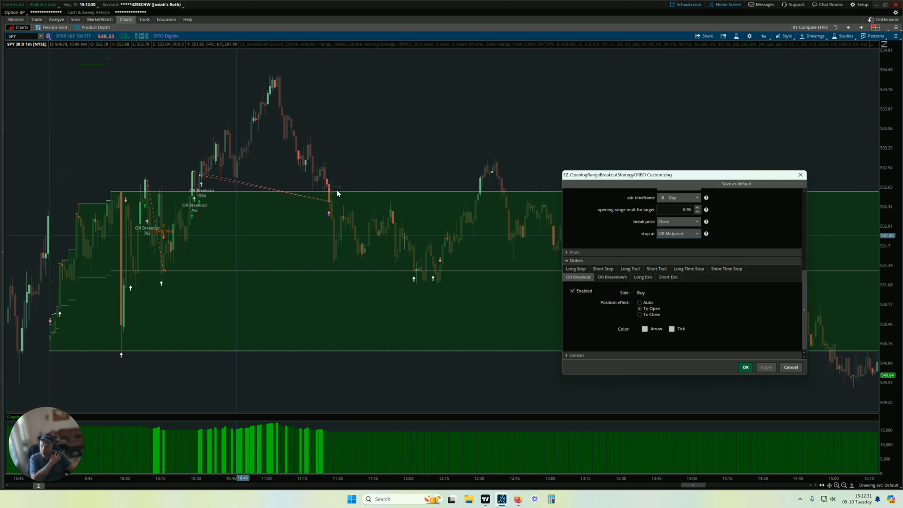
mouse_move(336, 180)
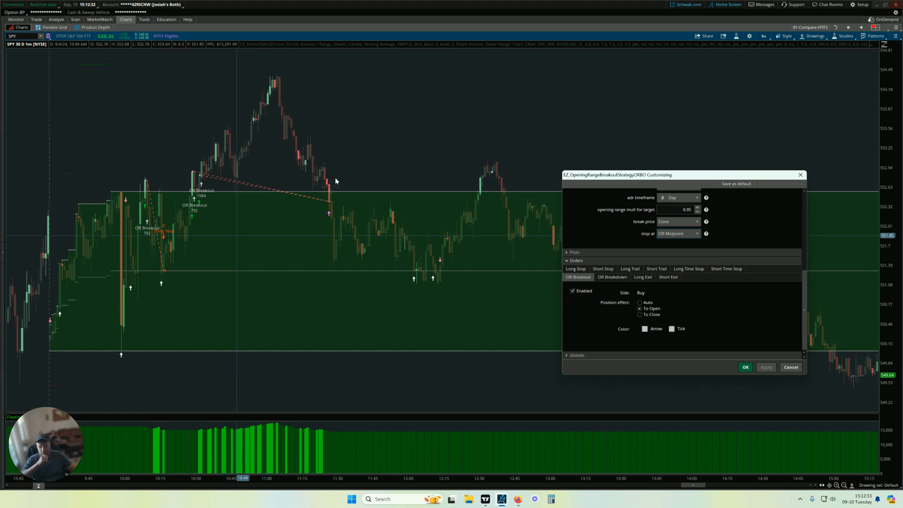
scroll(up, 3)
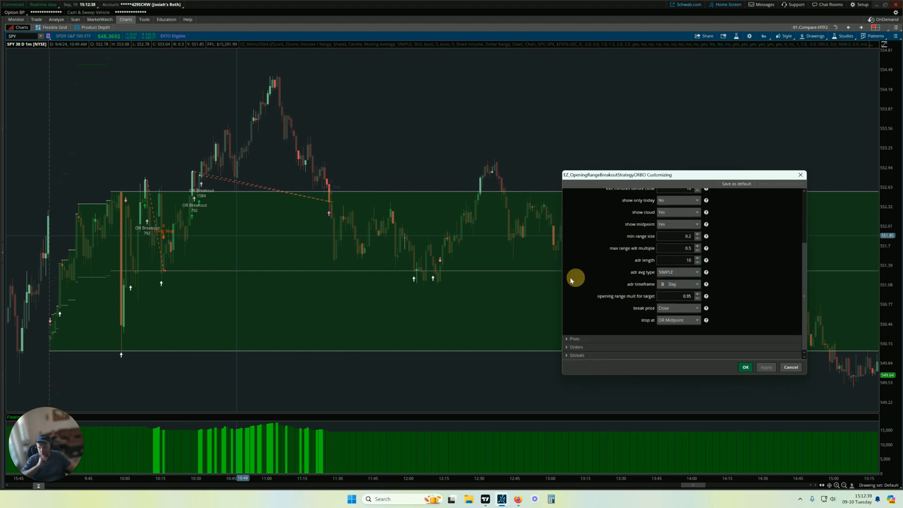
mouse_move(331, 195)
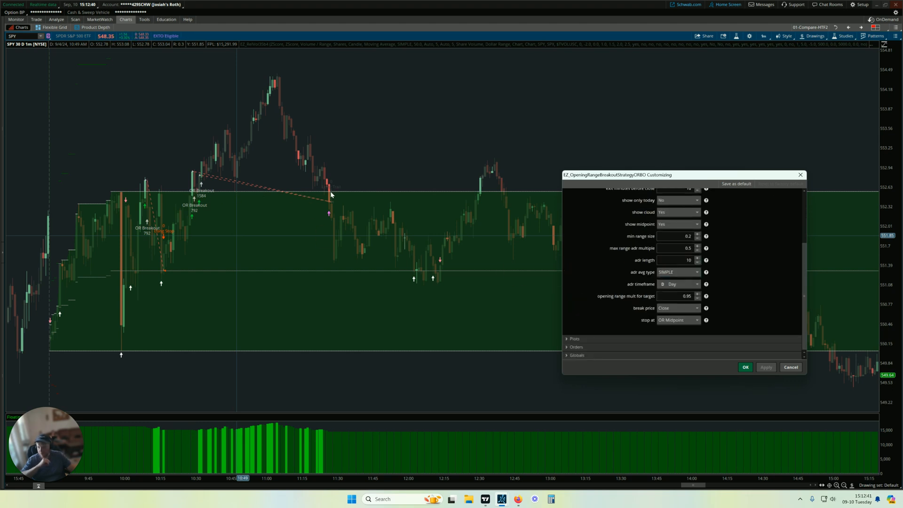
mouse_move(151, 234)
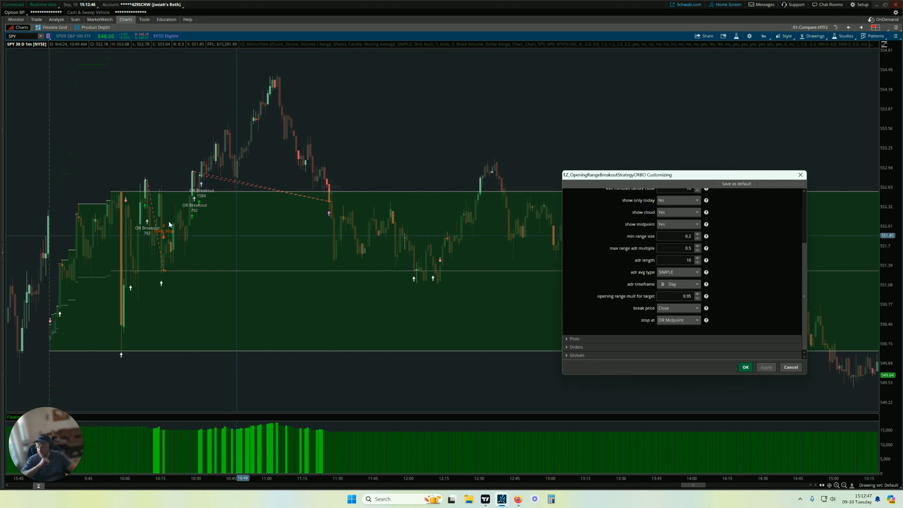
mouse_move(225, 270)
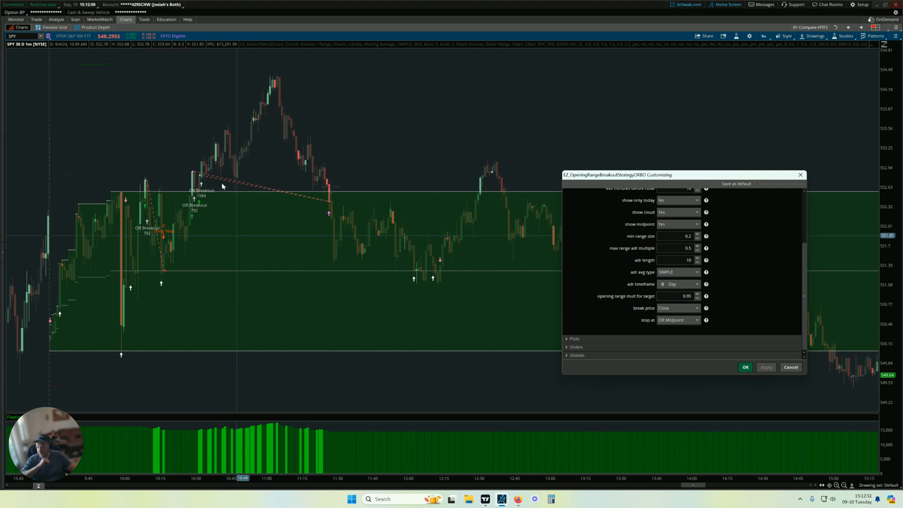
mouse_move(230, 282)
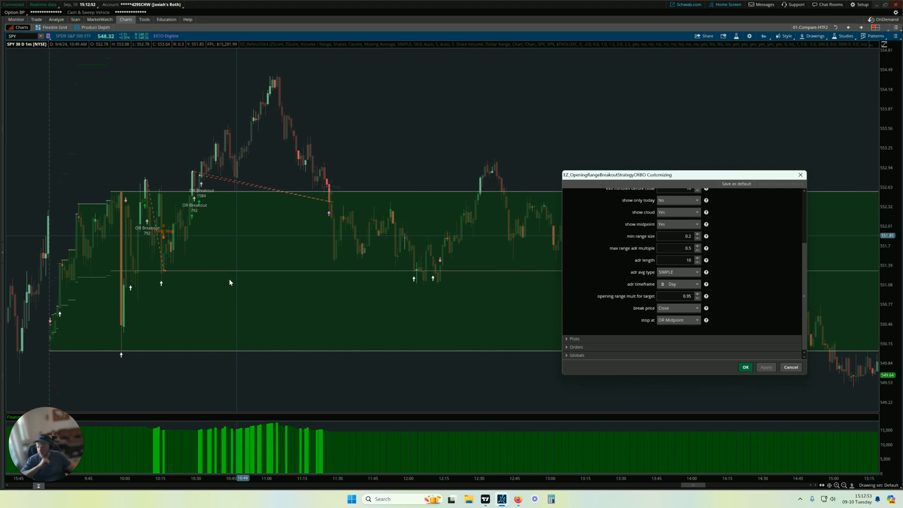
mouse_move(254, 131)
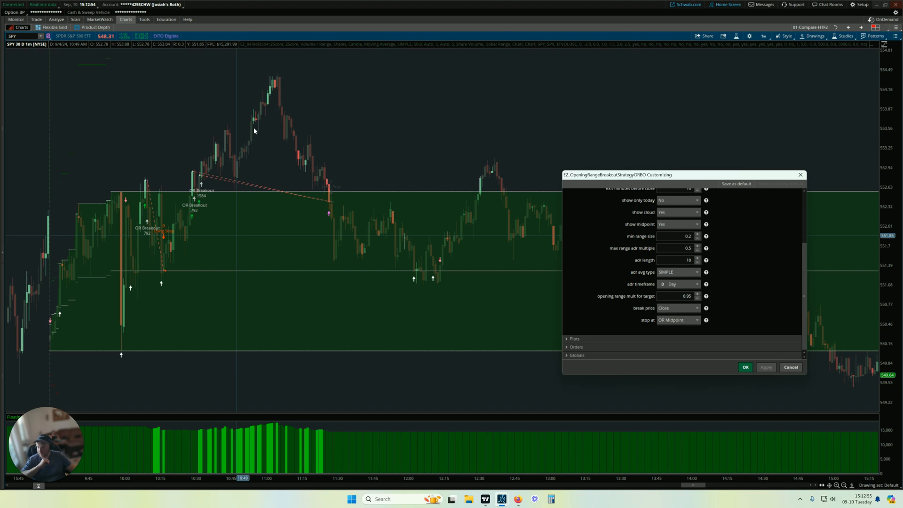
mouse_move(323, 195)
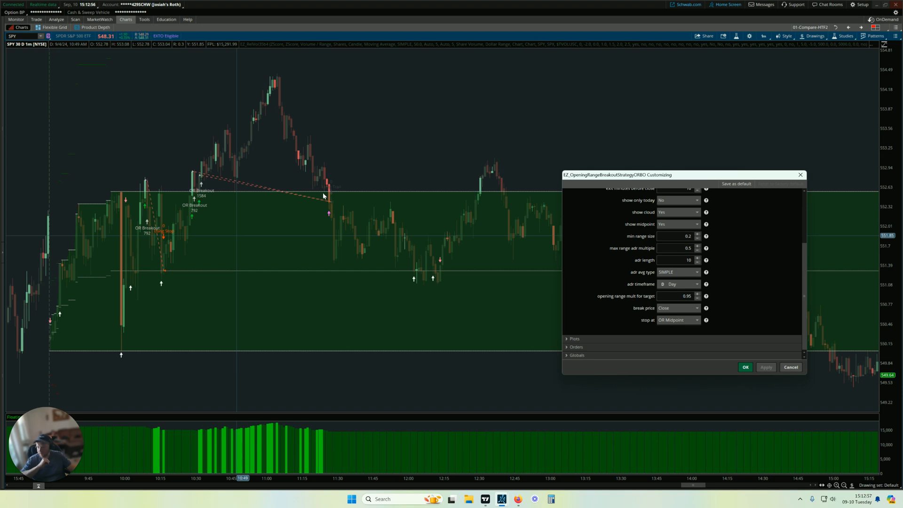
mouse_move(238, 179)
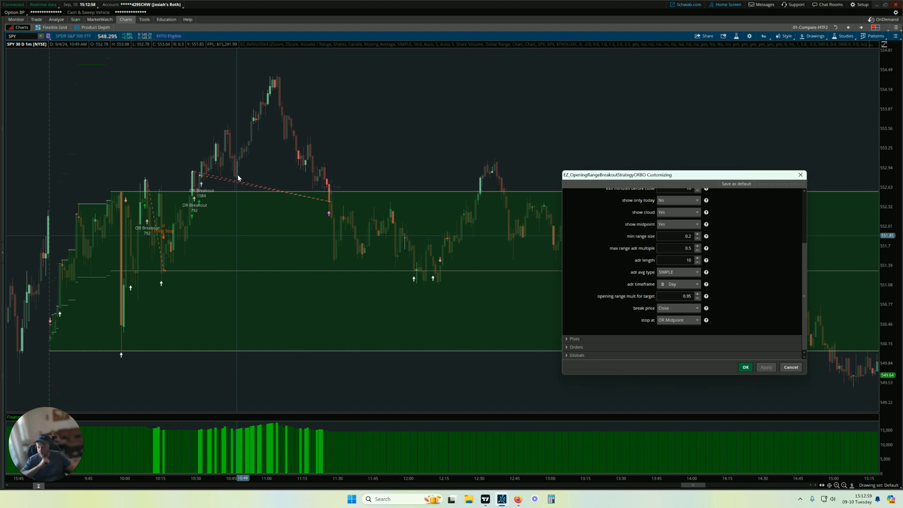
mouse_move(328, 194)
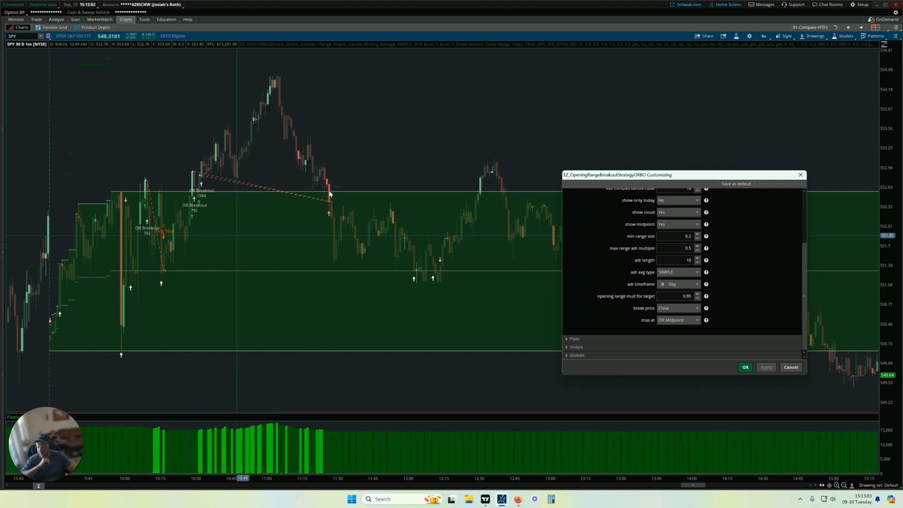
mouse_move(332, 196)
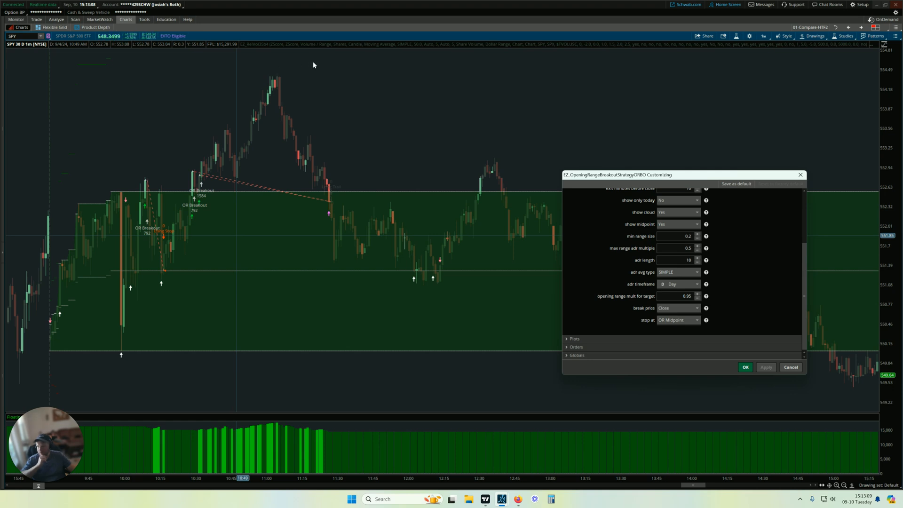
mouse_move(330, 205)
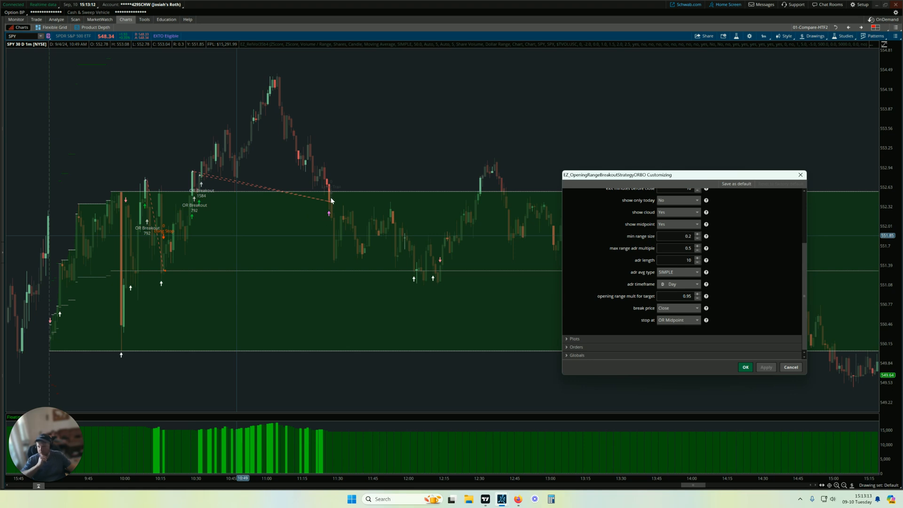
mouse_move(331, 202)
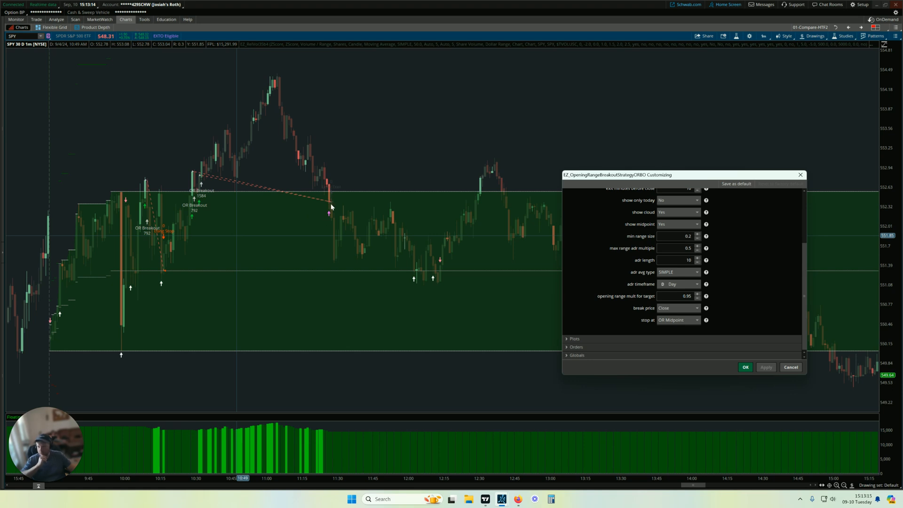
mouse_move(740, 297)
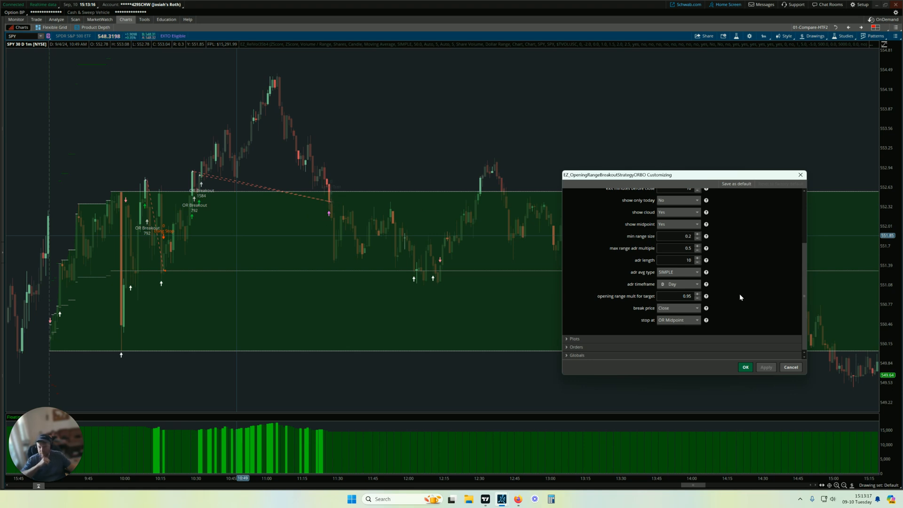
mouse_move(757, 298)
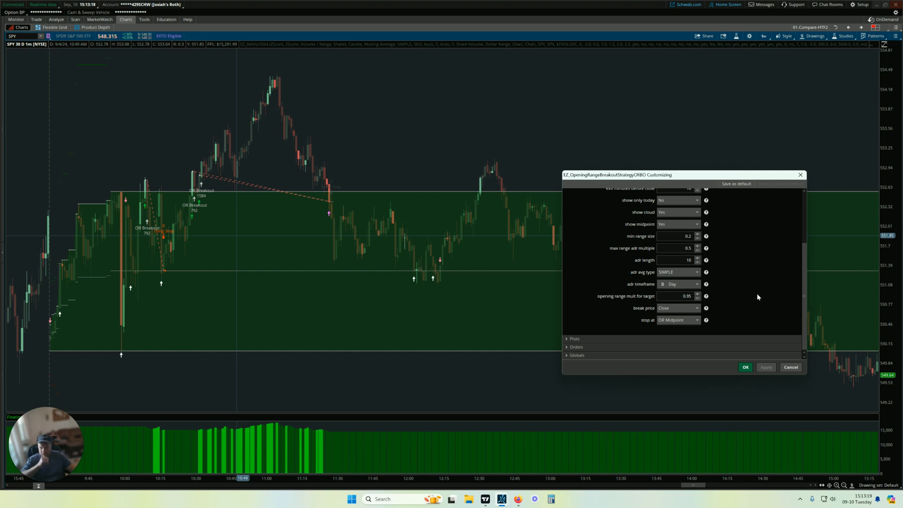
click(744, 367)
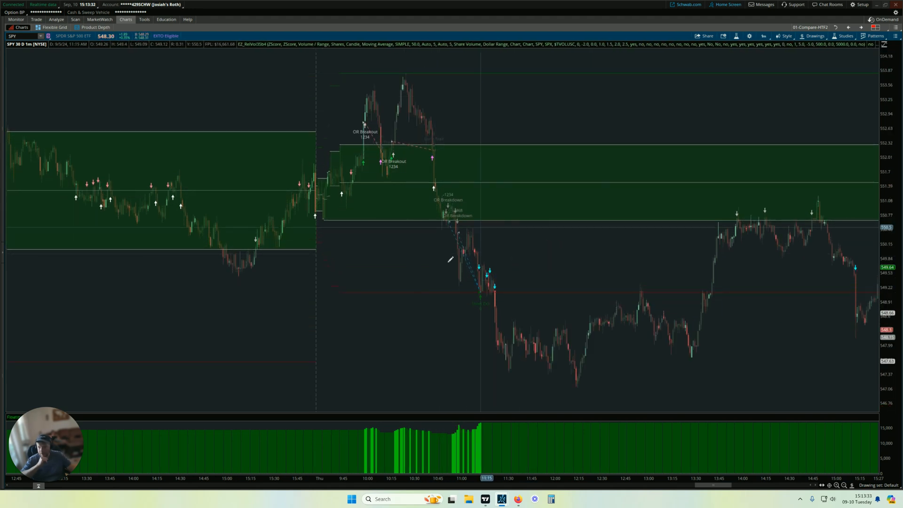
Reopen the strategy settings from the chart, expand Plots and view the Long Stop order.
right_click(449, 221)
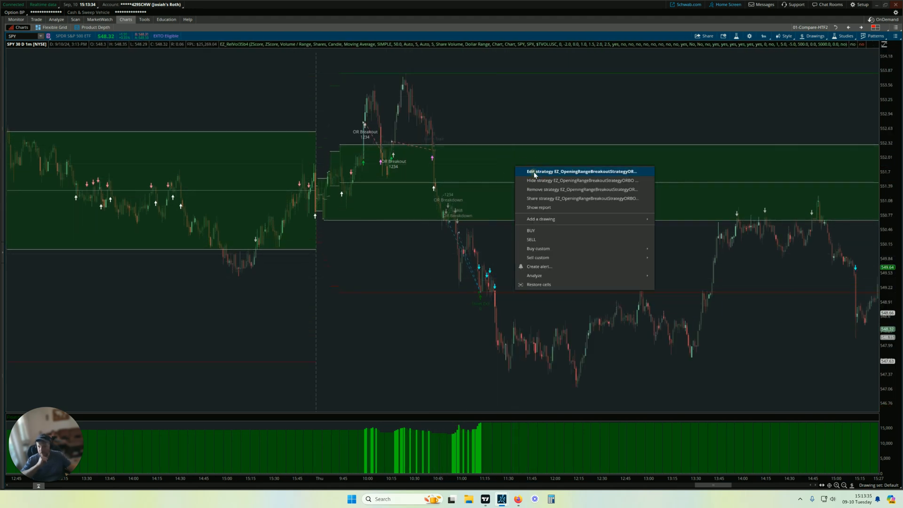
click(579, 172)
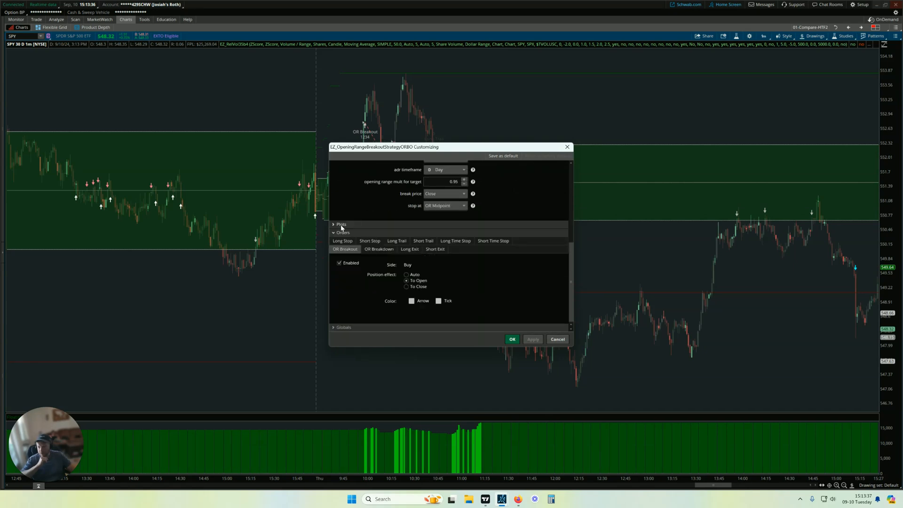
click(341, 224)
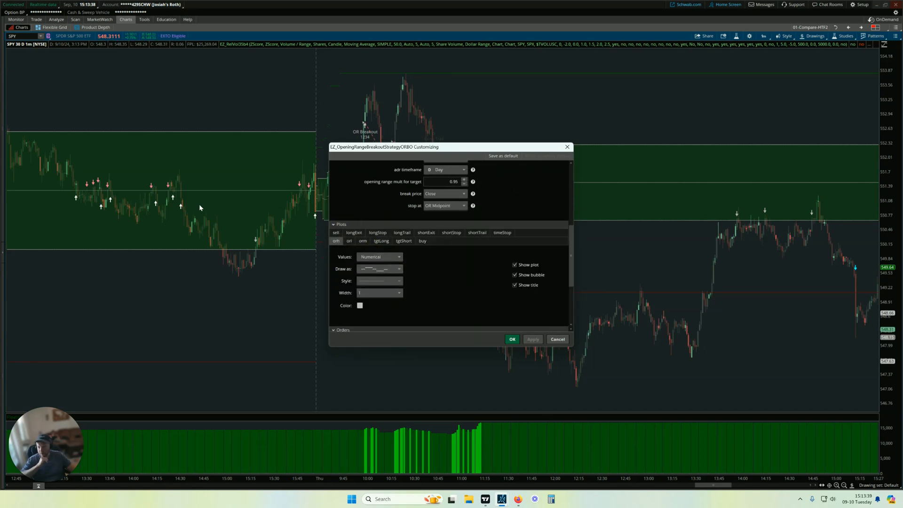
mouse_move(341, 227)
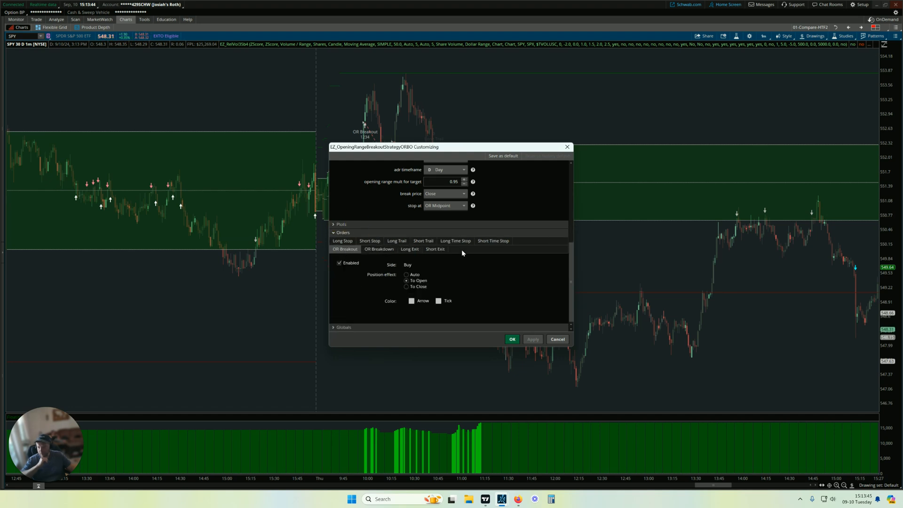
mouse_move(465, 272)
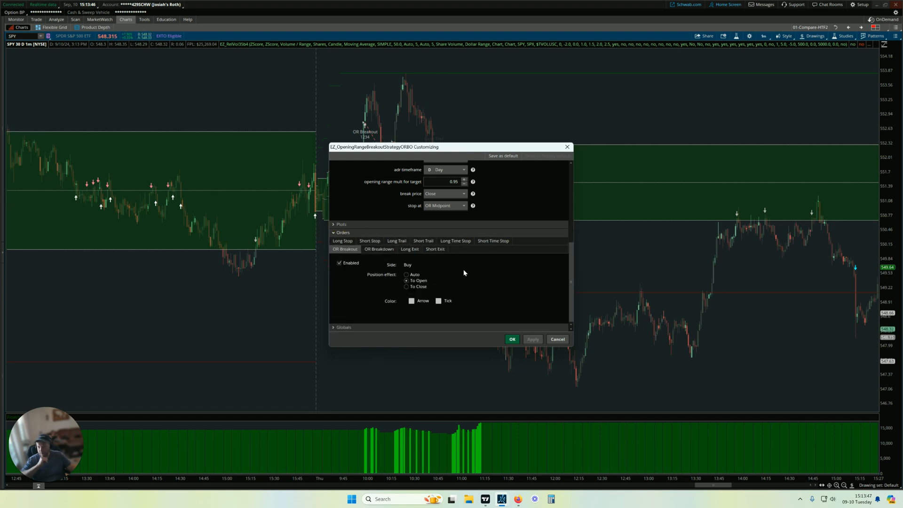
click(342, 240)
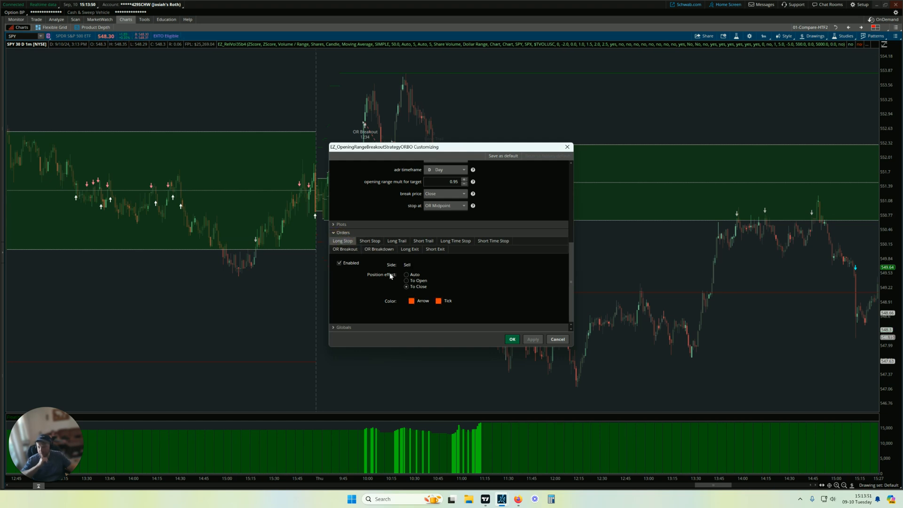
mouse_move(340, 263)
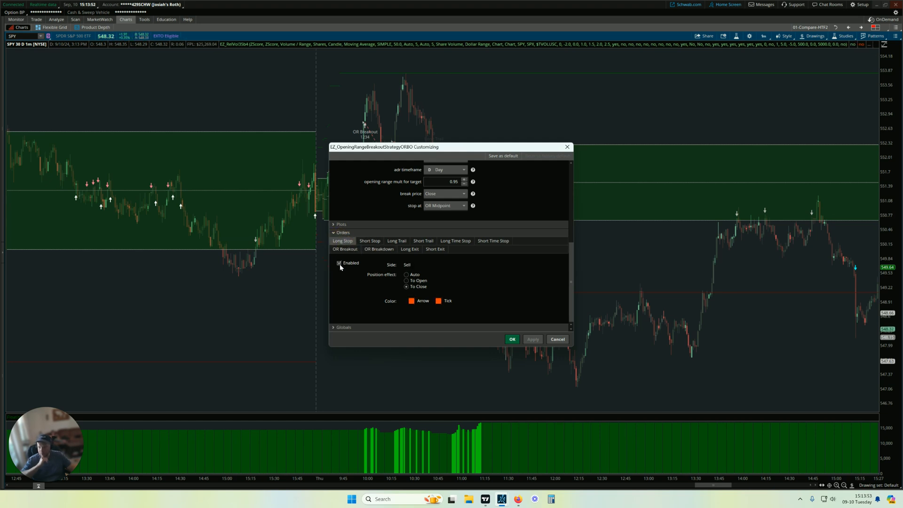
Disable the Long Trail order, review Short Trail, and apply the trailing-order changes.
click(396, 241)
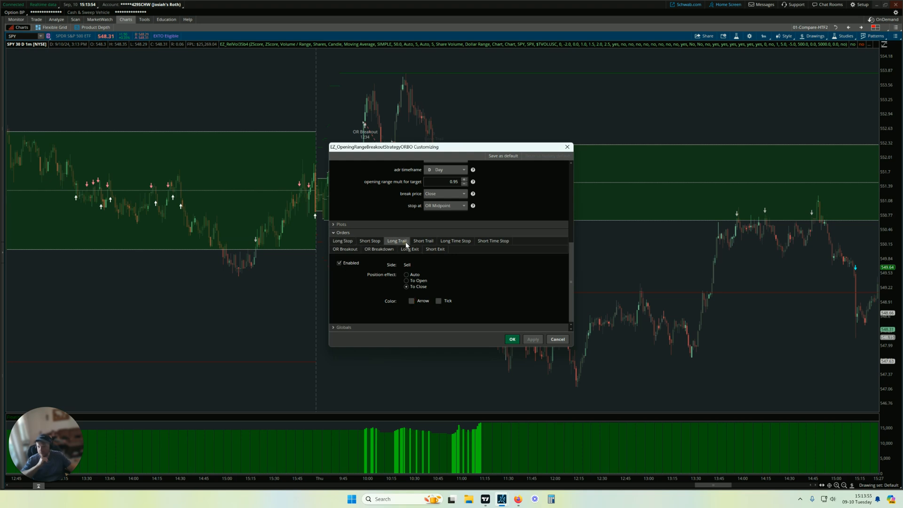
click(339, 264)
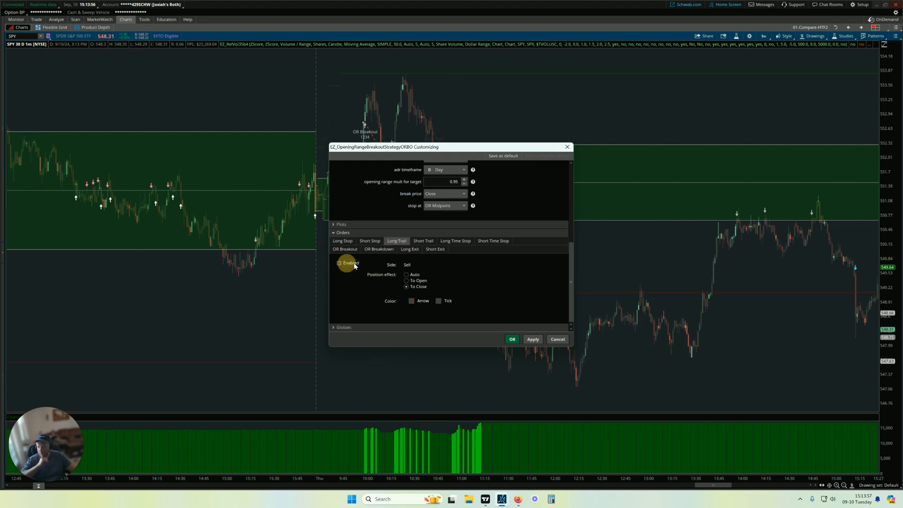
click(422, 241)
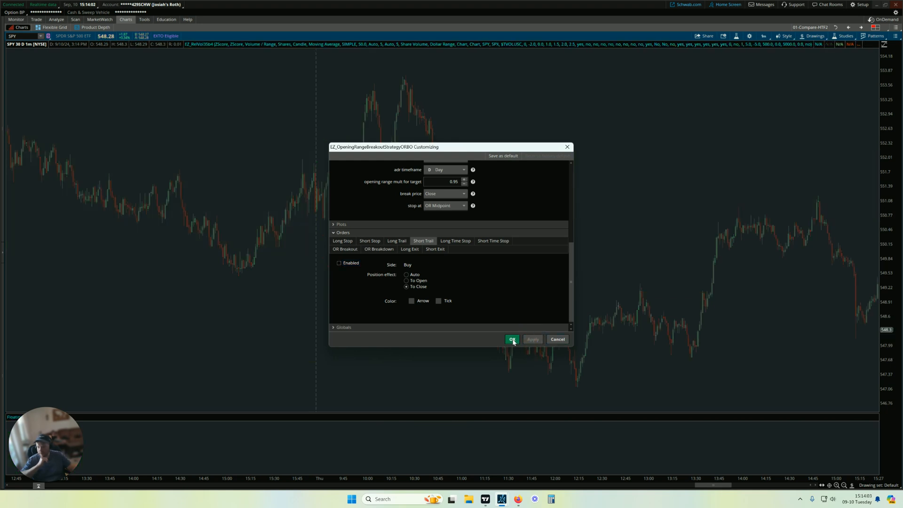
click(511, 338)
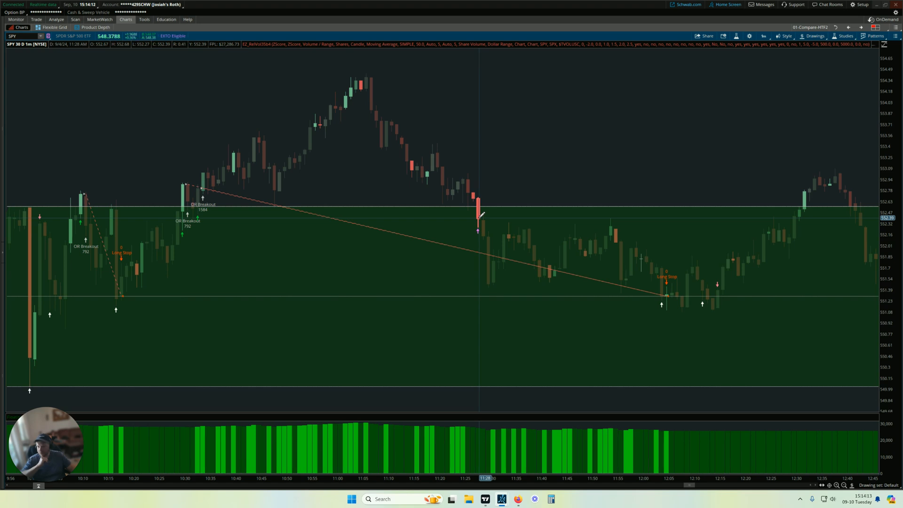
mouse_move(668, 296)
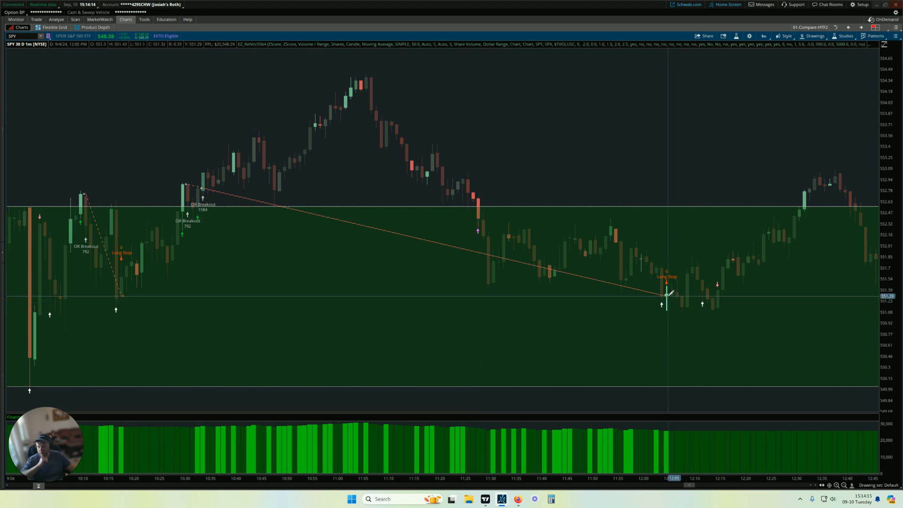
mouse_move(654, 231)
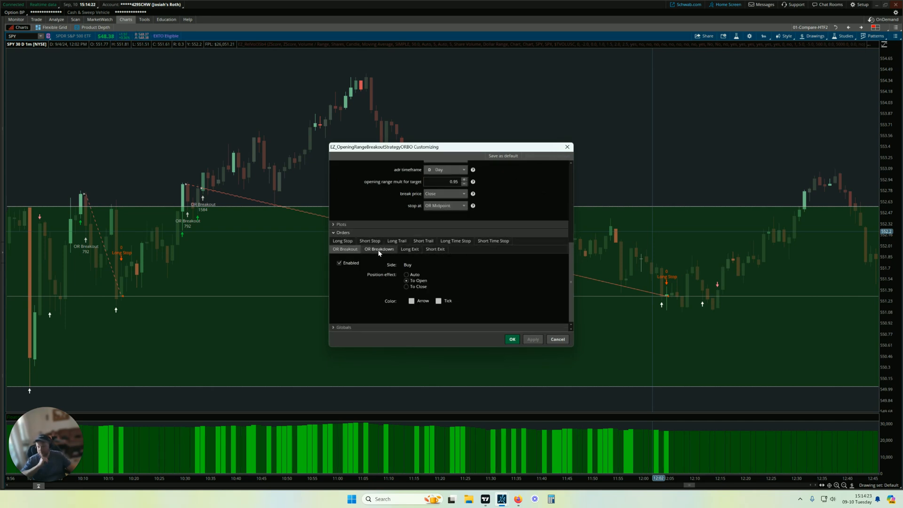
Review the Long Exit, Short Exit, Short Stop, Long Time Stop and Short Time Stop order settings.
click(435, 249)
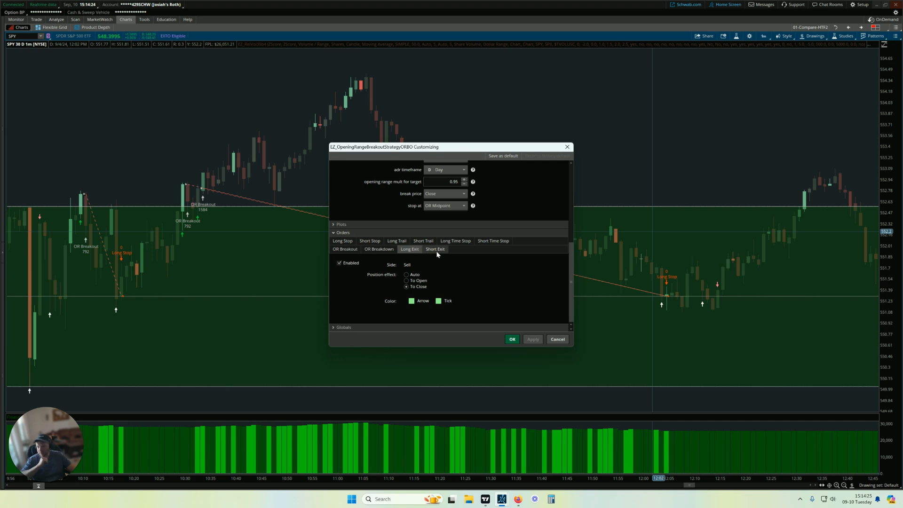
click(410, 249)
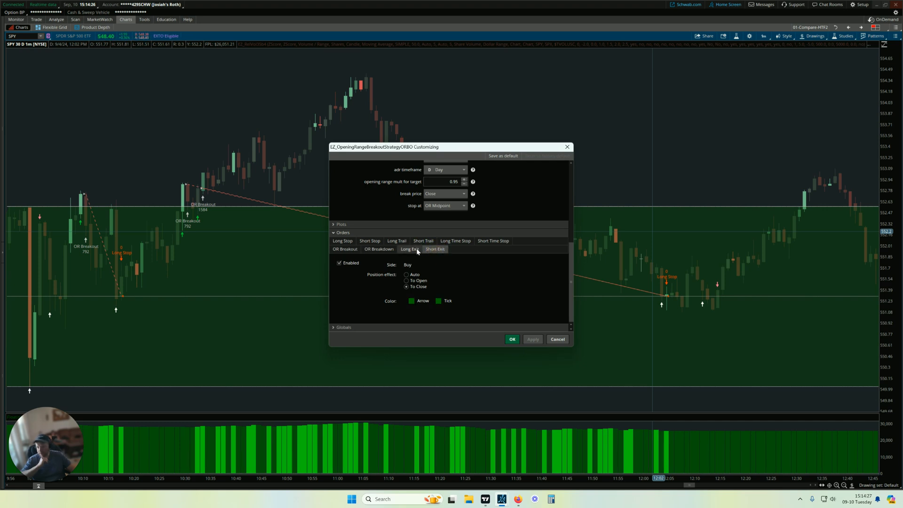
click(436, 248)
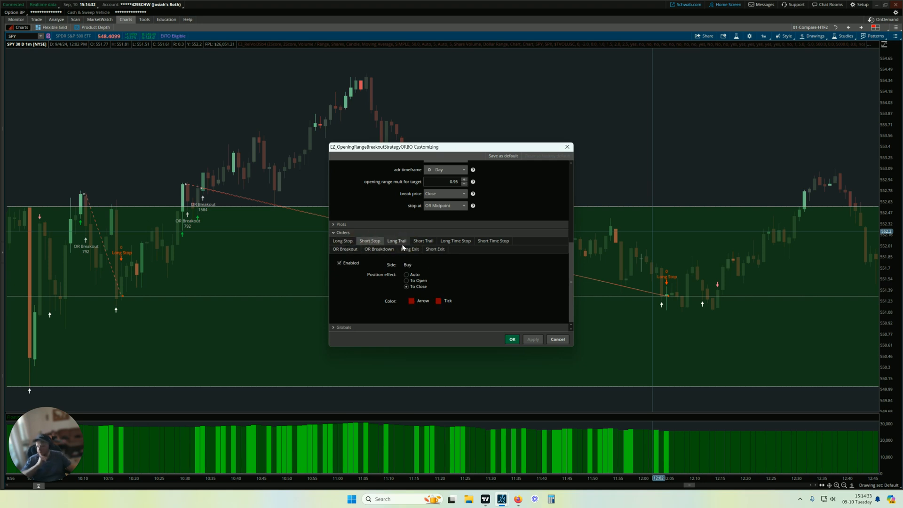
click(455, 240)
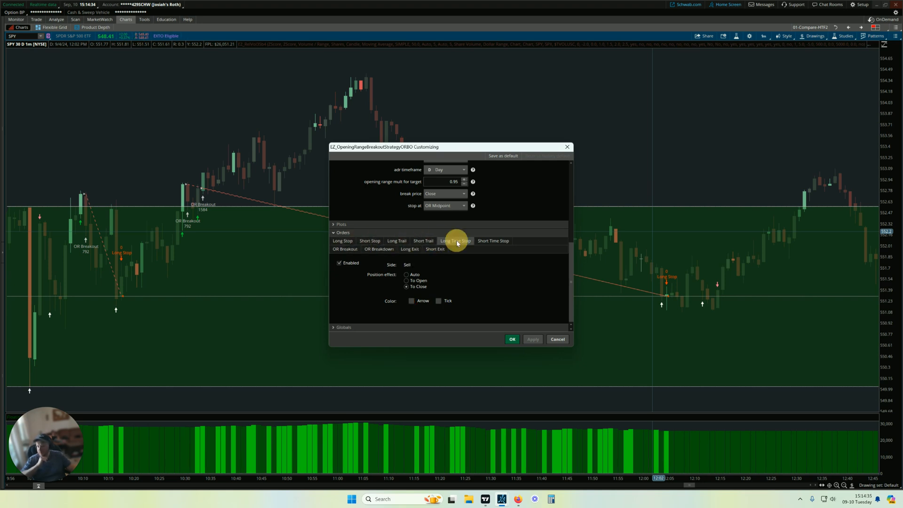
click(493, 241)
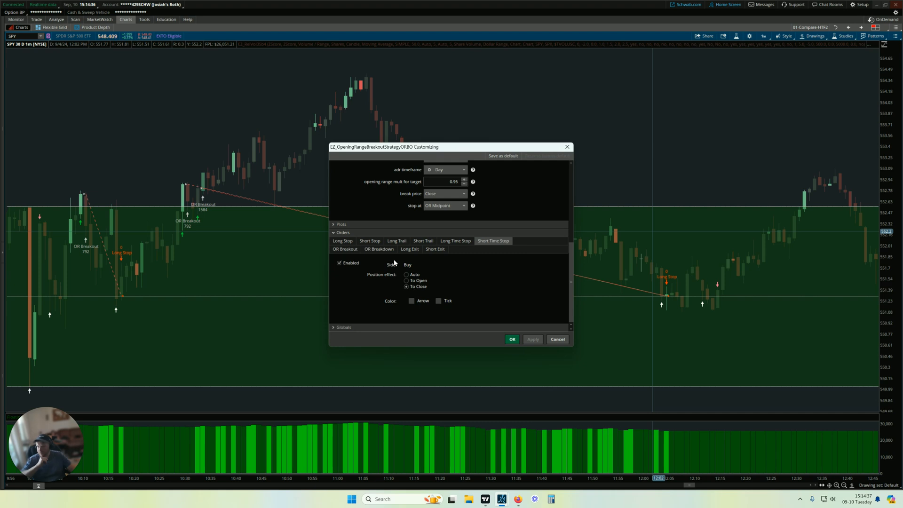
Disable the Long Time Stop order, check OR Breakdown, and apply the changes.
click(454, 241)
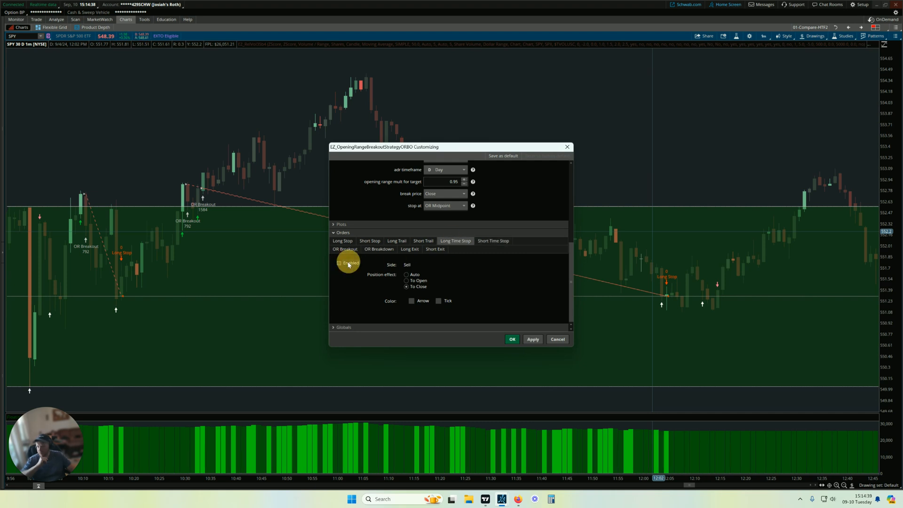
click(345, 249)
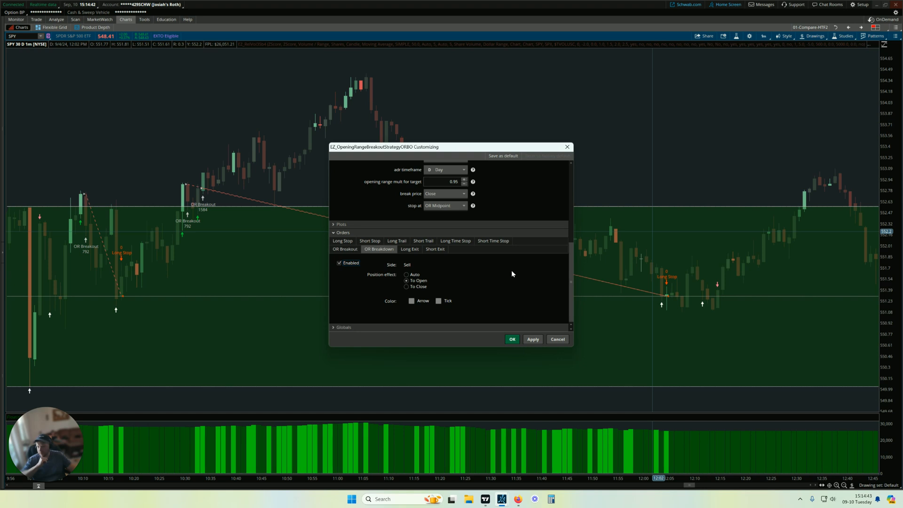
click(511, 339)
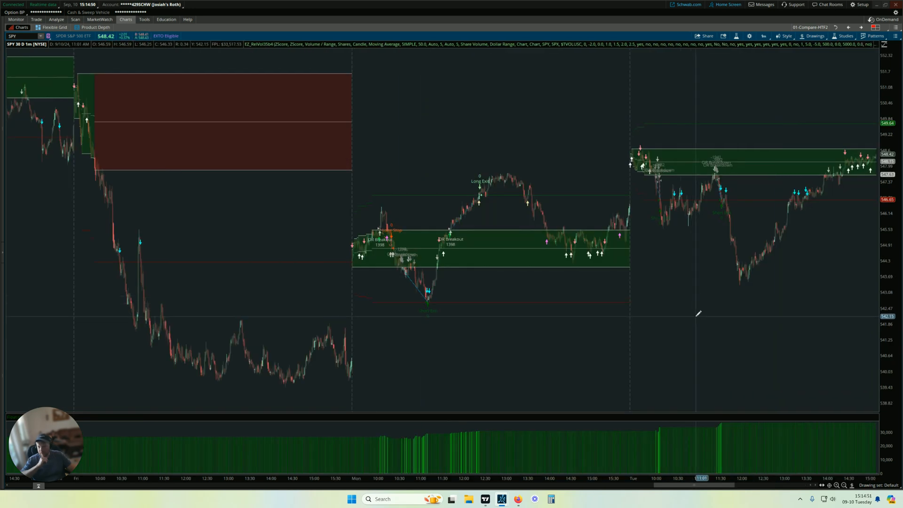
mouse_move(378, 343)
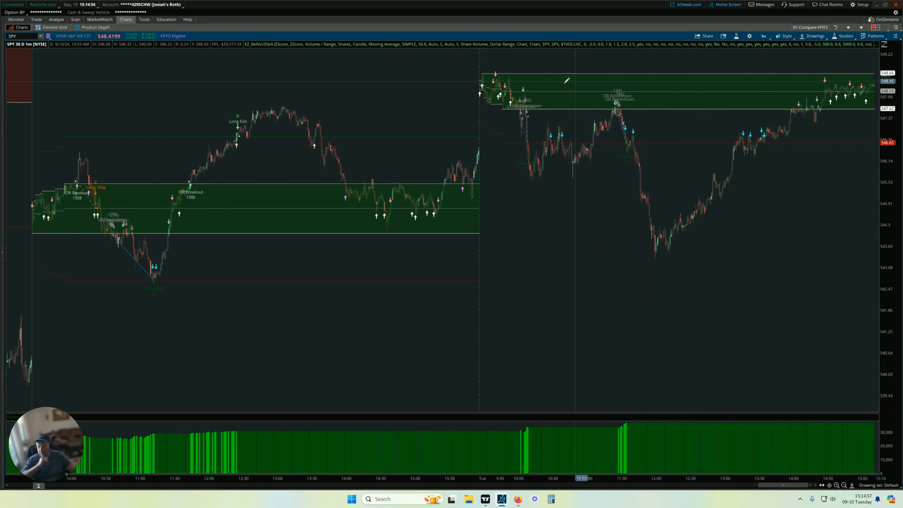
mouse_move(291, 187)
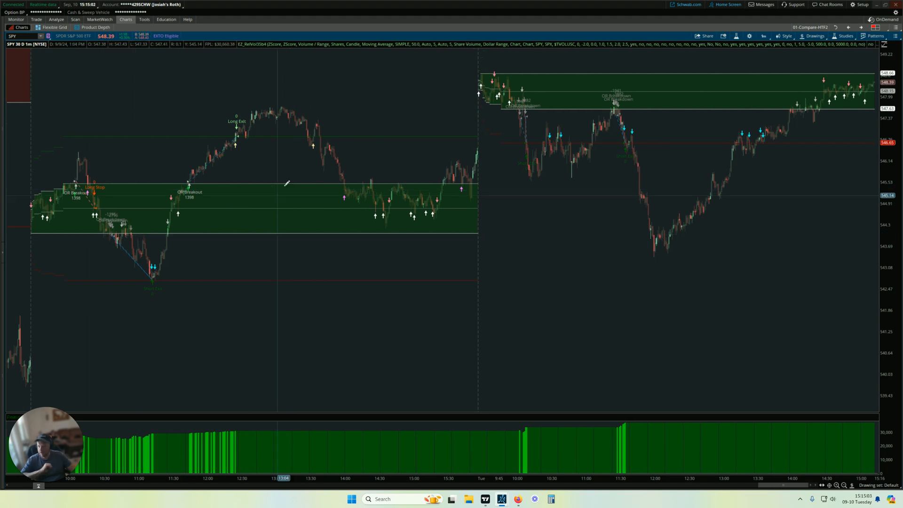
mouse_move(293, 198)
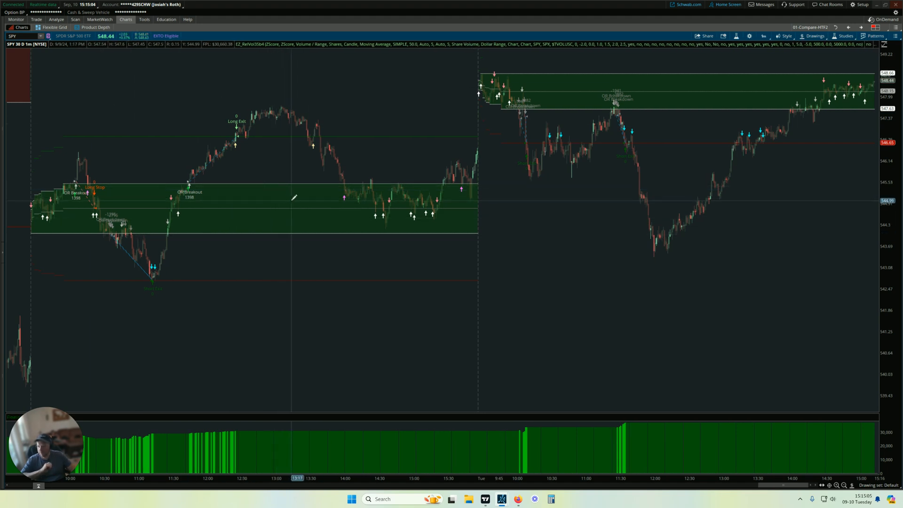
mouse_move(175, 215)
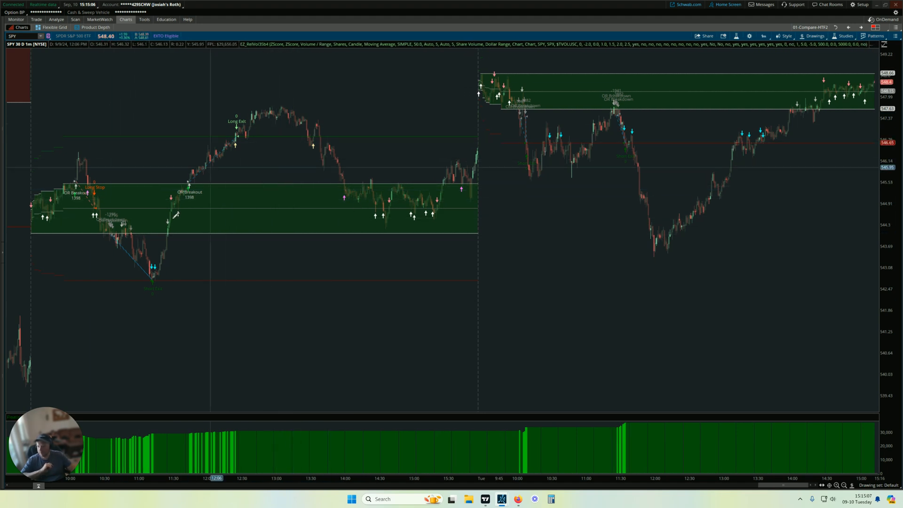
mouse_move(278, 192)
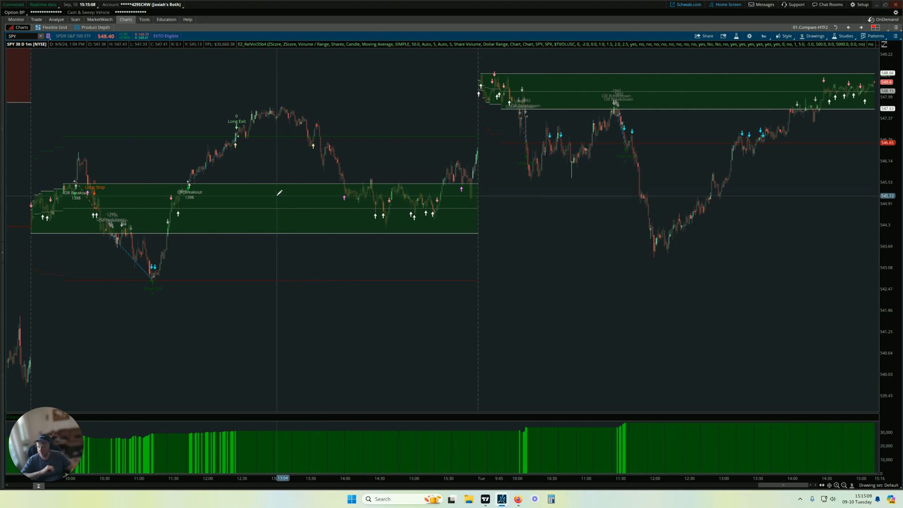